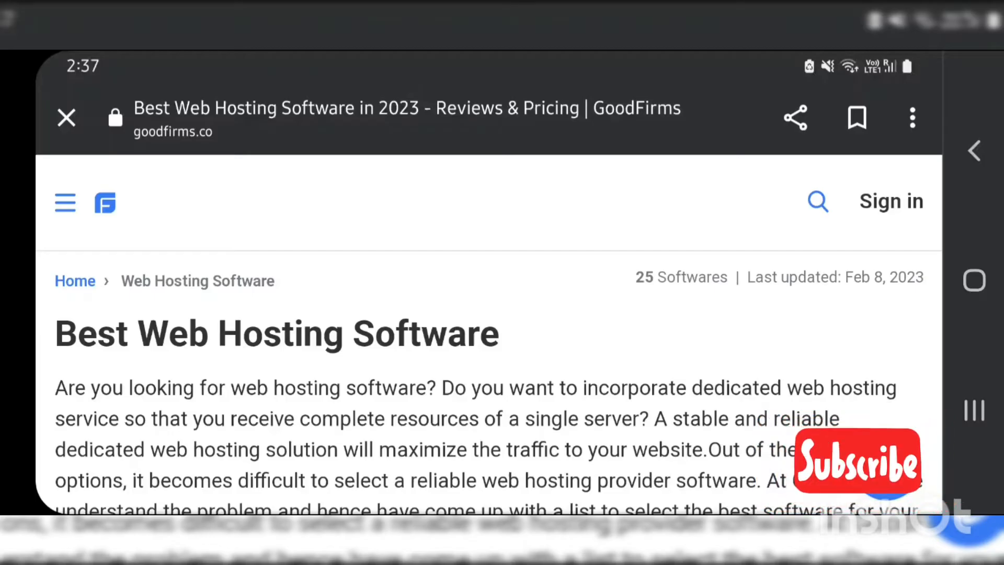
# Step: Scroll GoodFirms' Best Web Hosting Software intro down to Univention Corporate Server, rated 5.0
pyautogui.scroll(-3)
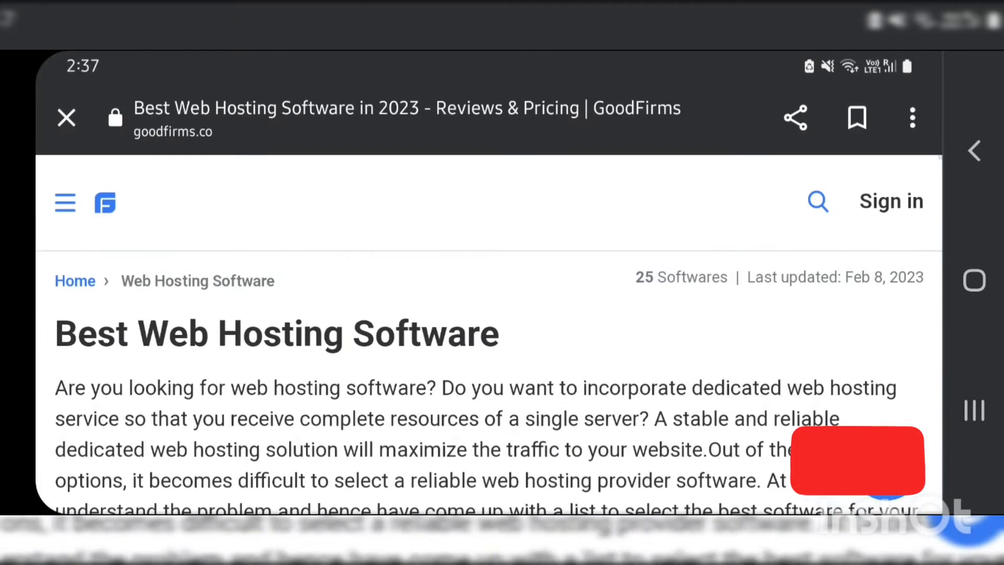
pyautogui.scroll(-3)
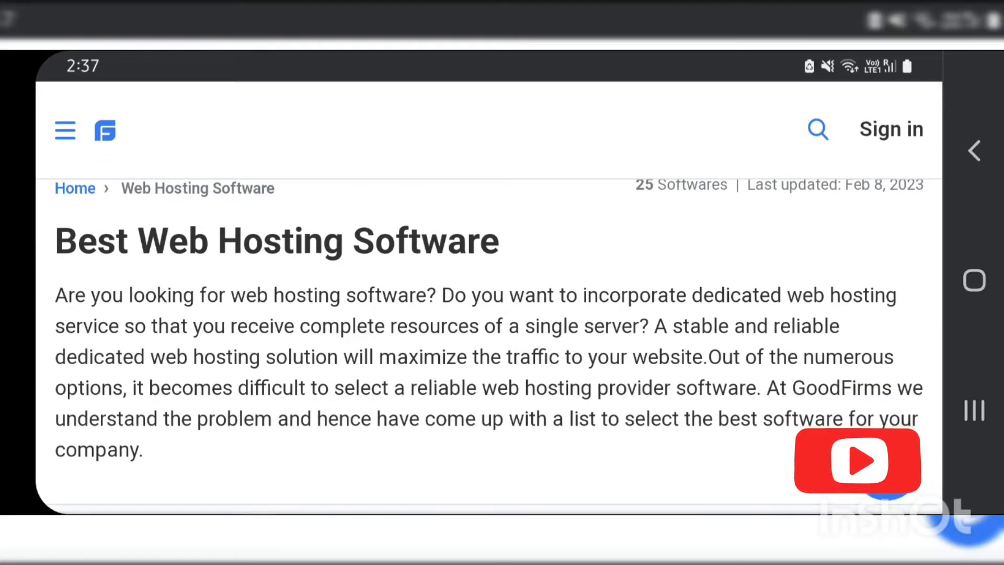
pyautogui.scroll(-3)
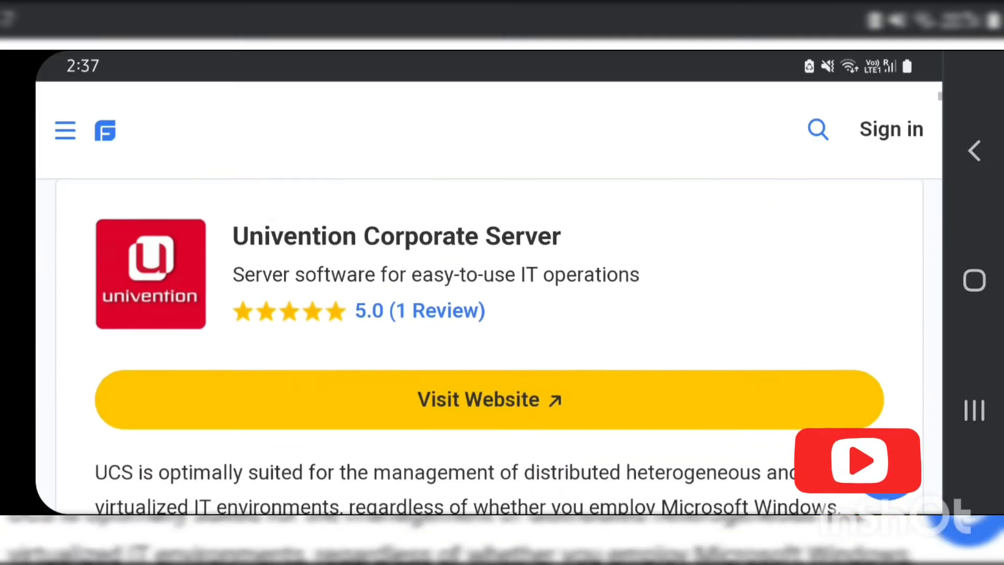
# Step: Scroll past Univention, TinyCP, WHMCS, Sentora, Plesk and CentOS Web Panel to cPanel
pyautogui.scroll(-3)
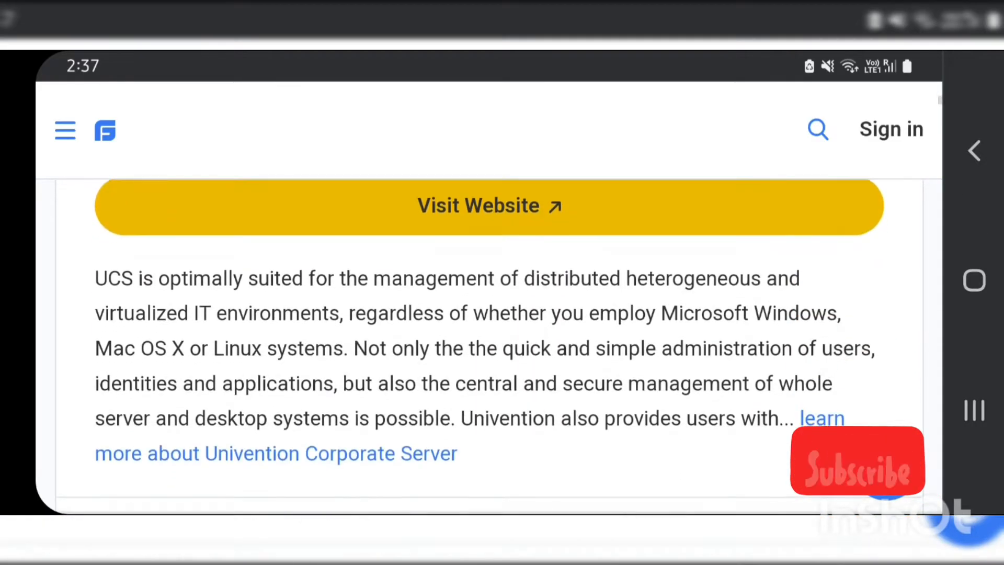
pyautogui.scroll(-3)
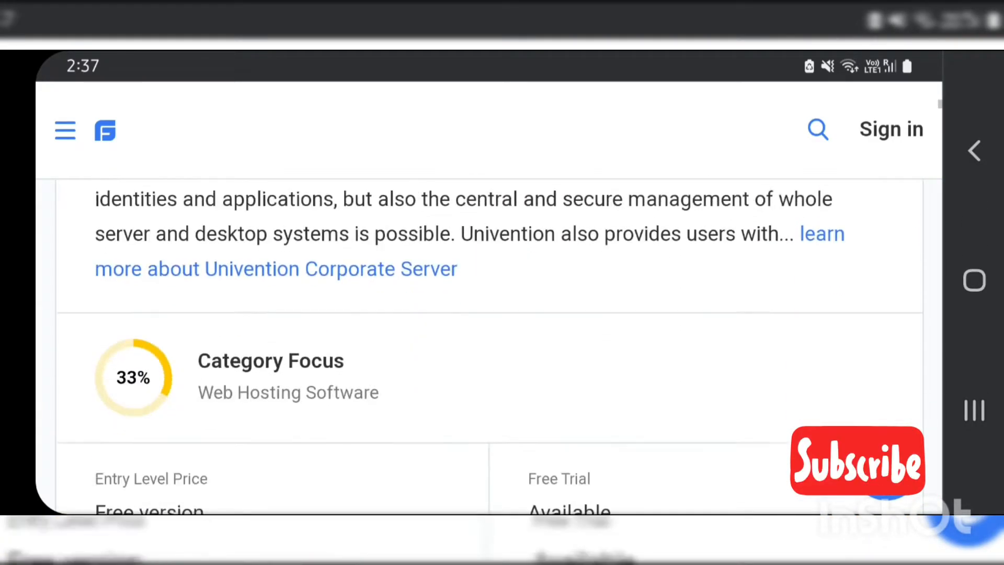
pyautogui.scroll(-3)
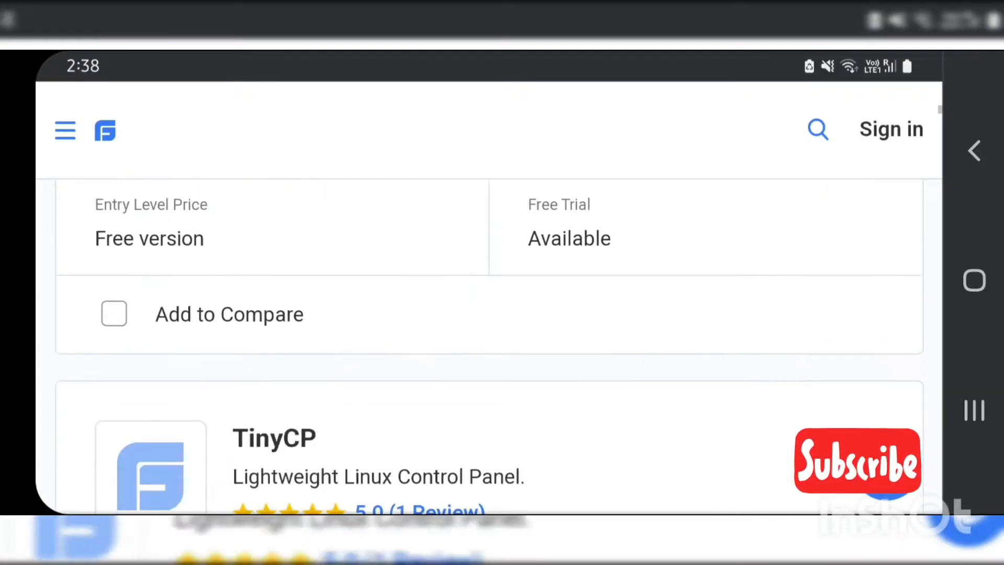
pyautogui.scroll(-3)
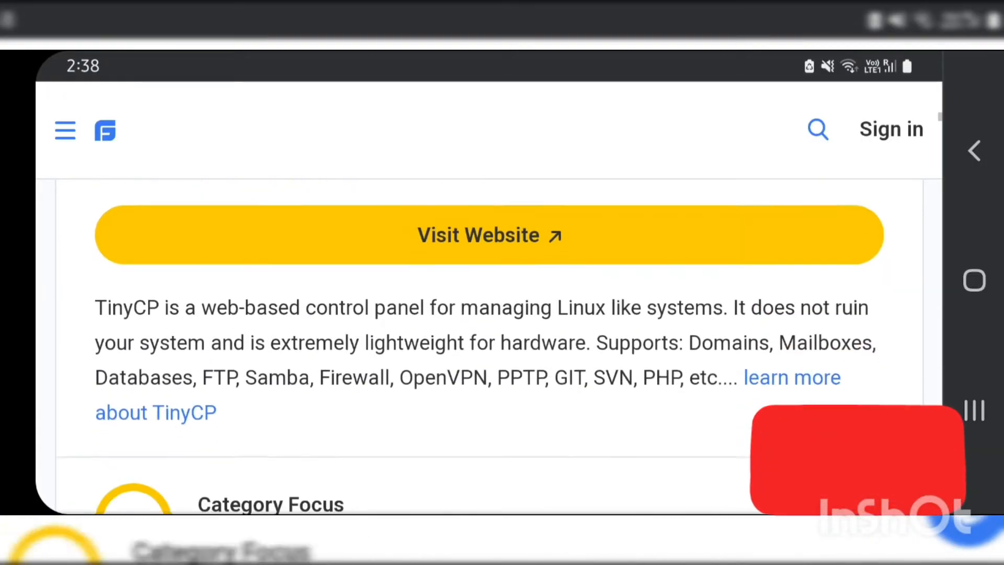
pyautogui.scroll(-3)
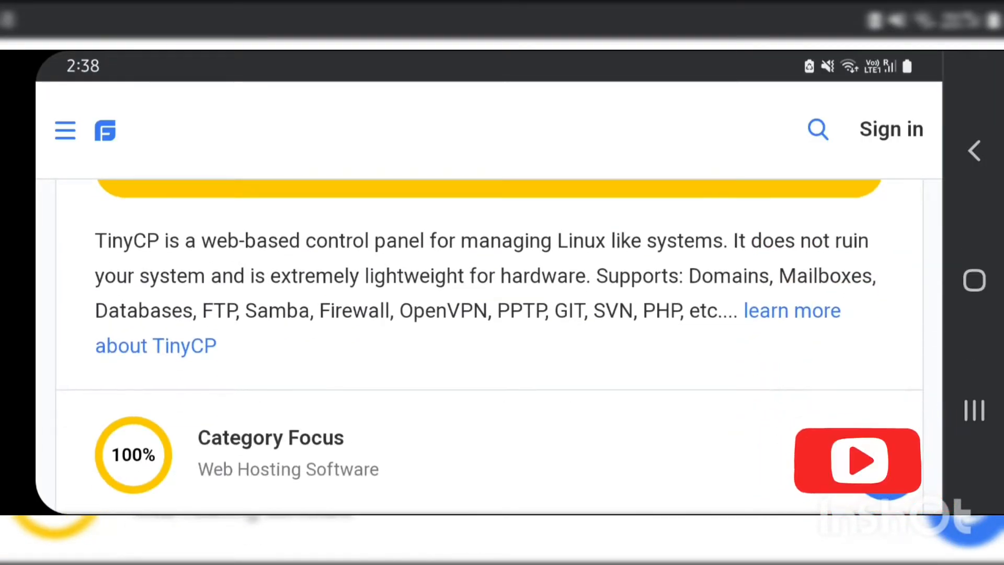
pyautogui.scroll(-3)
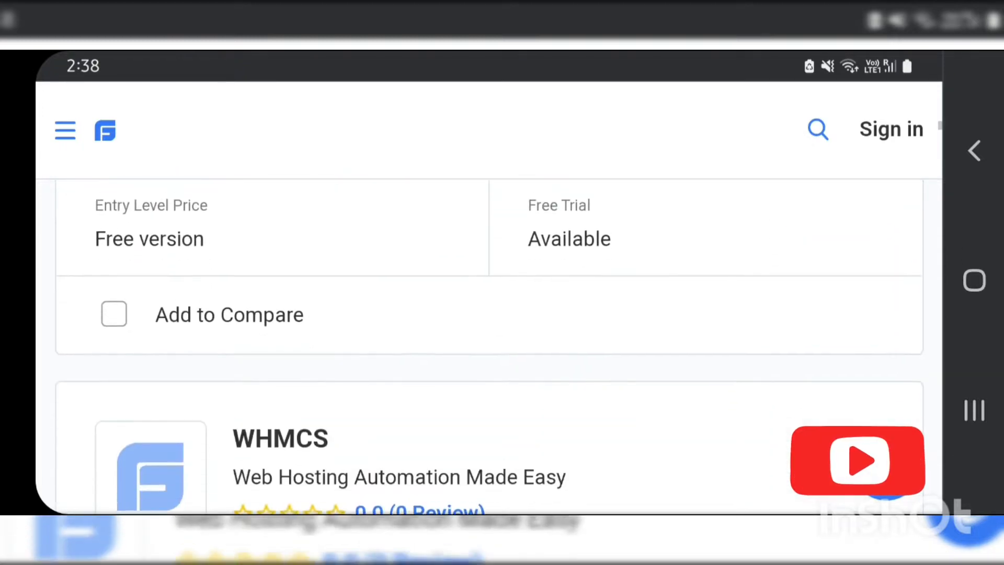
pyautogui.scroll(-3)
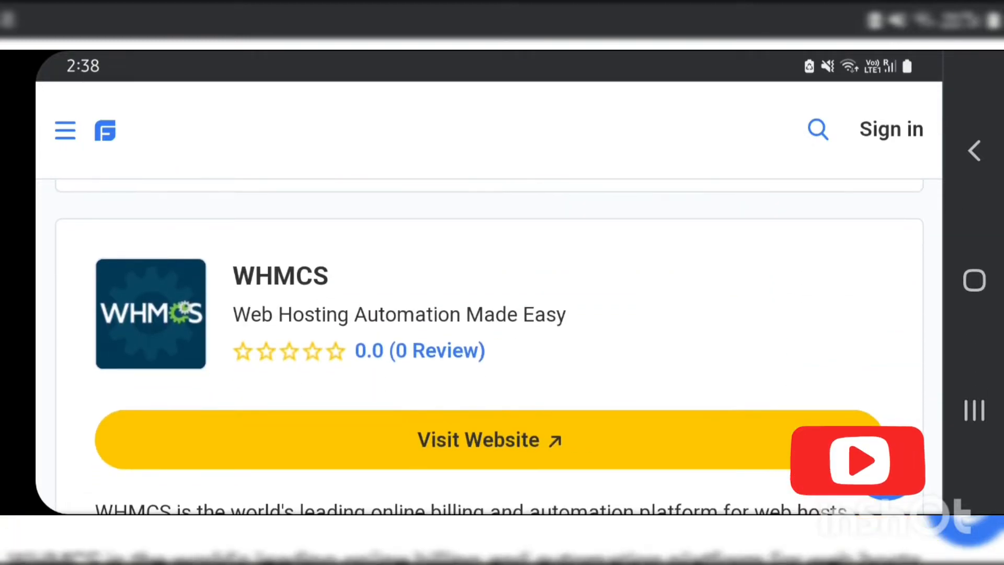
pyautogui.scroll(-3)
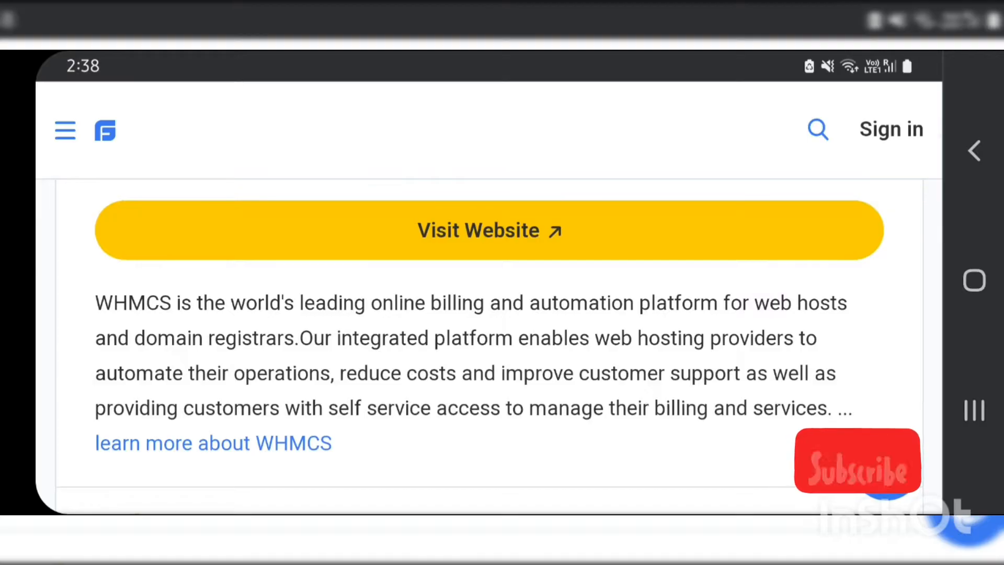
pyautogui.scroll(-3)
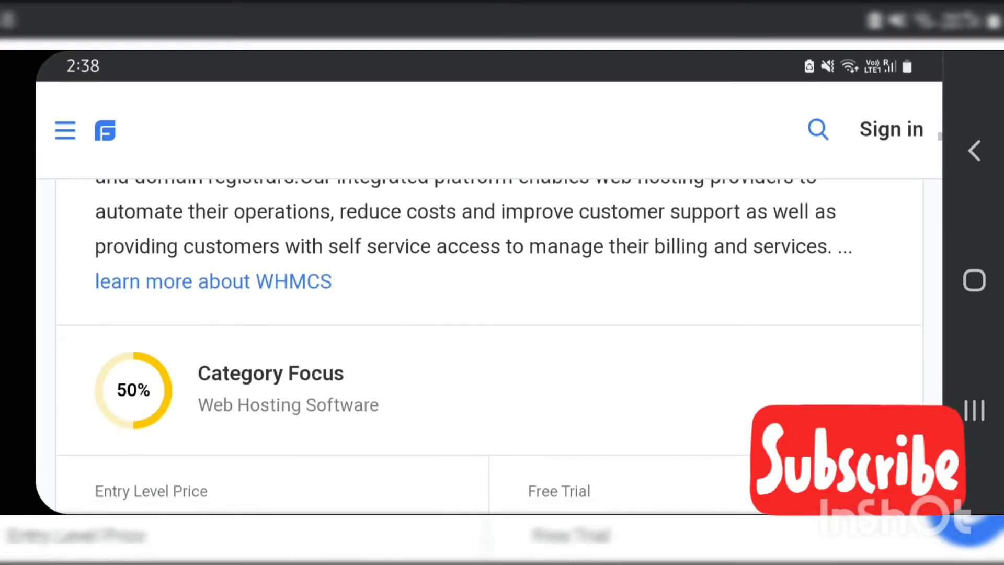
pyautogui.scroll(-3)
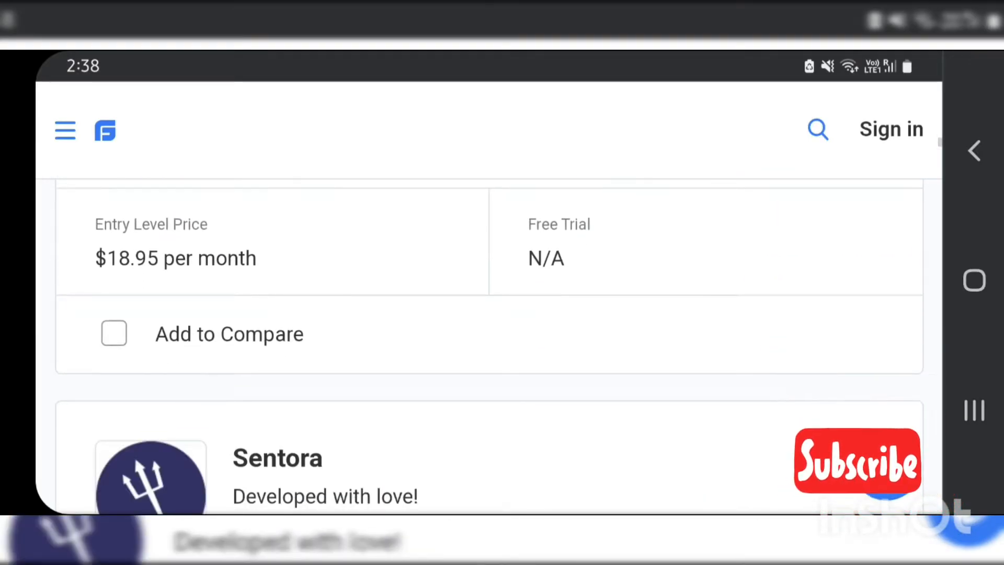
pyautogui.scroll(-3)
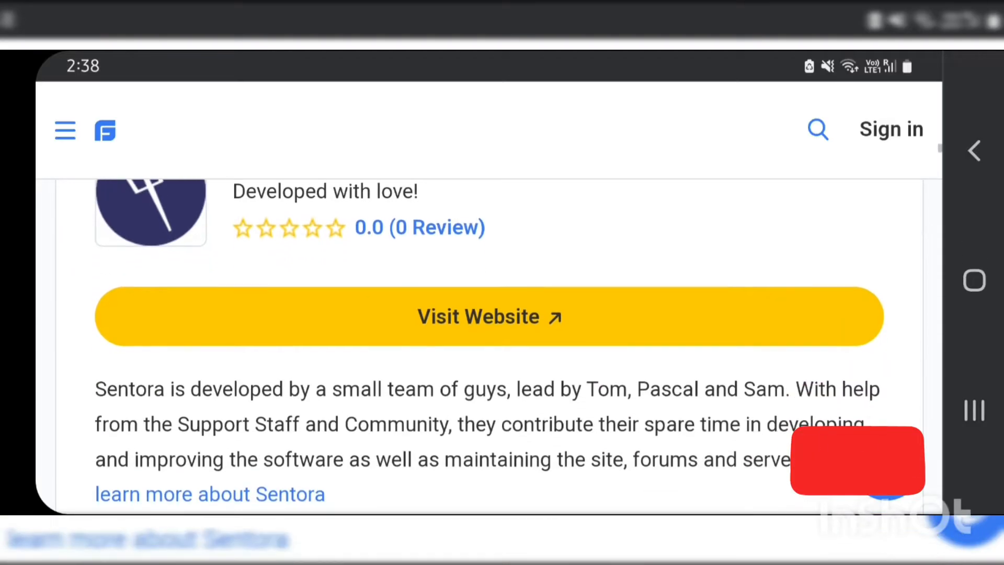
pyautogui.scroll(-3)
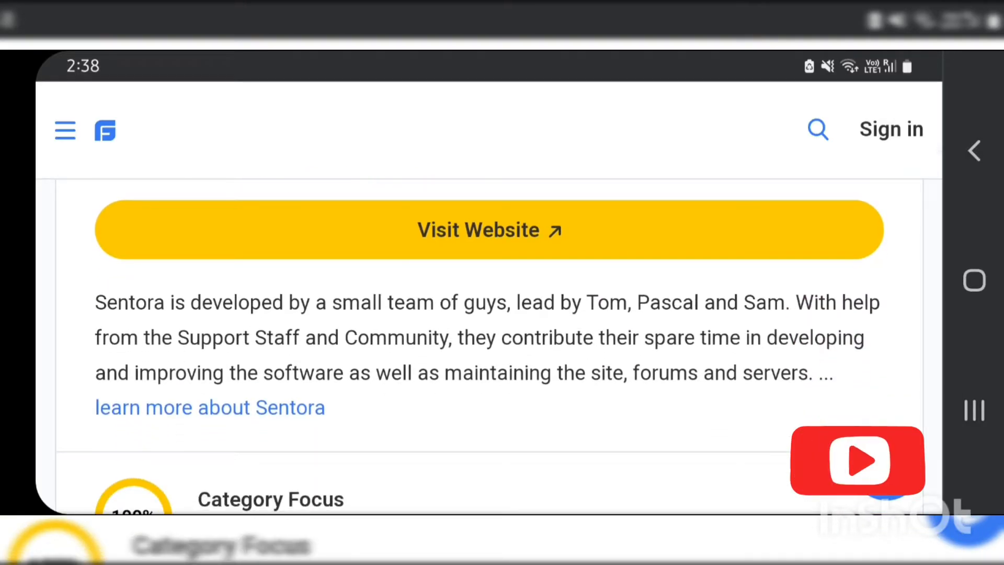
pyautogui.scroll(-3)
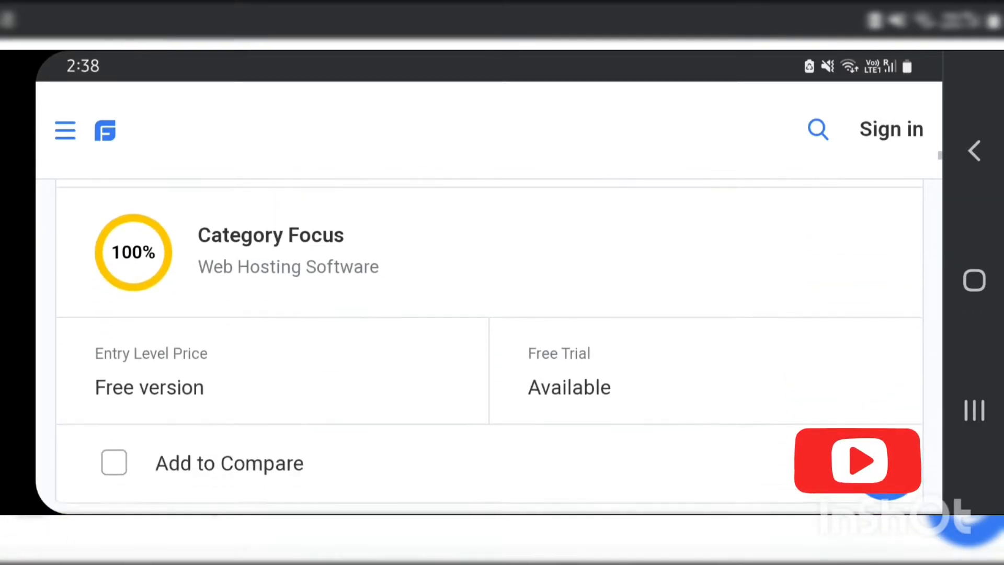
pyautogui.scroll(-3)
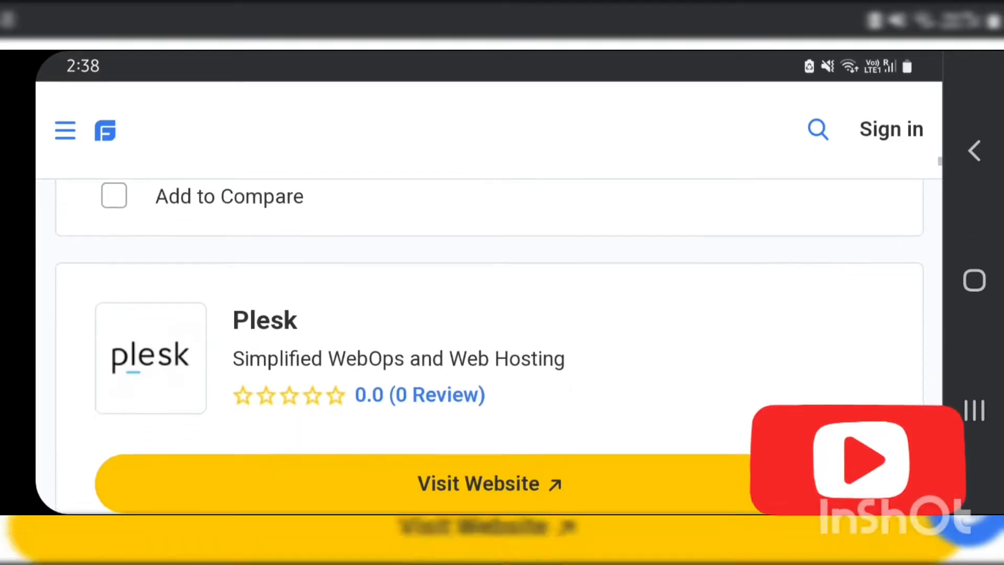
pyautogui.scroll(-3)
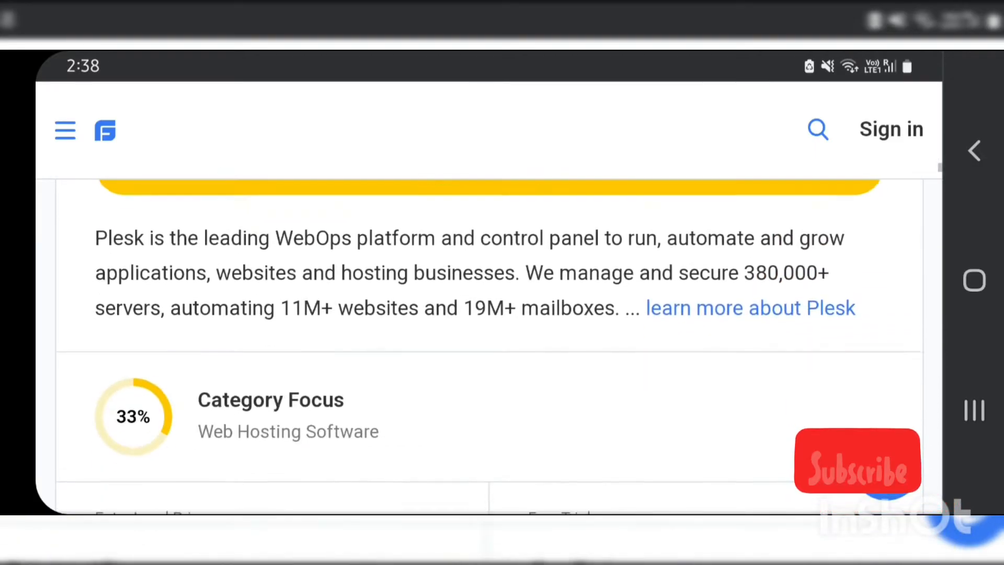
pyautogui.scroll(-3)
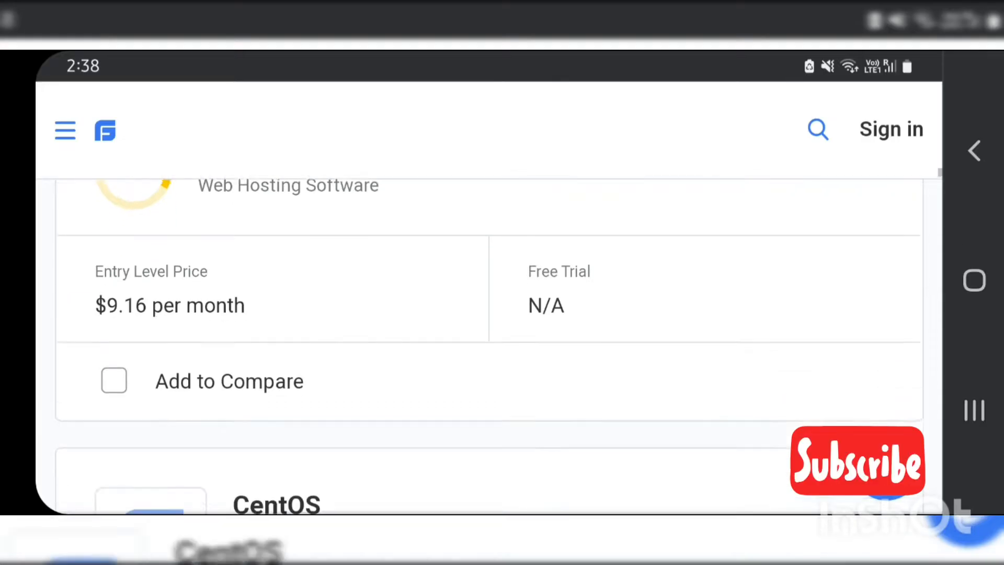
pyautogui.scroll(-3)
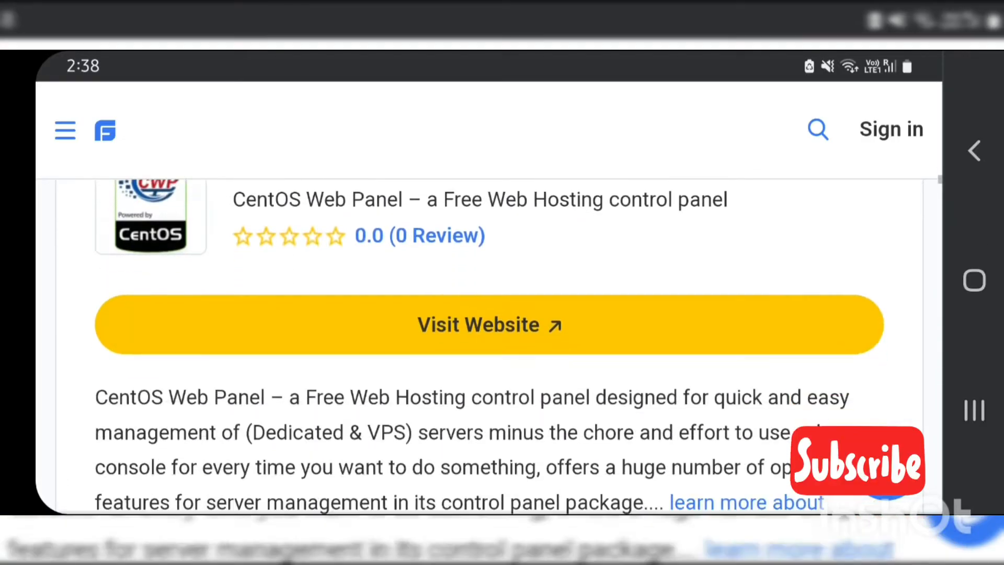
pyautogui.scroll(-3)
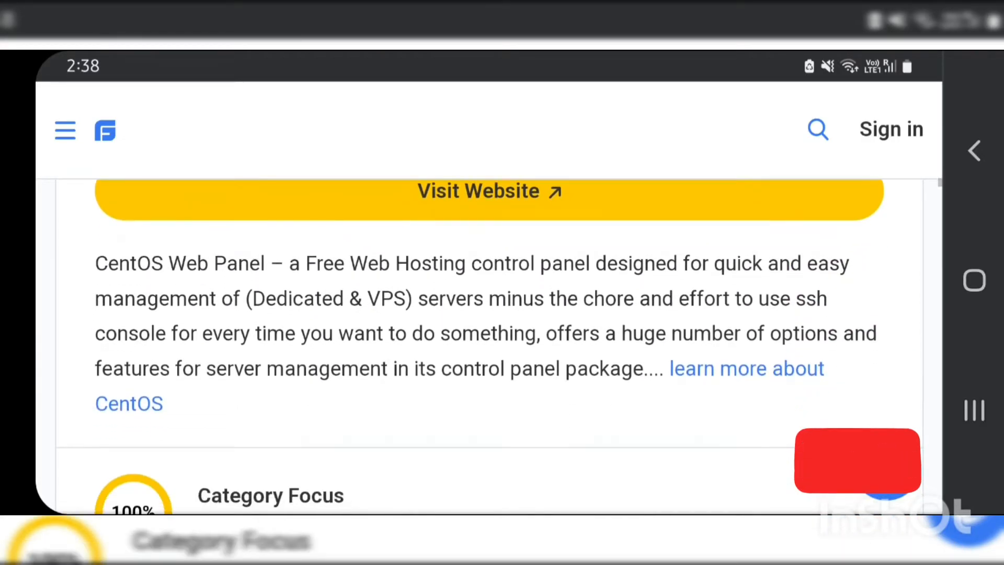
pyautogui.scroll(-3)
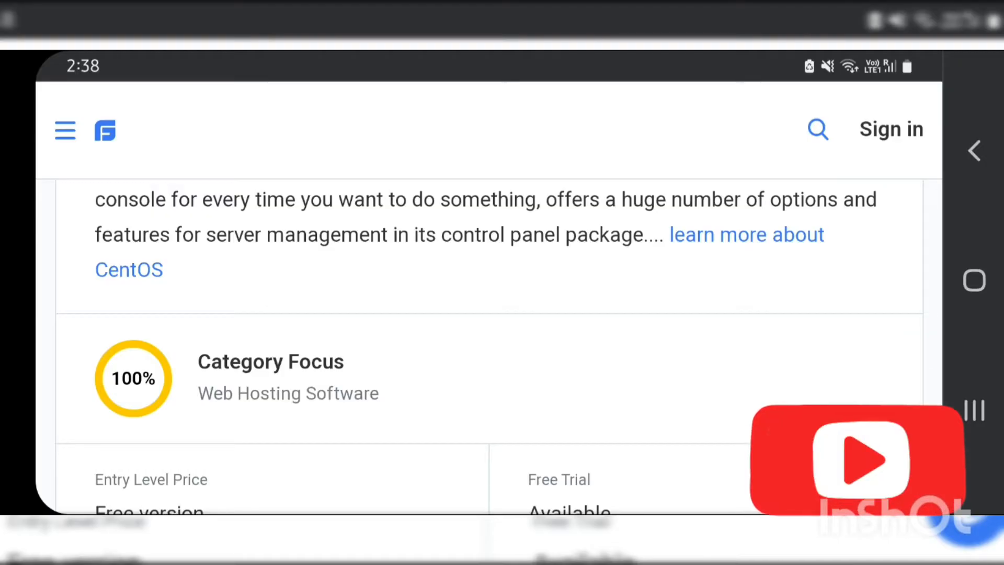
pyautogui.scroll(-3)
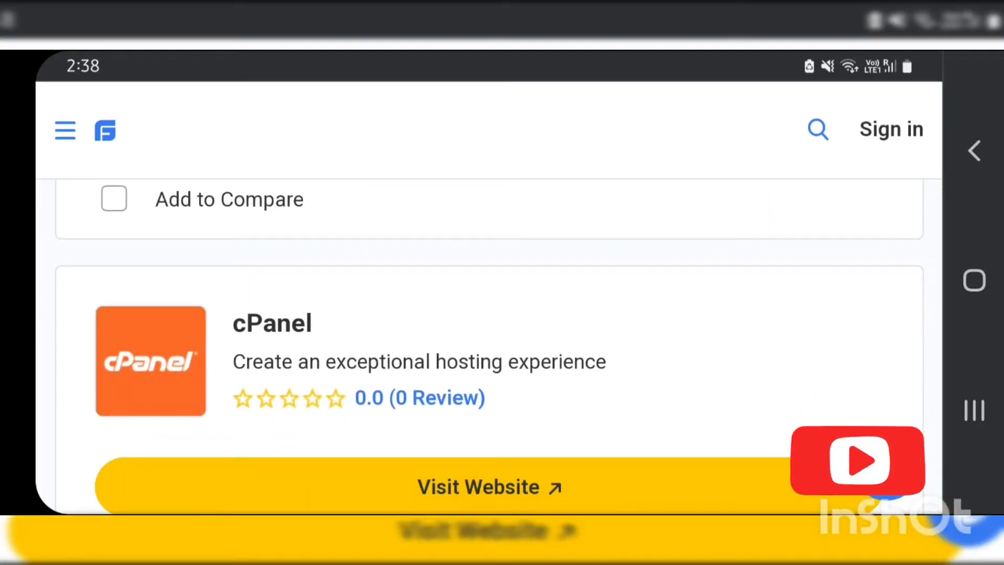
# Step: Scroll past DreamHost, Join Law and Atomia to Bravenet's description and 100% focus
pyautogui.scroll(-3)
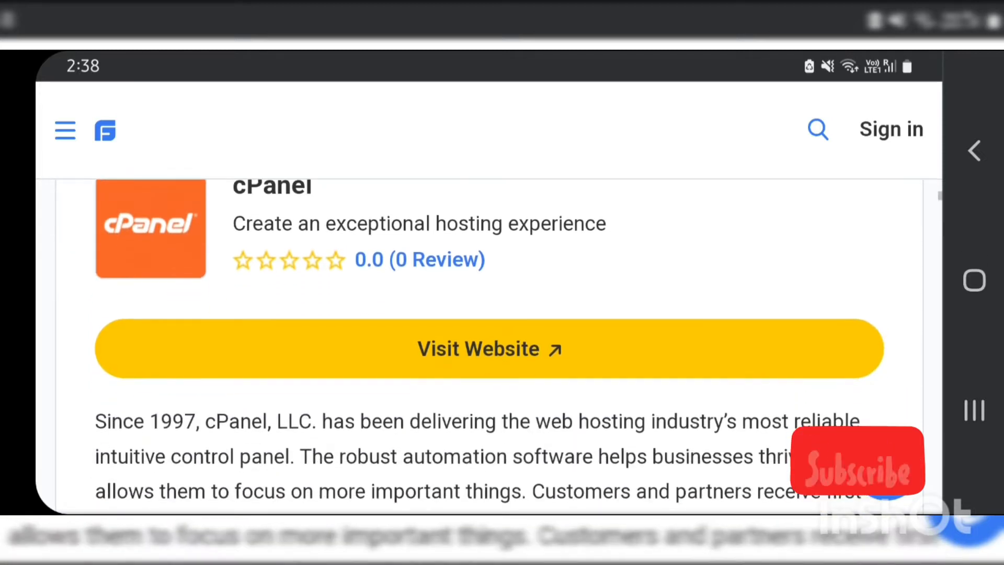
pyautogui.scroll(-3)
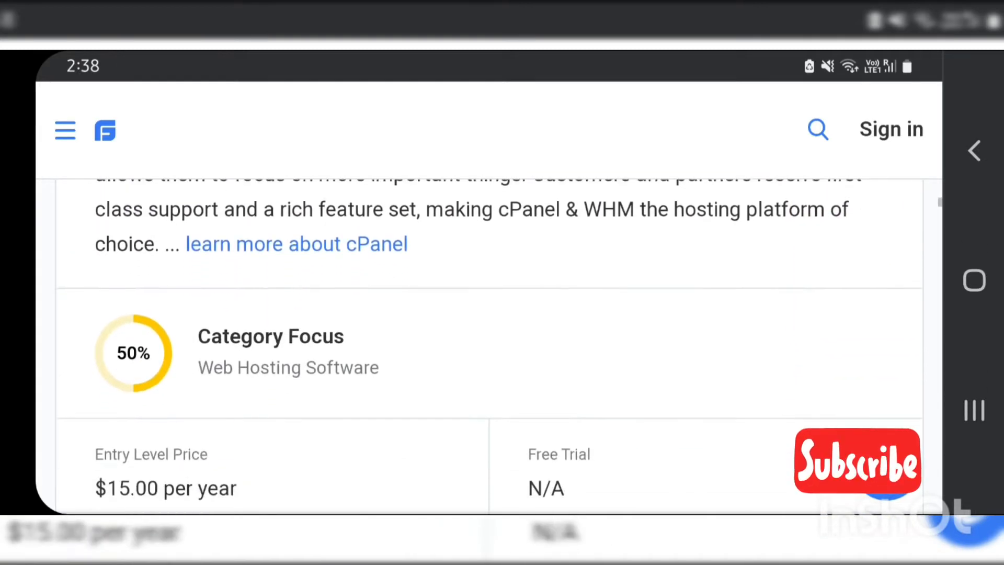
pyautogui.scroll(-3)
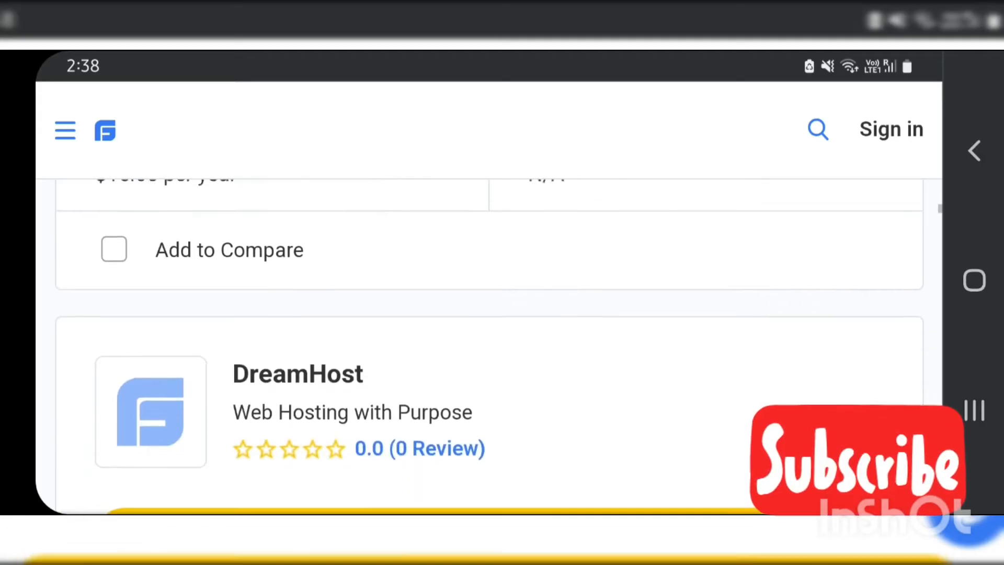
pyautogui.scroll(-3)
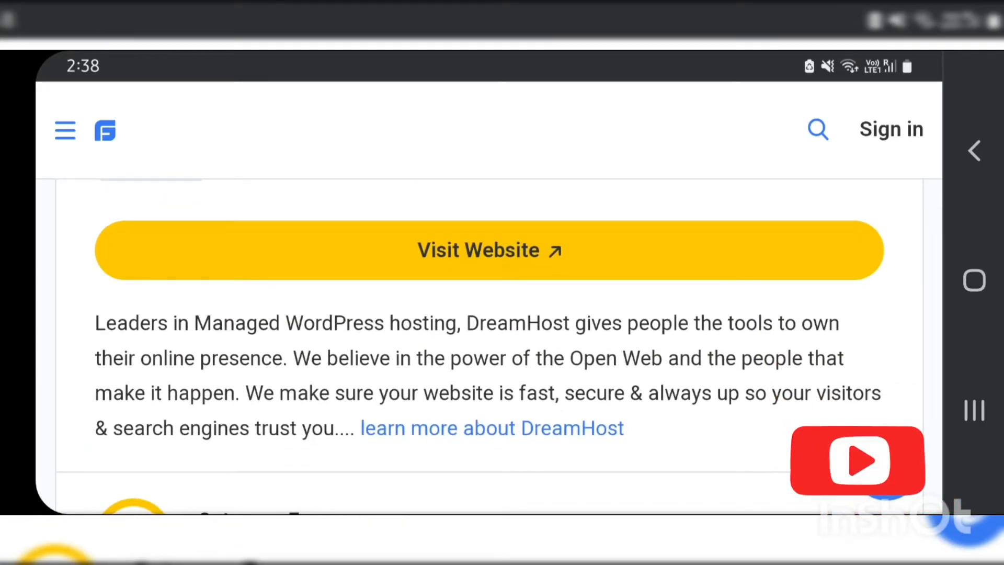
pyautogui.scroll(-3)
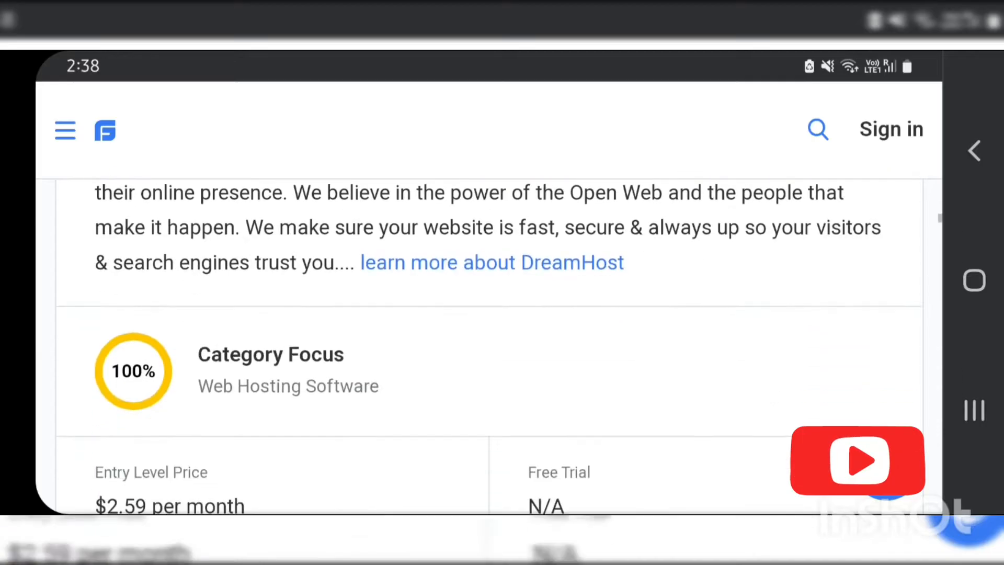
pyautogui.scroll(-3)
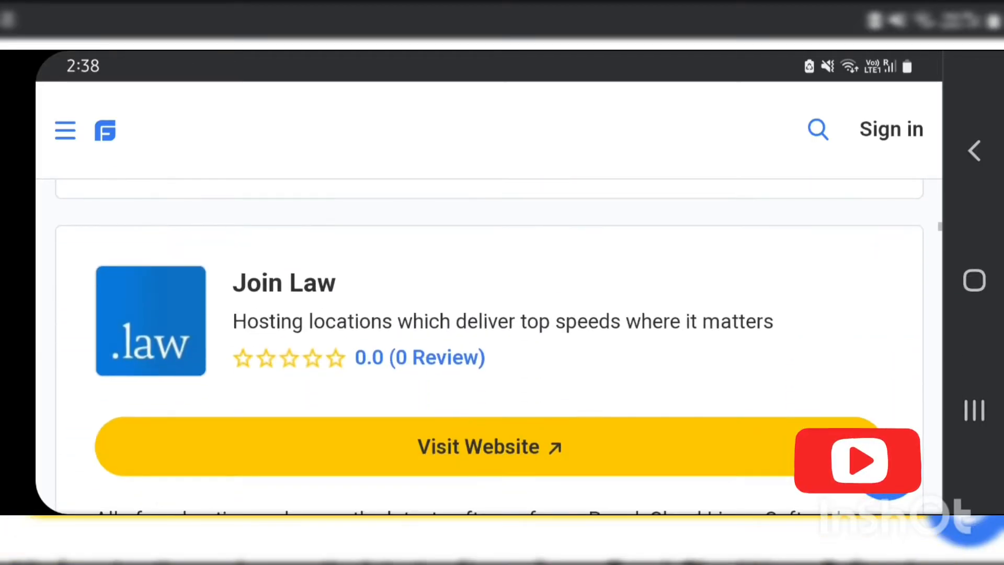
pyautogui.scroll(-3)
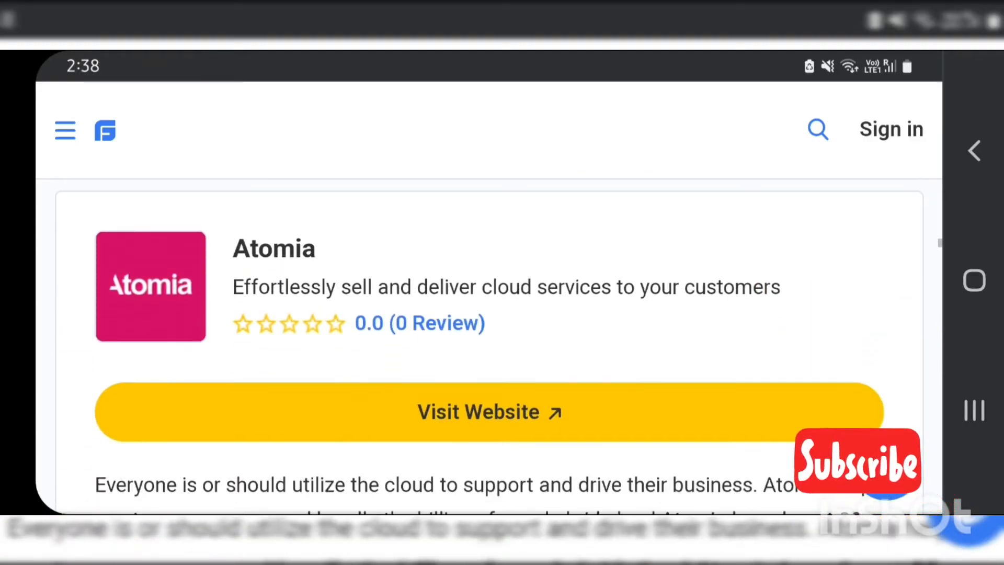
pyautogui.scroll(-3)
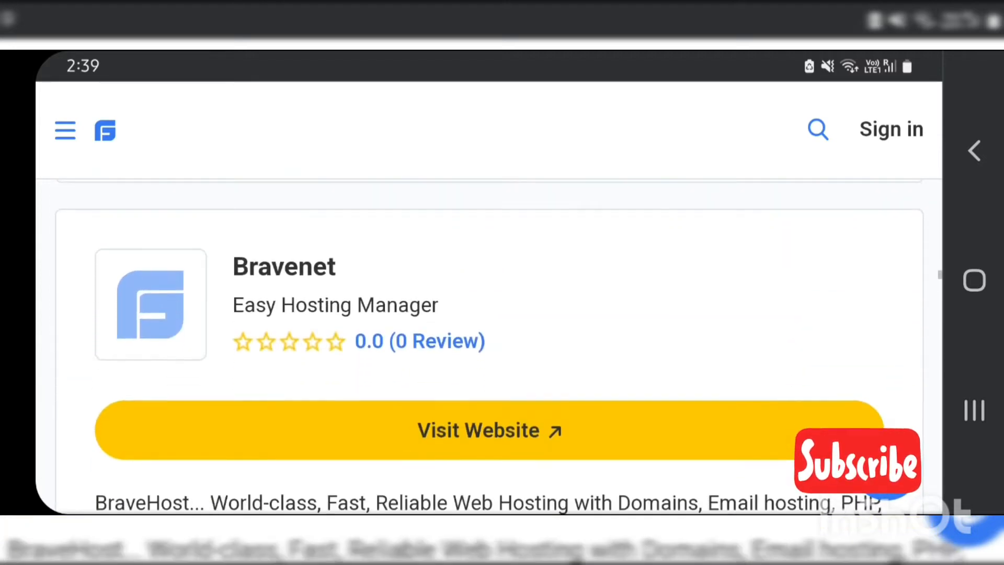
pyautogui.scroll(-3)
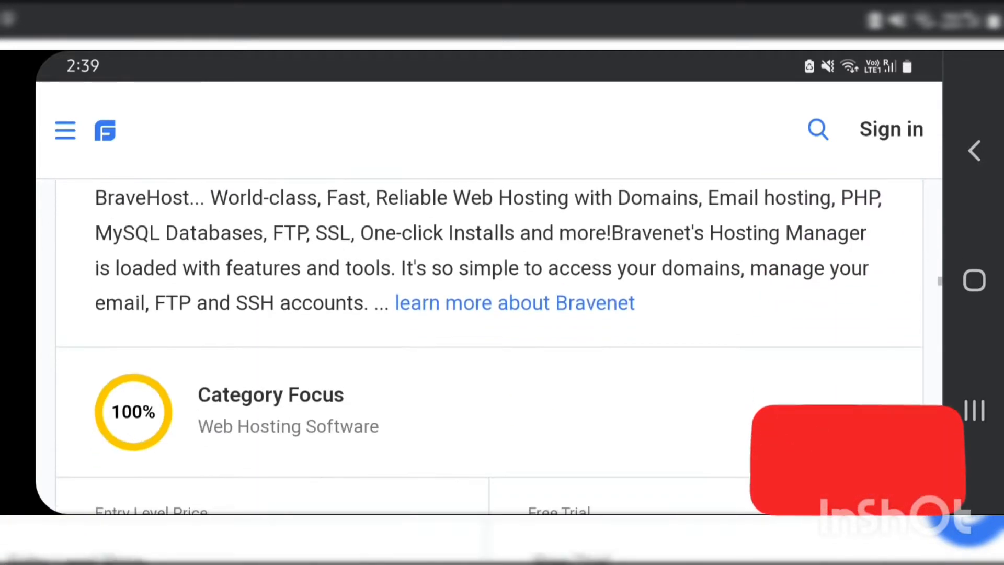
# Step: Scroll past Hostman and Brontobytes to Premiumcoding's pricing and free trial details
pyautogui.scroll(-3)
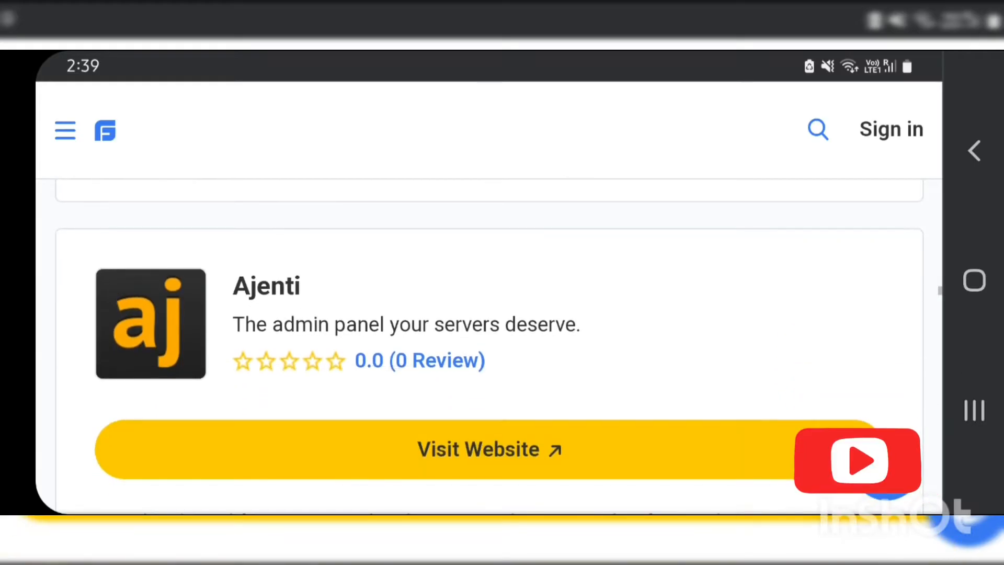
pyautogui.scroll(-3)
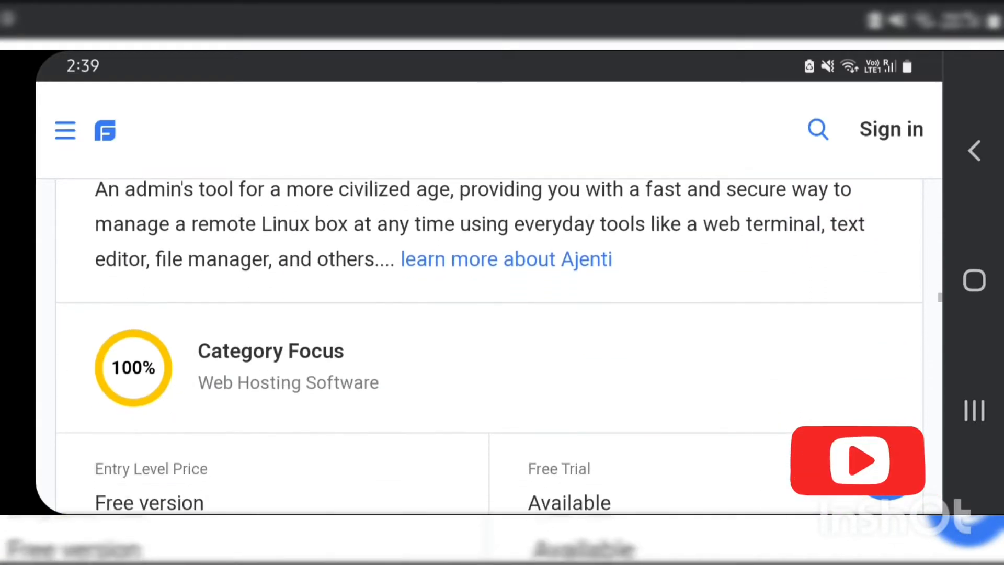
pyautogui.scroll(-3)
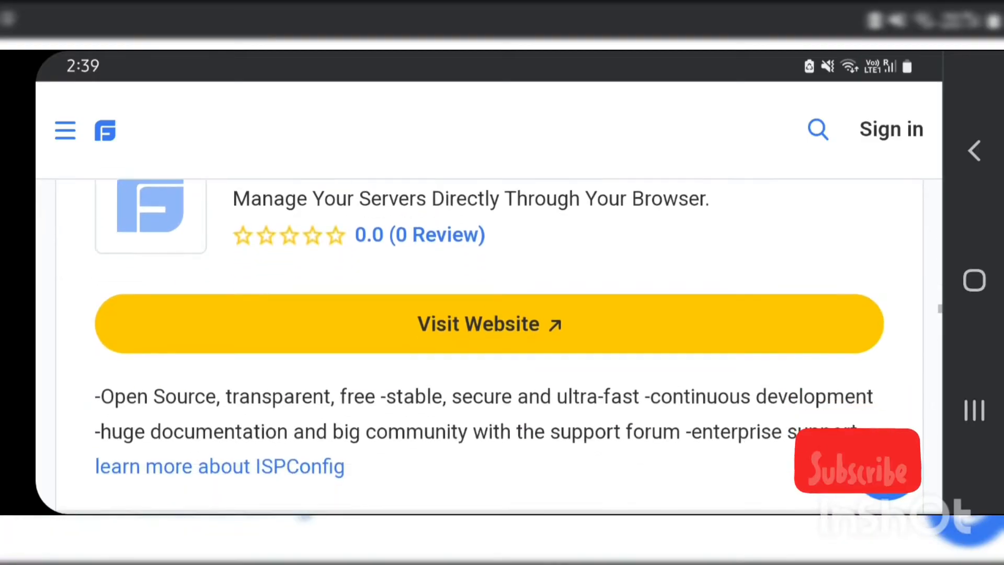
pyautogui.scroll(-3)
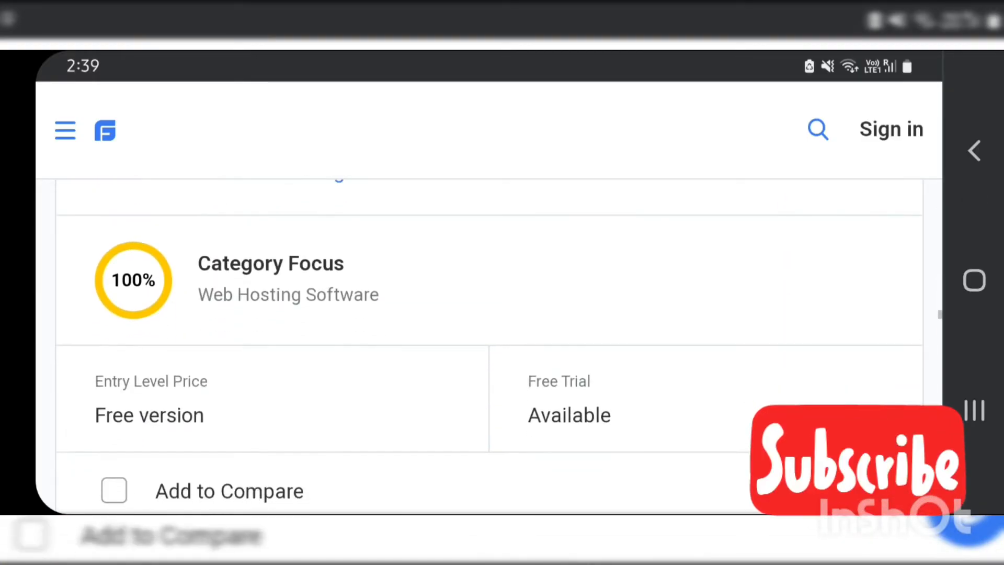
pyautogui.scroll(3)
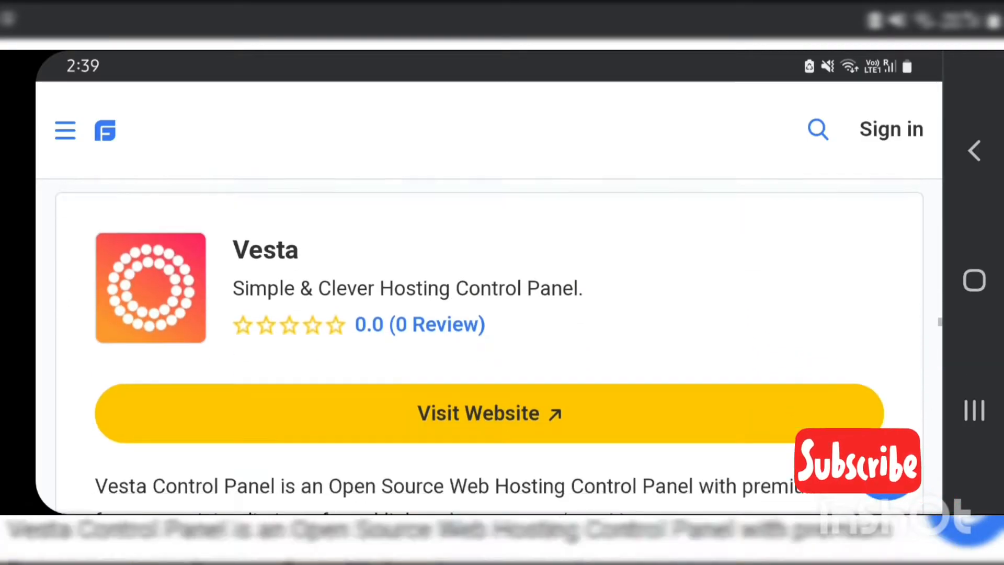
pyautogui.scroll(-3)
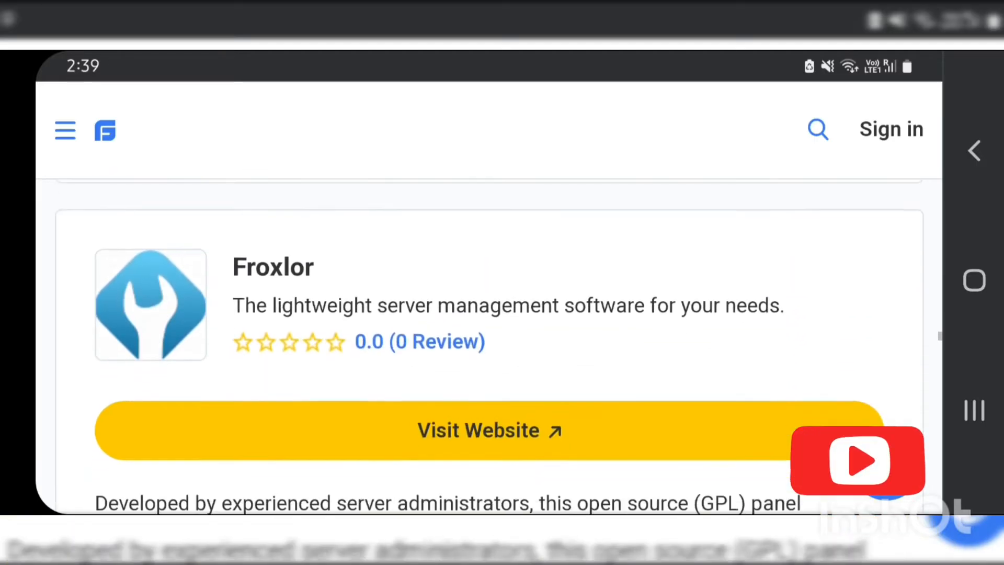
pyautogui.scroll(-3)
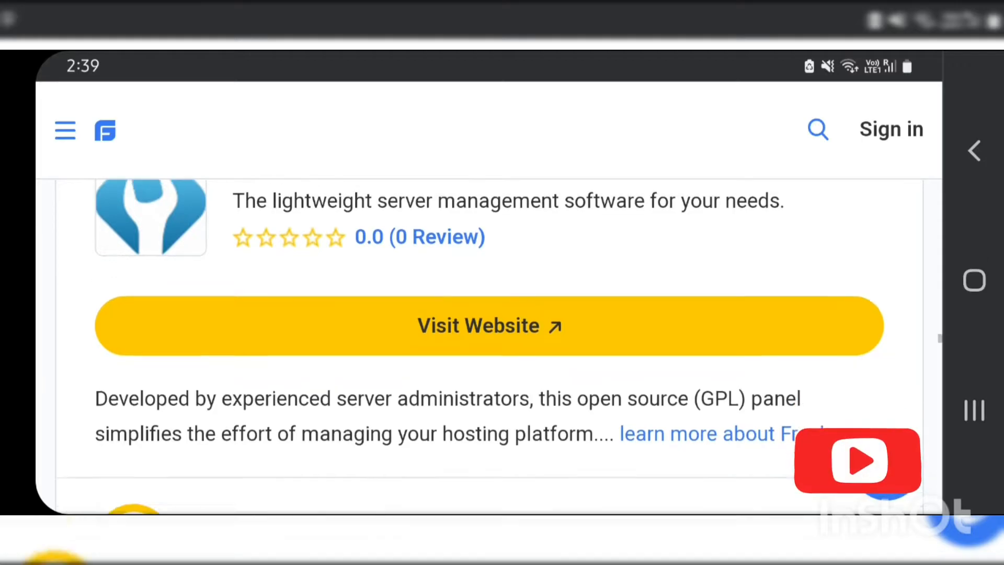
pyautogui.scroll(-3)
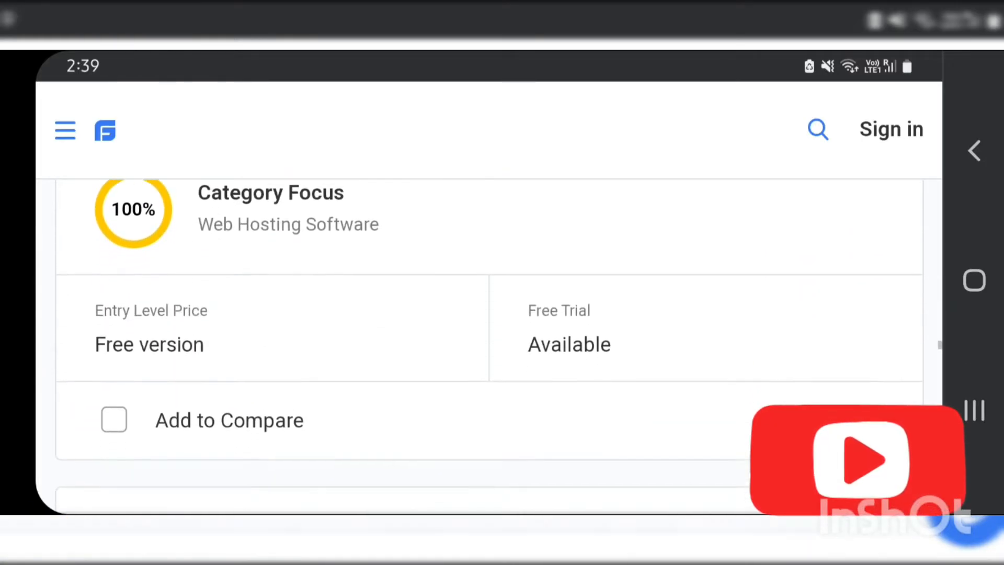
pyautogui.scroll(-3)
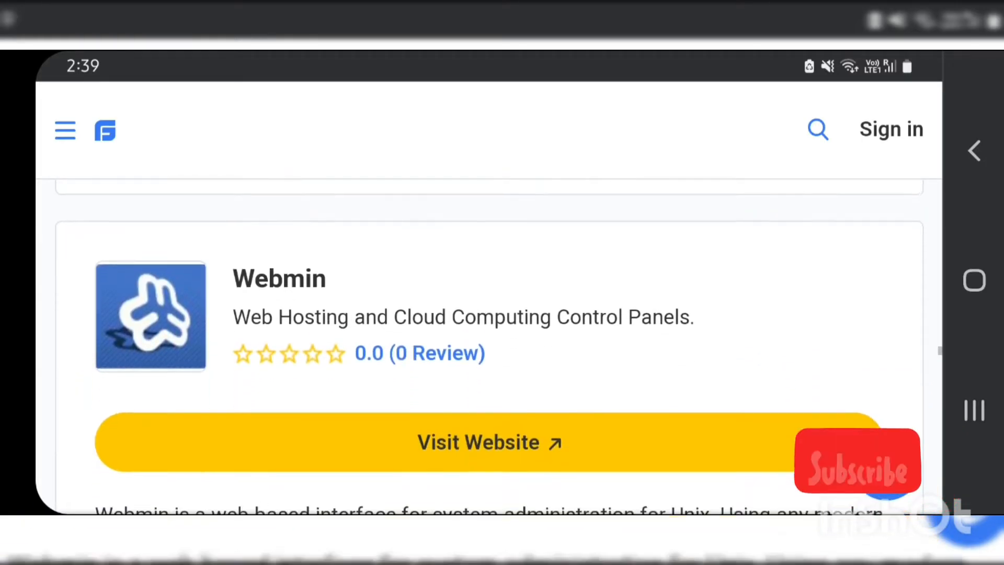
pyautogui.scroll(-3)
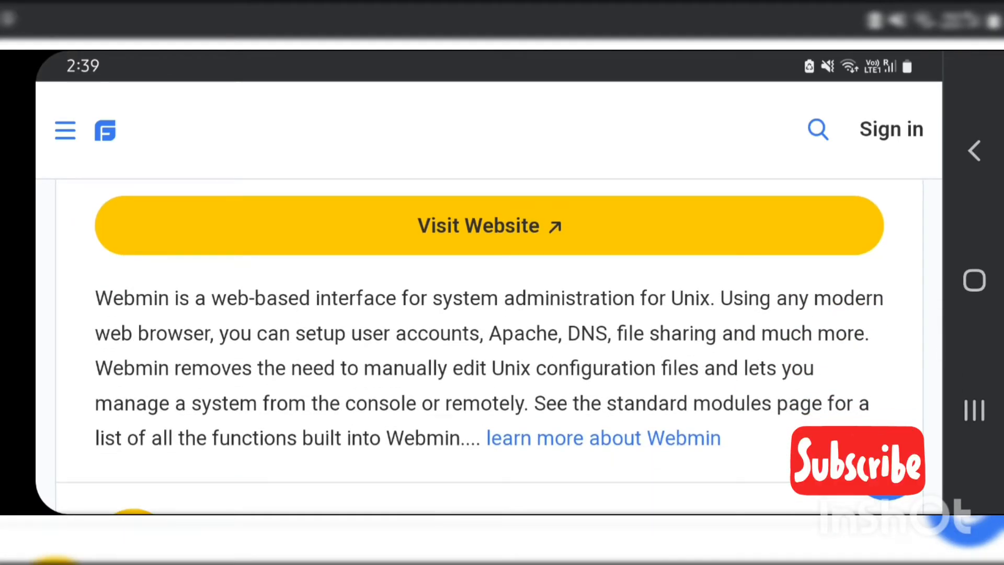
pyautogui.scroll(-3)
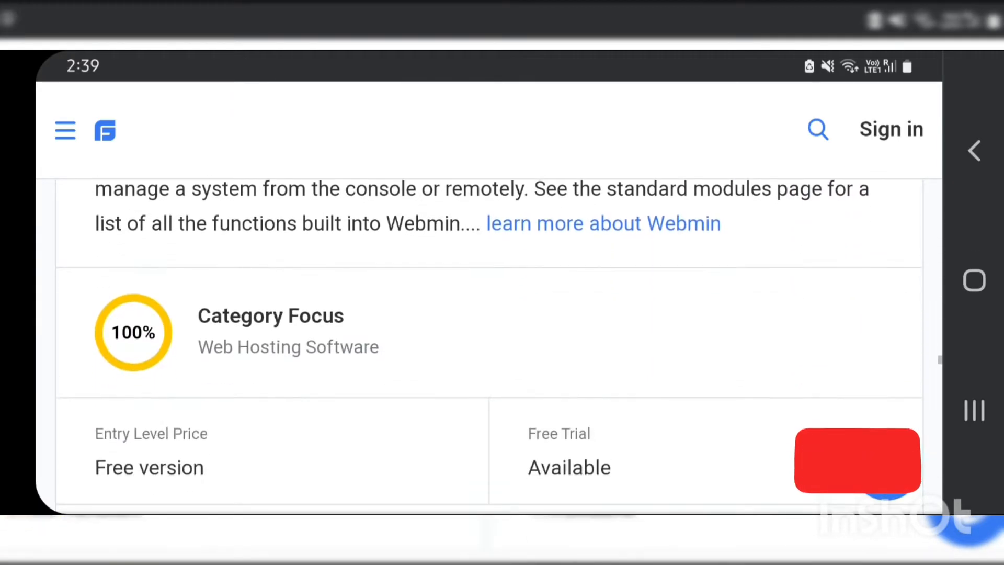
pyautogui.scroll(-3)
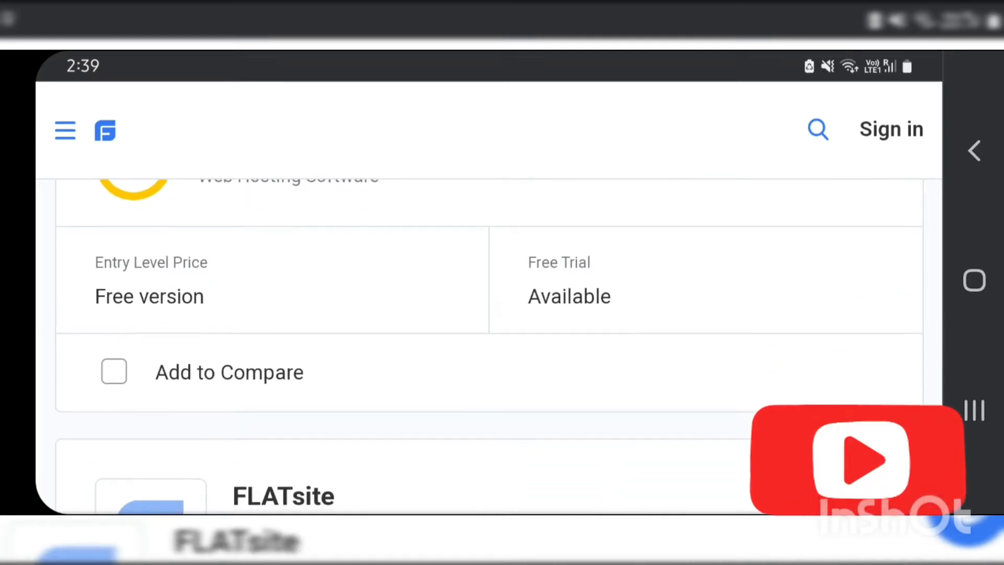
pyautogui.scroll(-3)
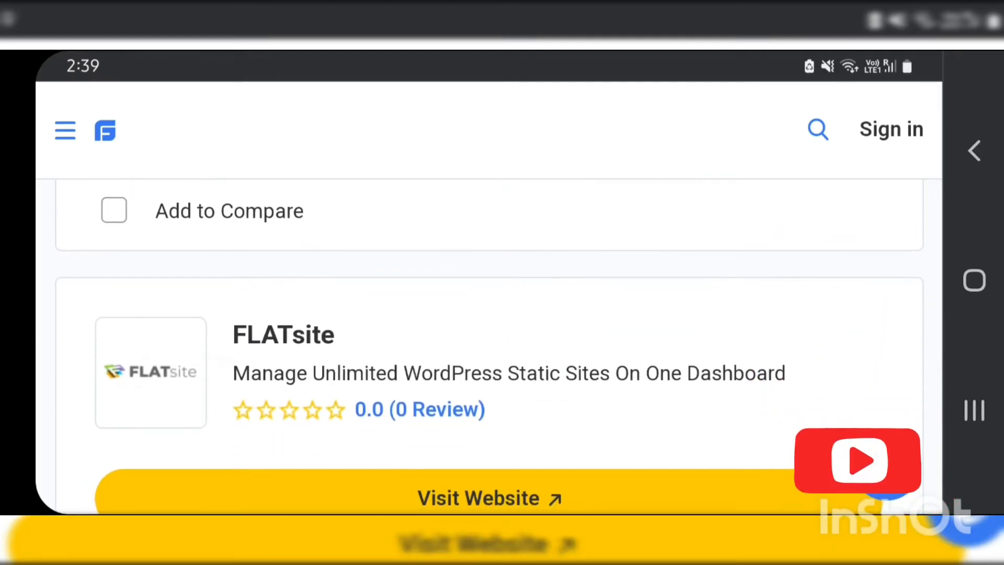
pyautogui.scroll(-3)
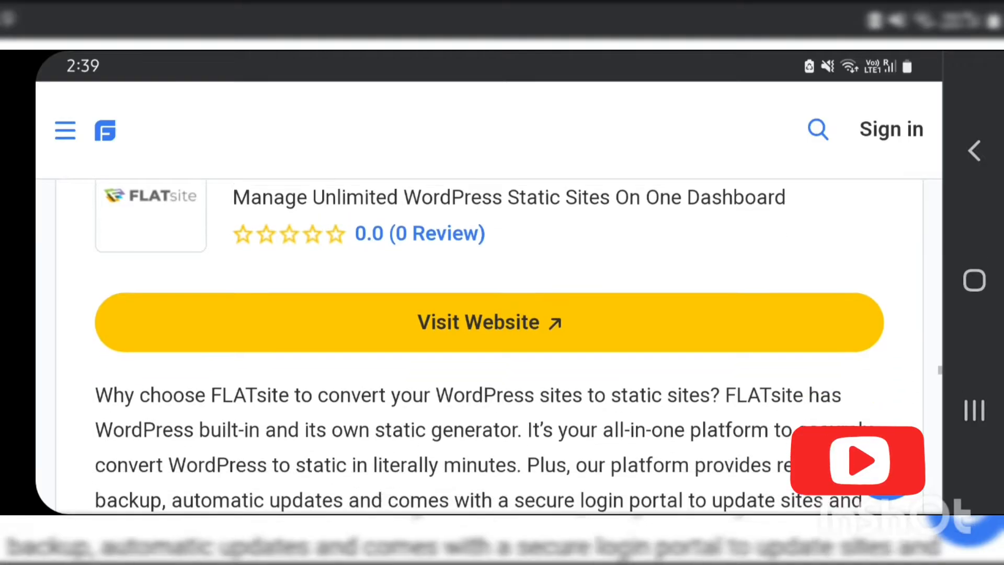
pyautogui.scroll(-3)
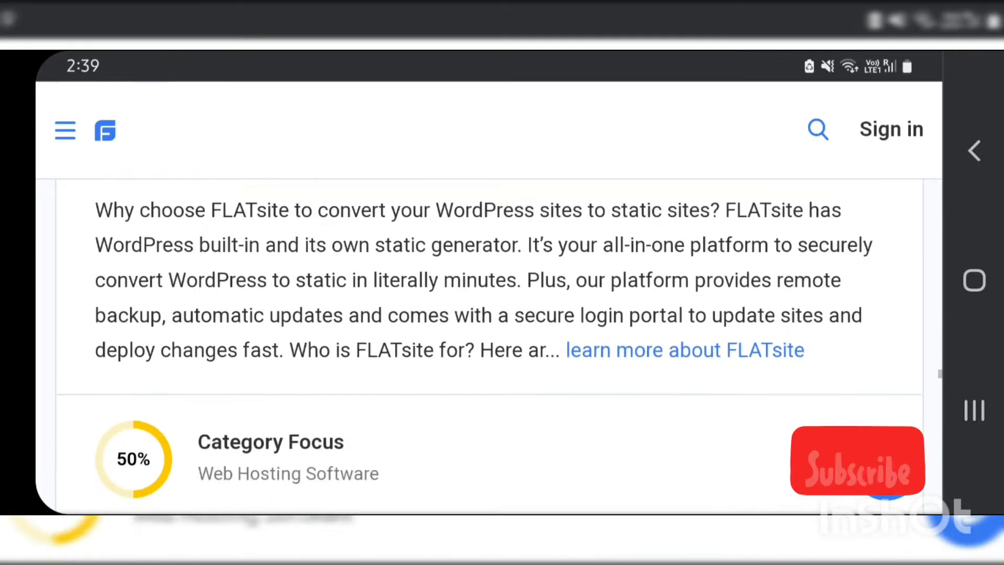
pyautogui.scroll(-3)
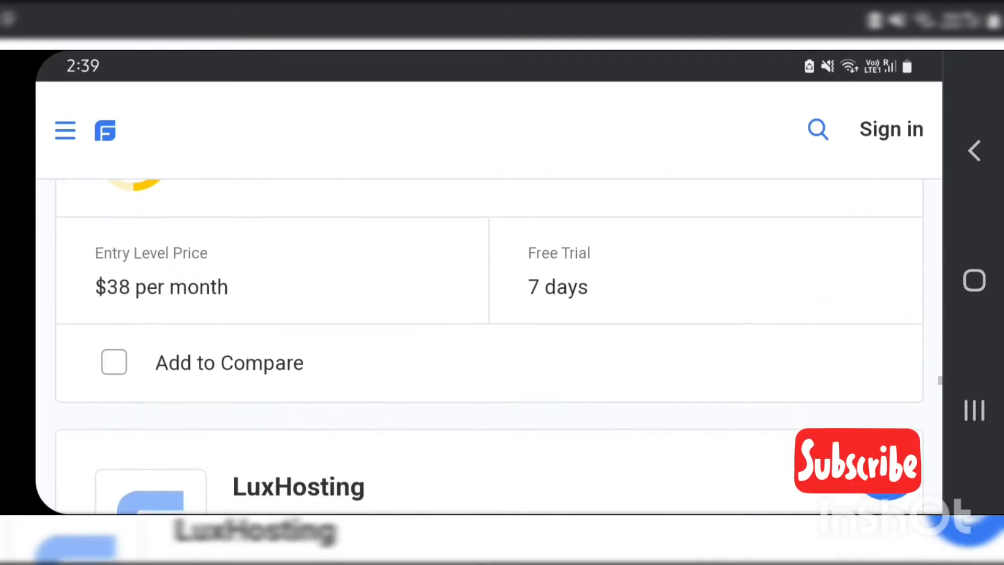
pyautogui.scroll(-3)
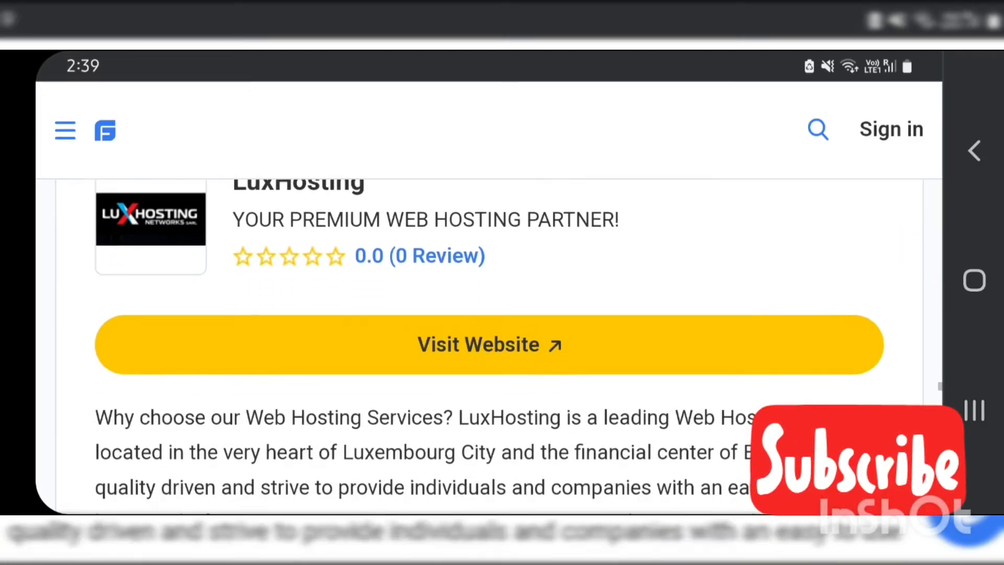
pyautogui.scroll(-3)
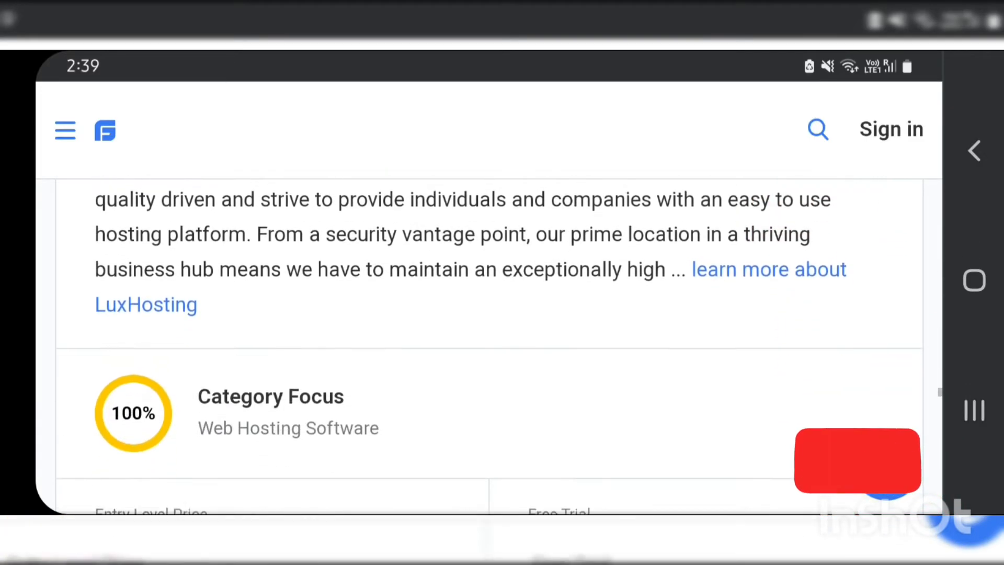
pyautogui.scroll(-3)
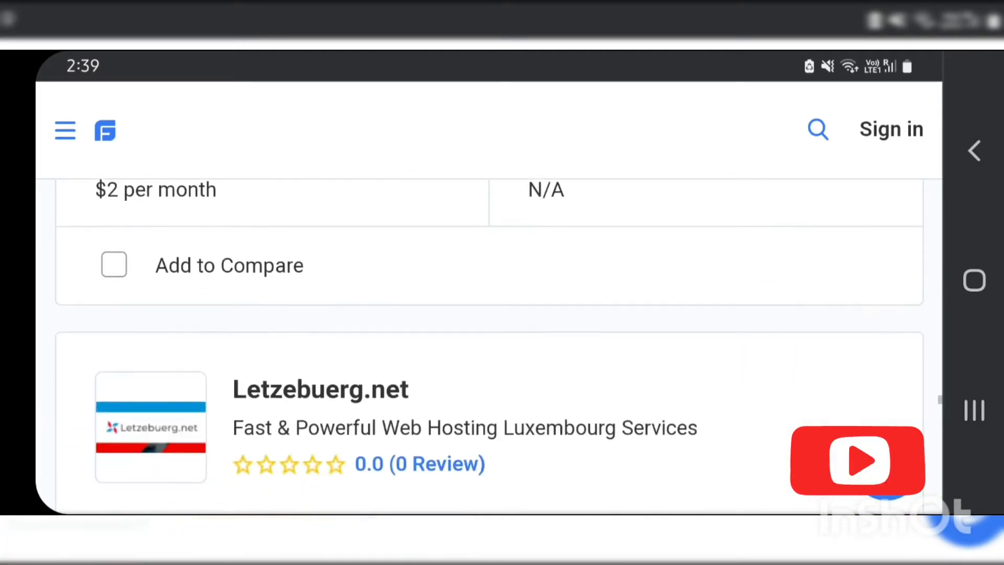
pyautogui.scroll(-3)
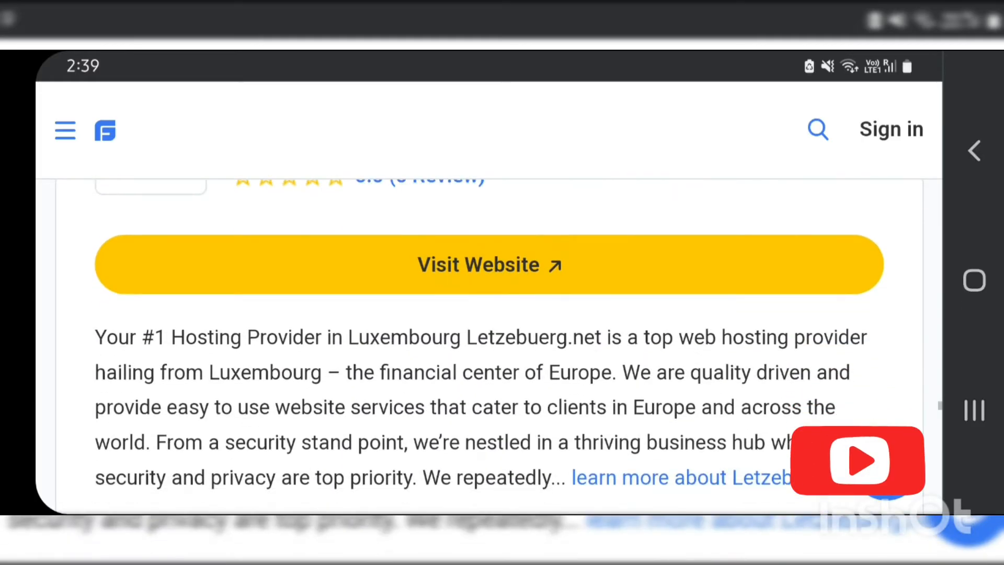
pyautogui.scroll(-3)
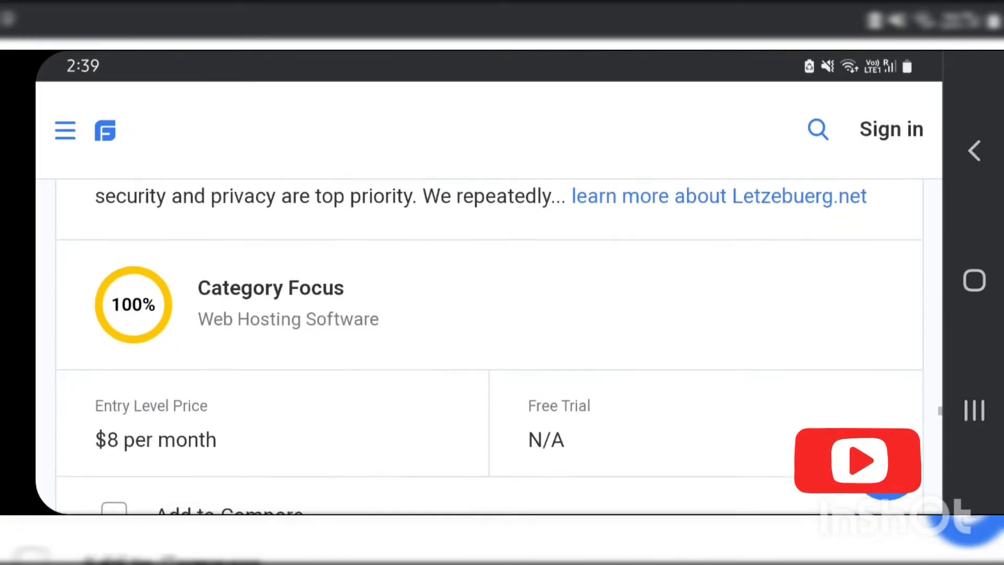
pyautogui.scroll(-3)
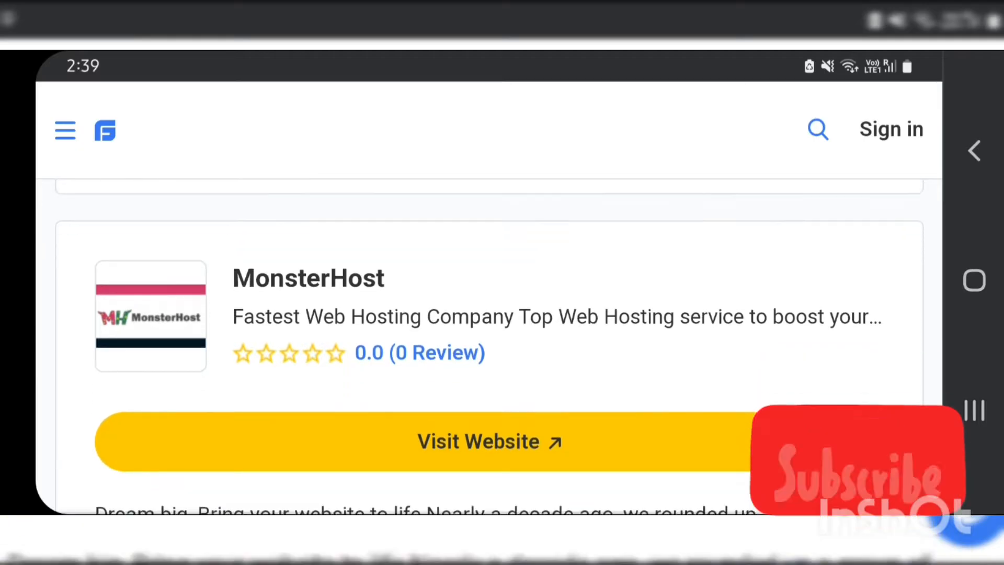
pyautogui.scroll(-3)
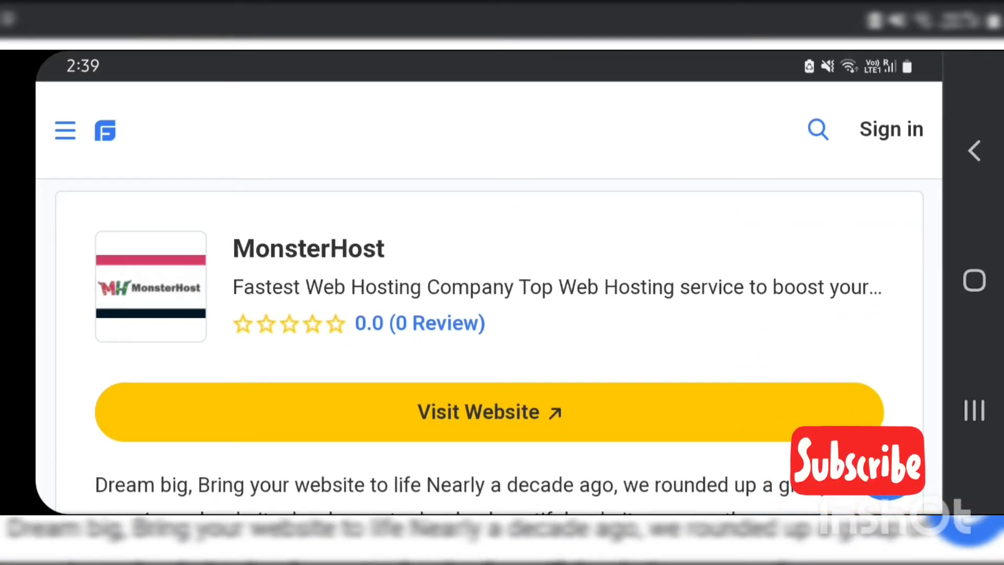
pyautogui.scroll(-3)
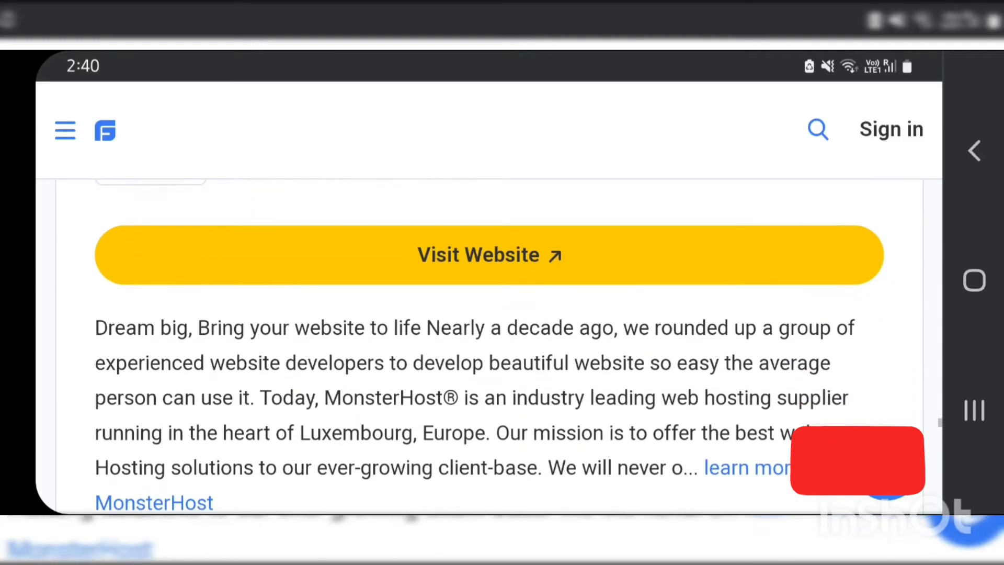
pyautogui.scroll(-3)
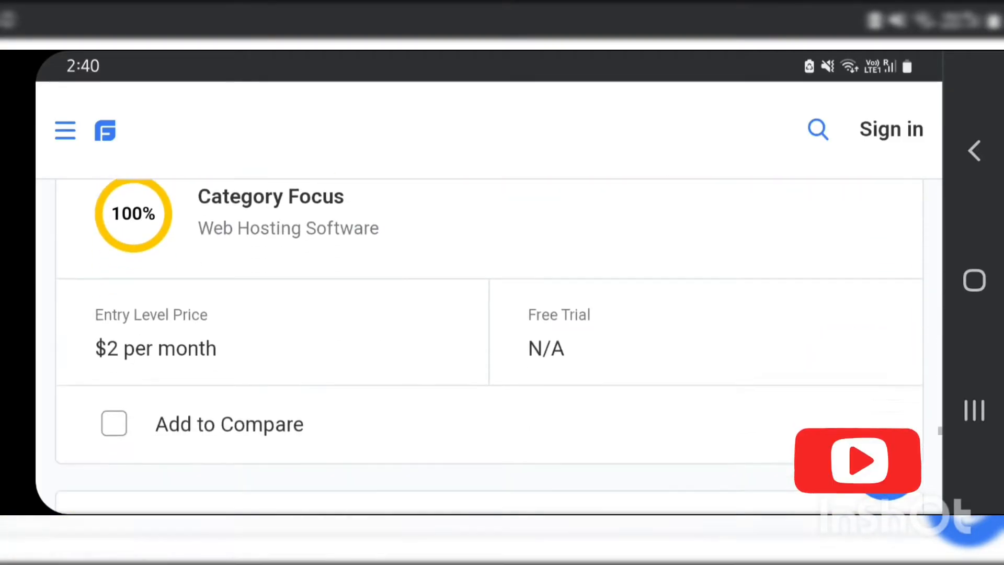
pyautogui.scroll(-3)
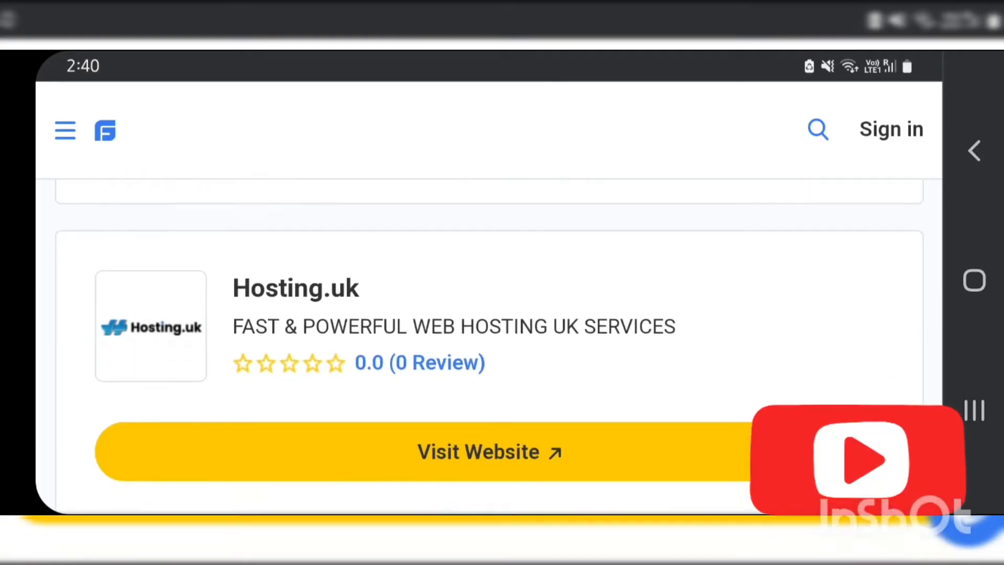
pyautogui.scroll(-3)
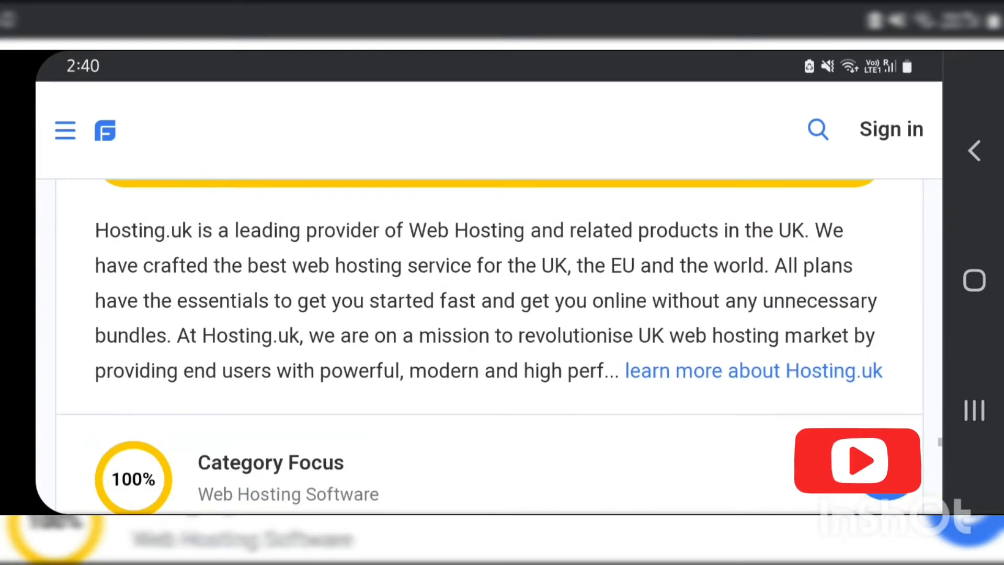
pyautogui.scroll(-3)
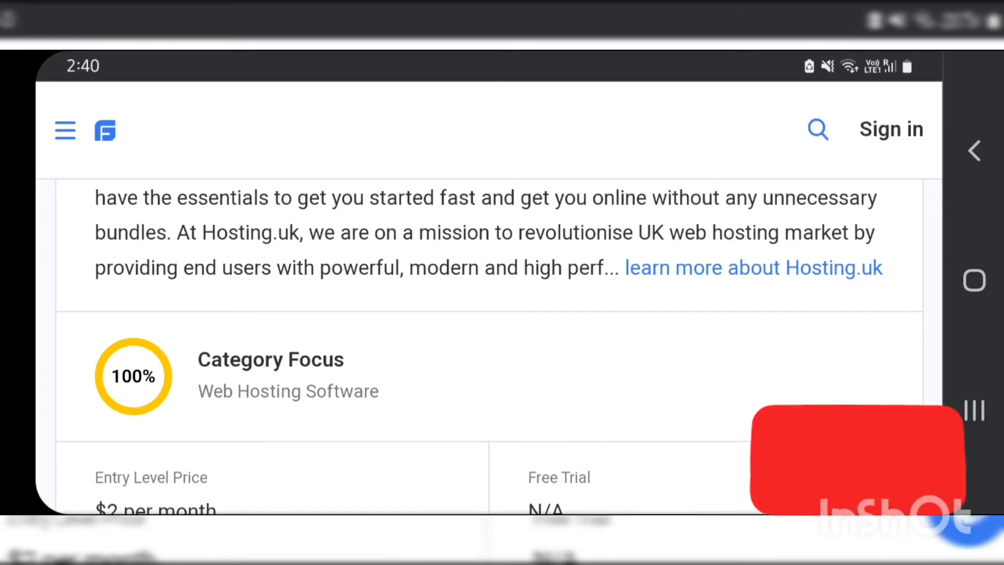
pyautogui.scroll(-3)
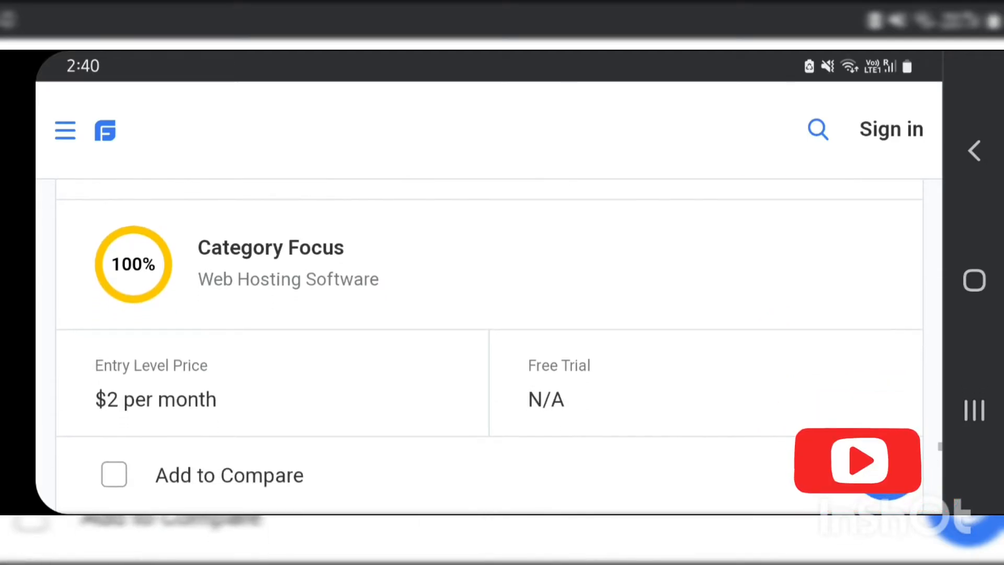
pyautogui.scroll(-3)
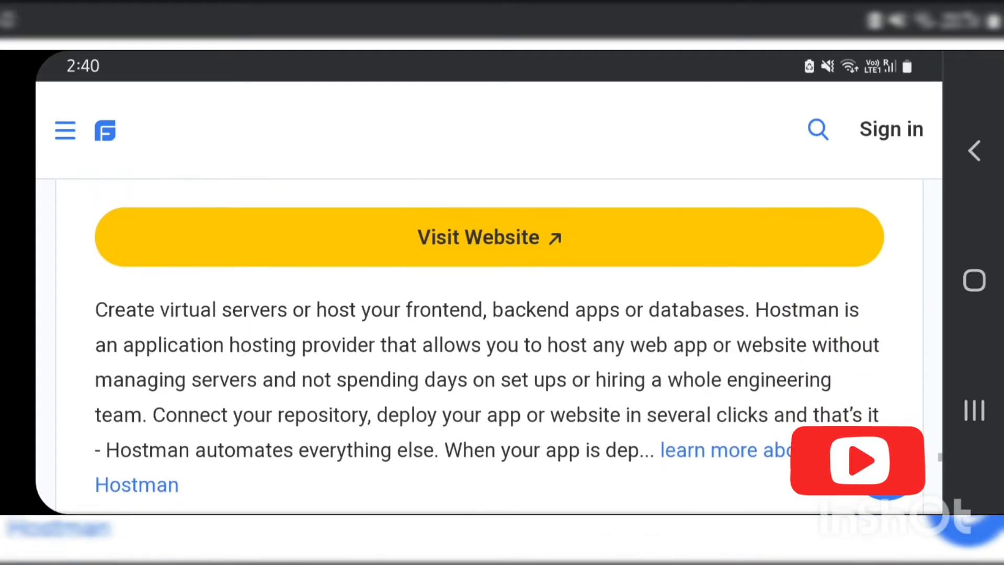
pyautogui.scroll(-3)
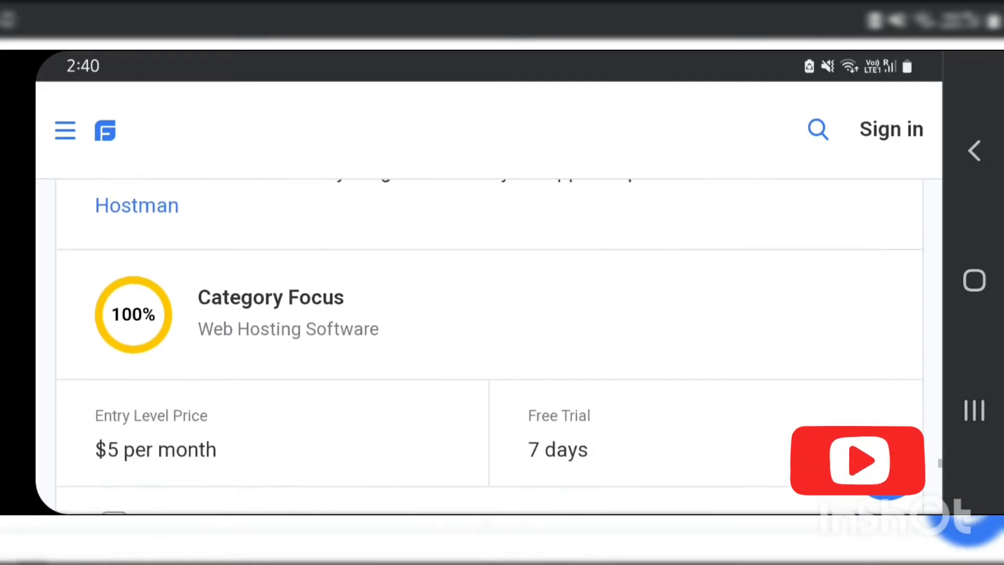
pyautogui.scroll(-3)
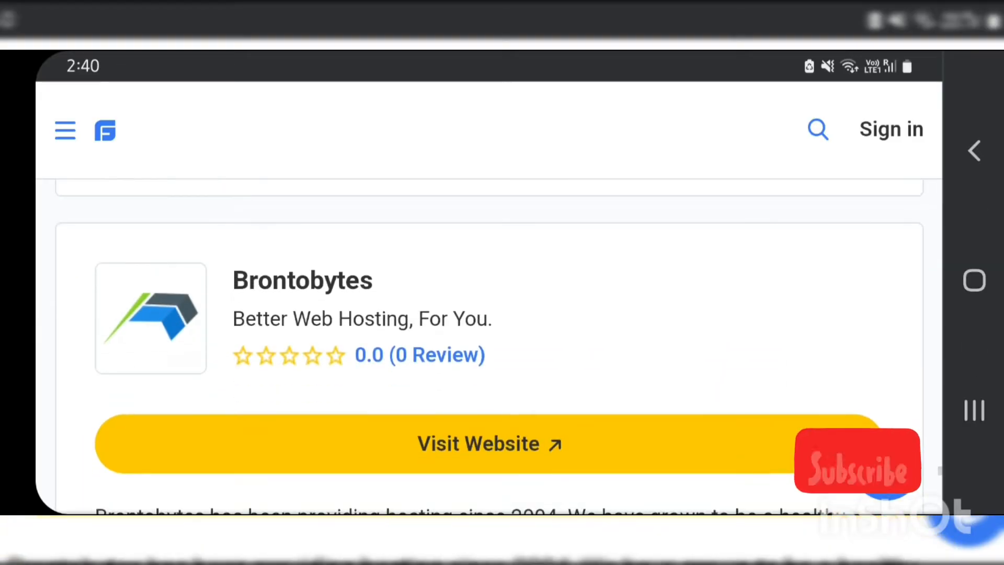
pyautogui.scroll(-3)
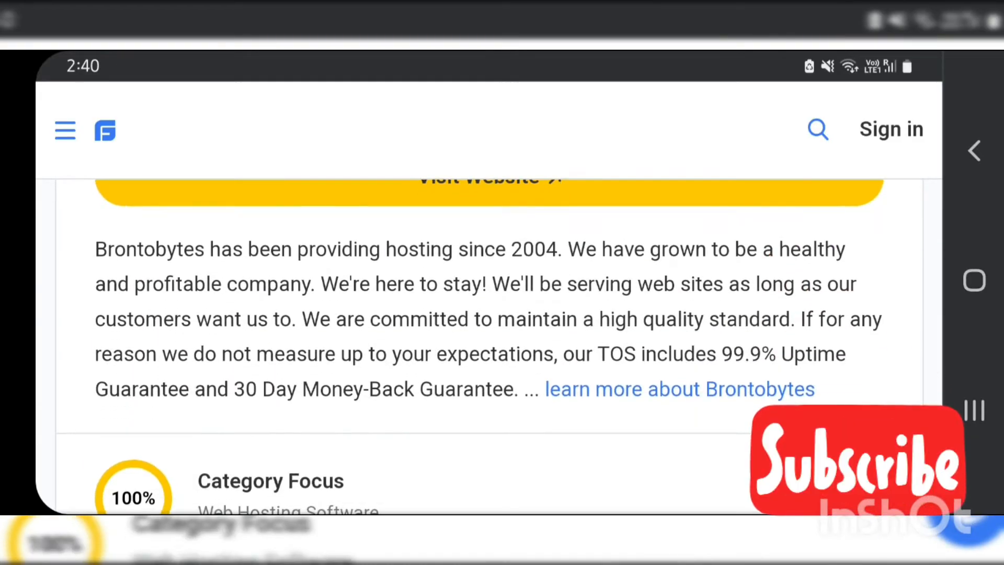
pyautogui.scroll(-3)
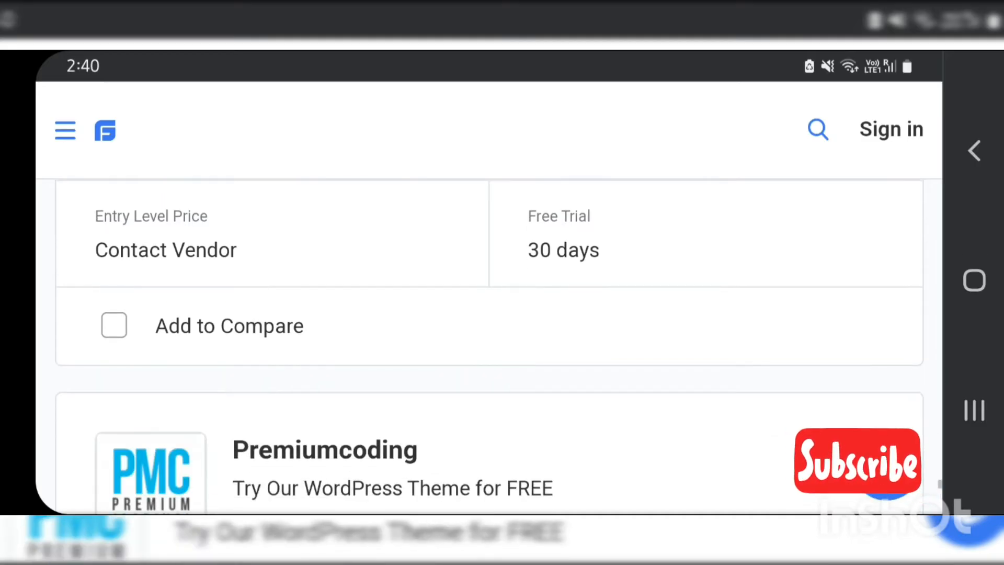
pyautogui.scroll(-3)
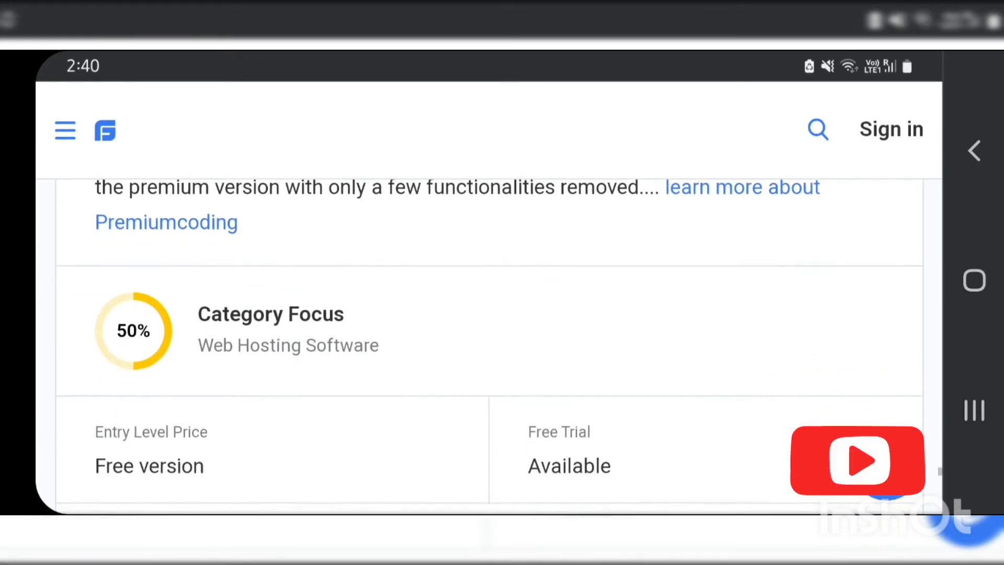
pyautogui.scroll(-3)
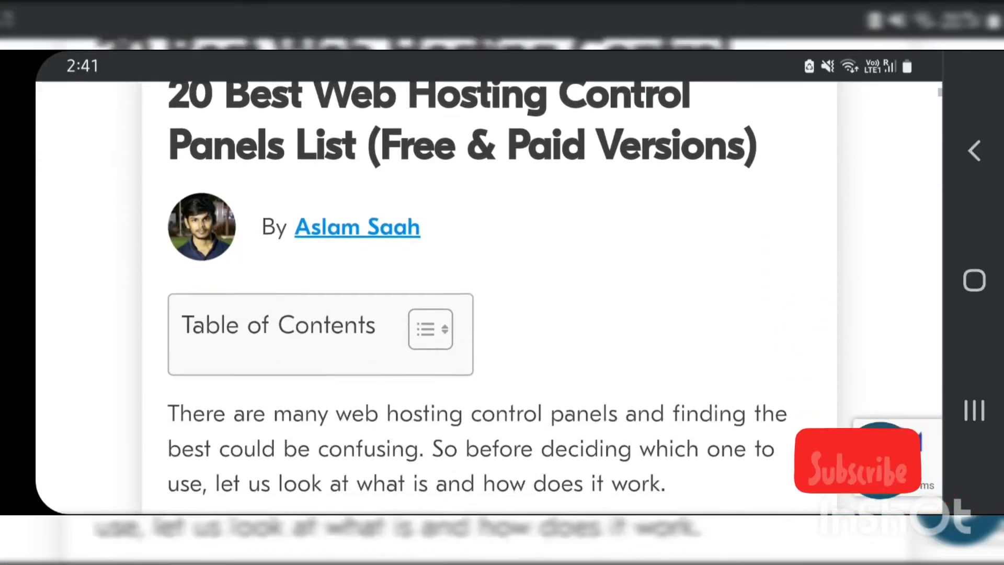
# Step: Scroll the control panels article's introduction and definitions to Popular Hosting Control Panels
pyautogui.scroll(-3)
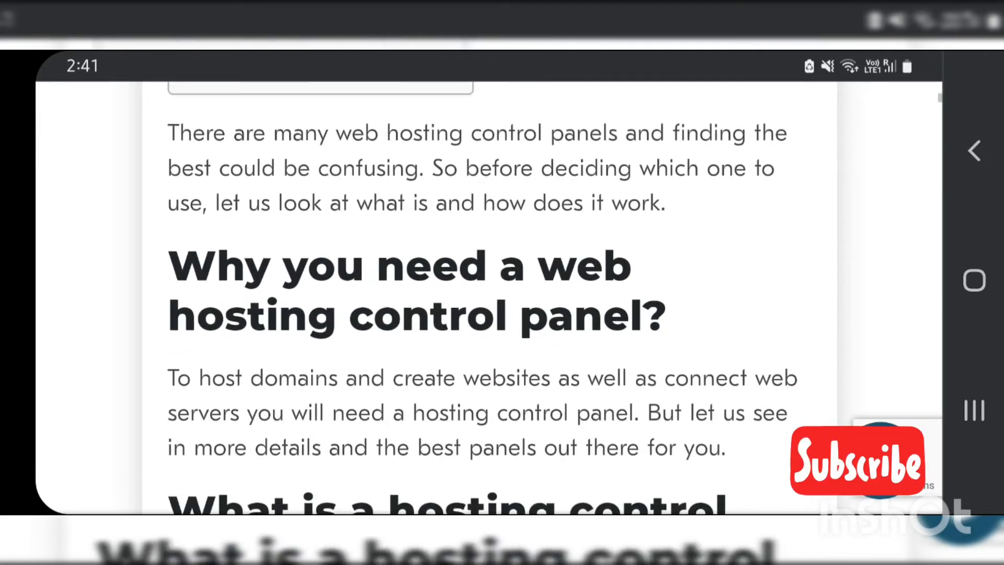
pyautogui.scroll(-3)
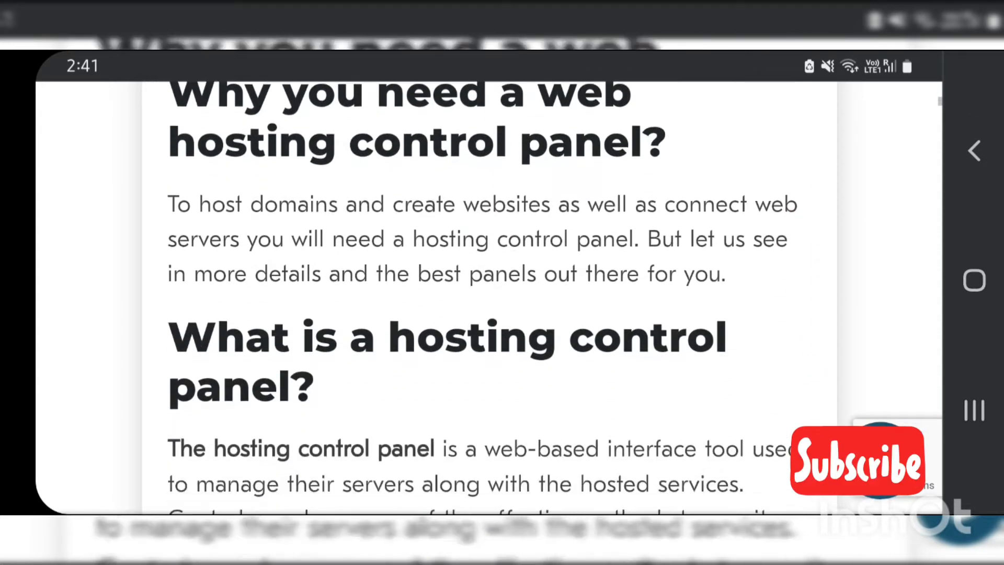
pyautogui.scroll(-3)
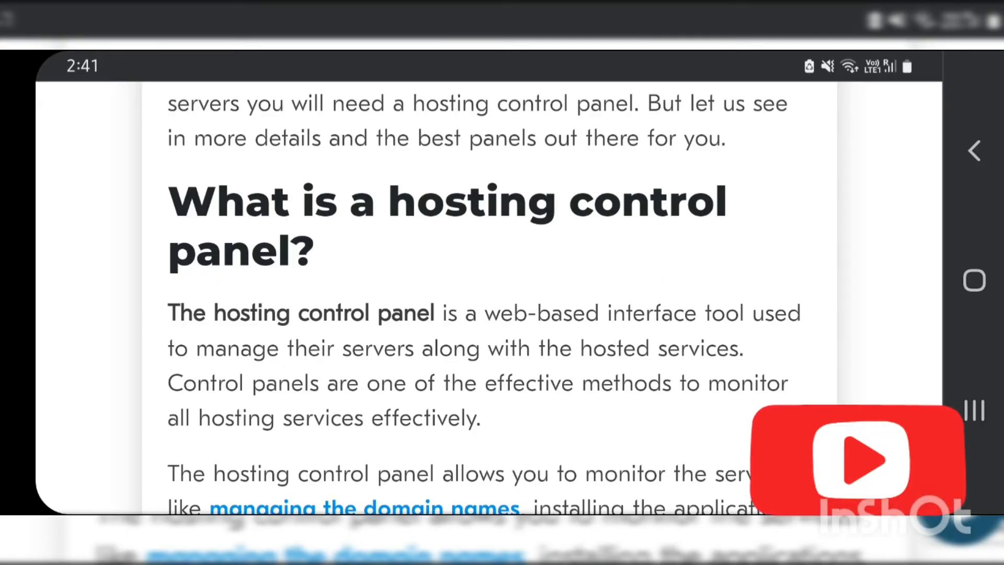
pyautogui.scroll(-3)
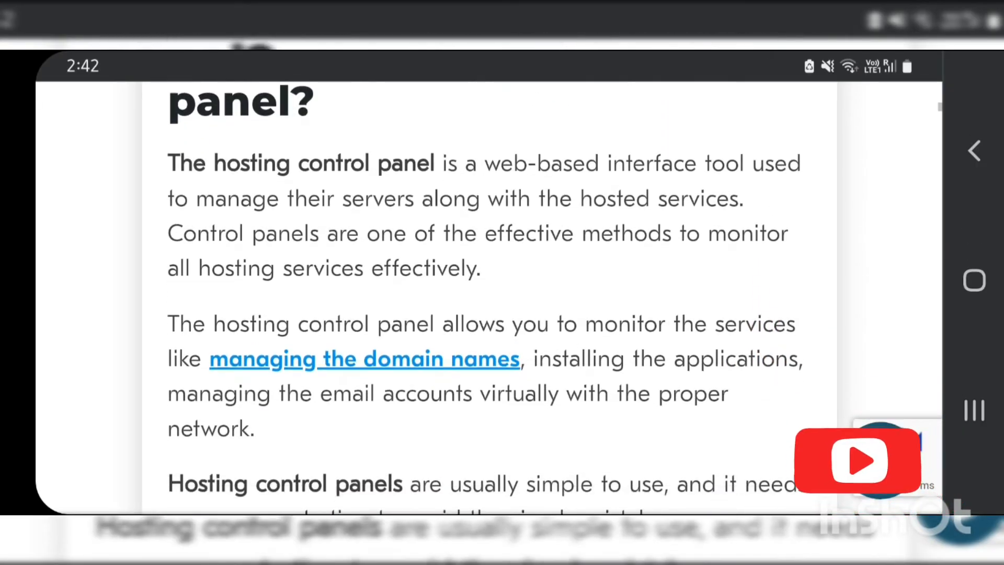
pyautogui.scroll(-3)
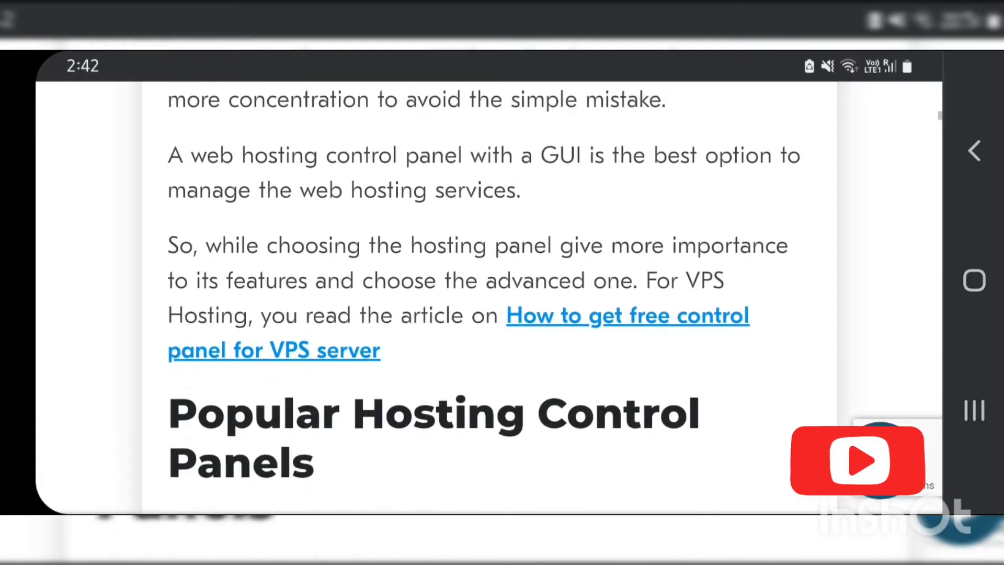
# Step: Scroll from cPanel through Zpanel, Interworx, ISPconfig and Virtualmin to AlternC's description
pyautogui.scroll(-3)
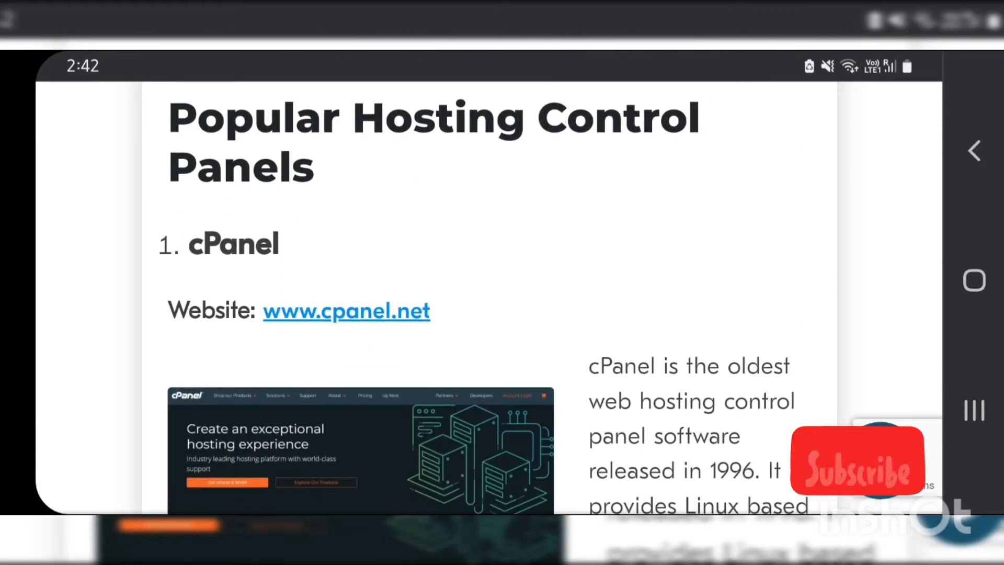
pyautogui.scroll(-3)
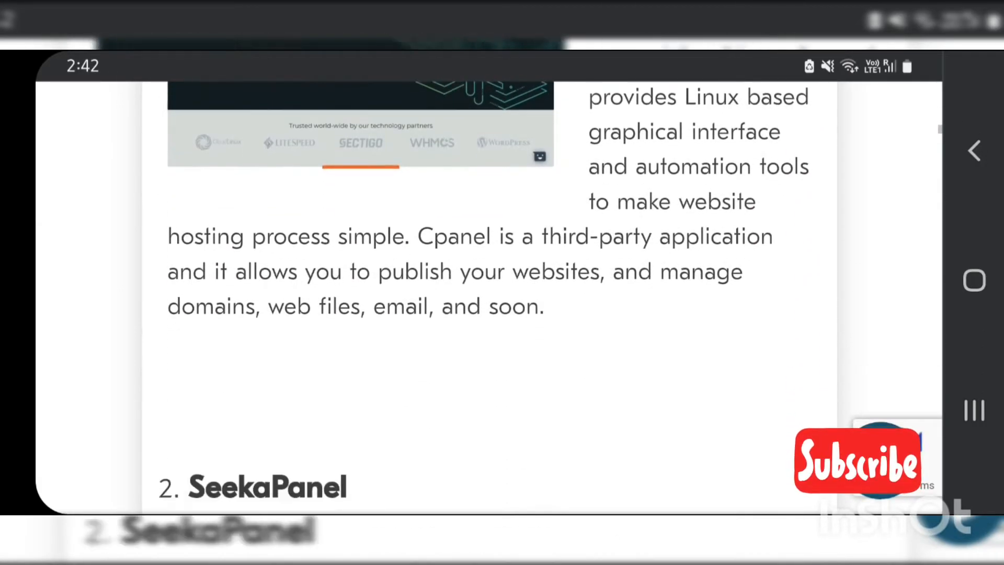
pyautogui.scroll(-3)
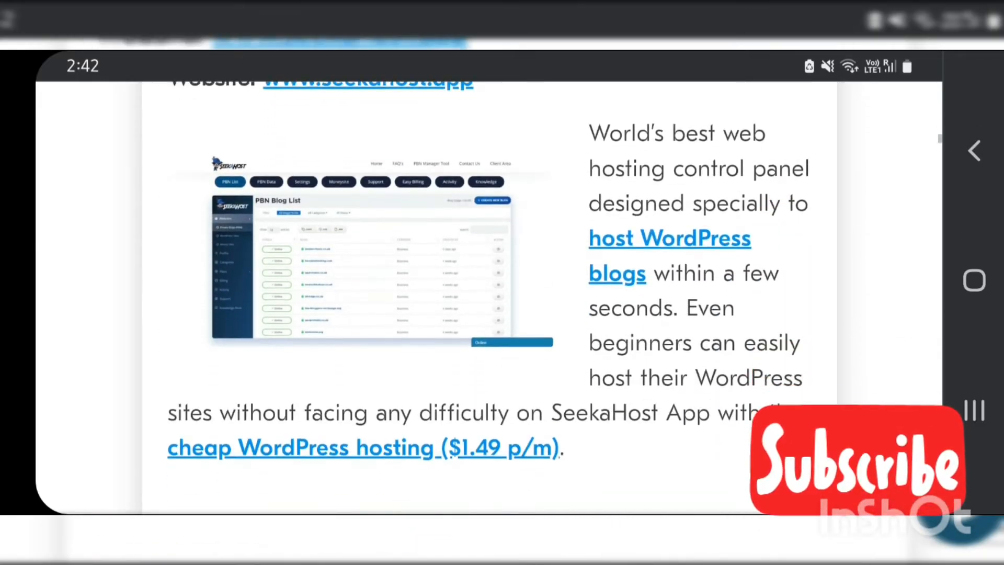
pyautogui.scroll(-3)
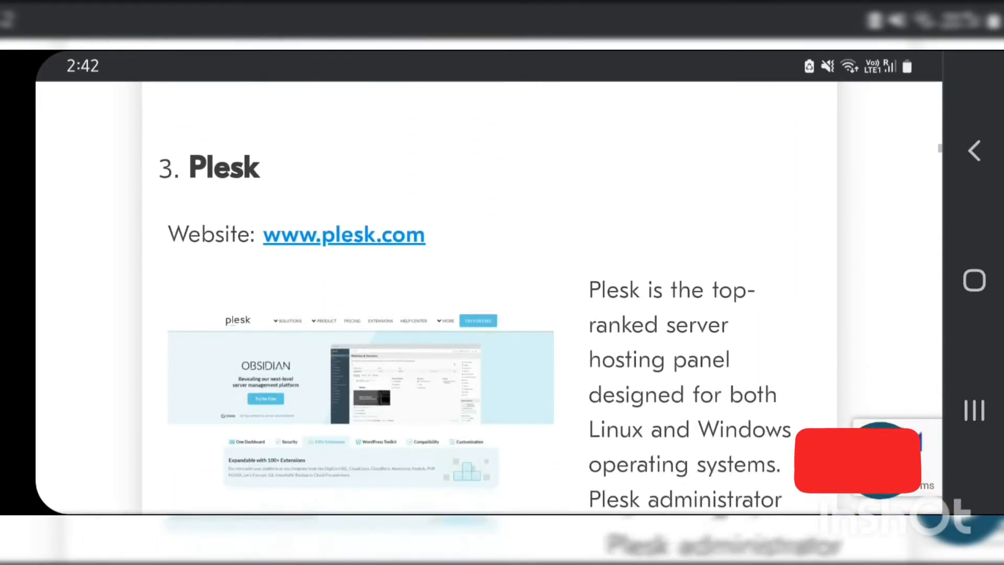
pyautogui.scroll(-3)
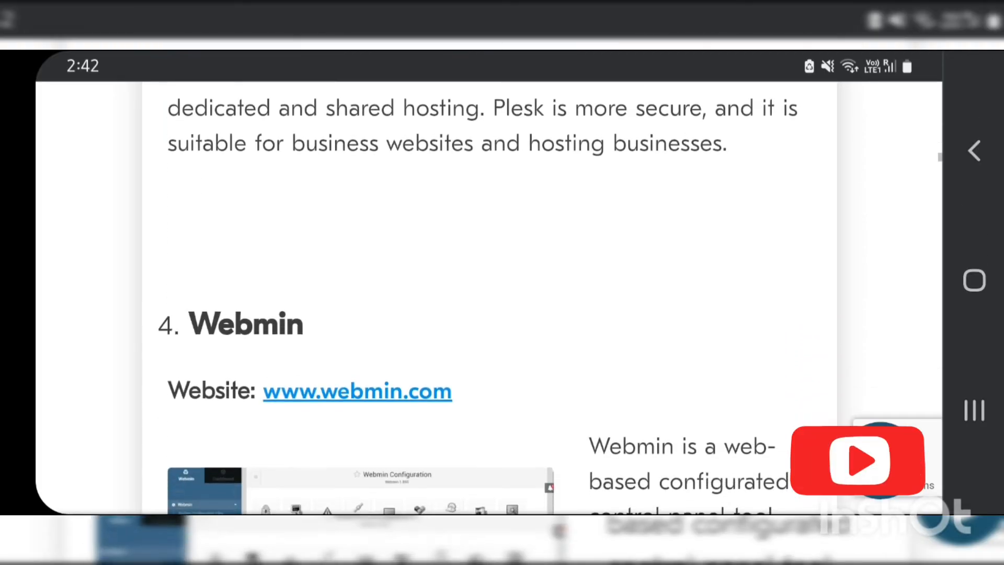
pyautogui.scroll(-3)
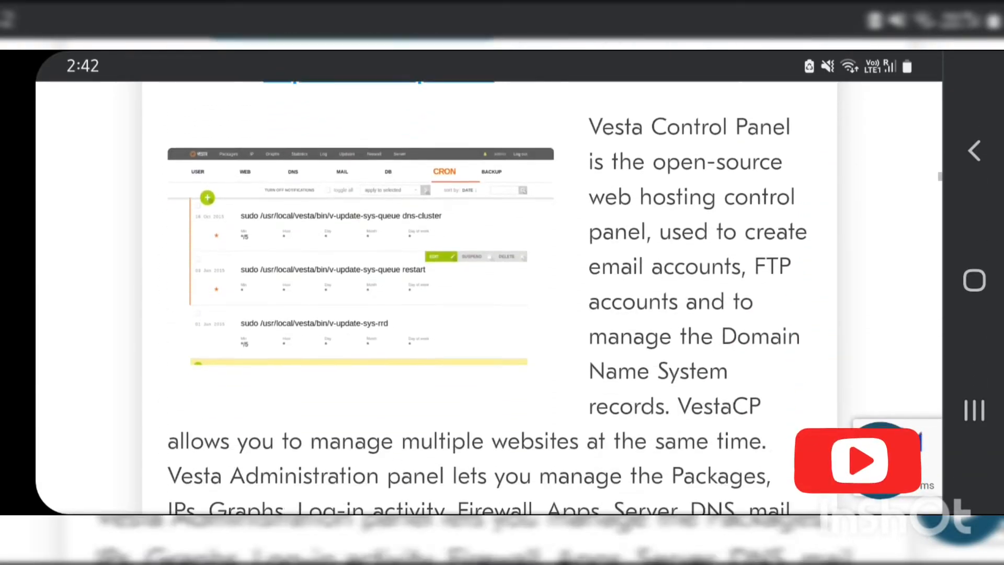
pyautogui.scroll(-3)
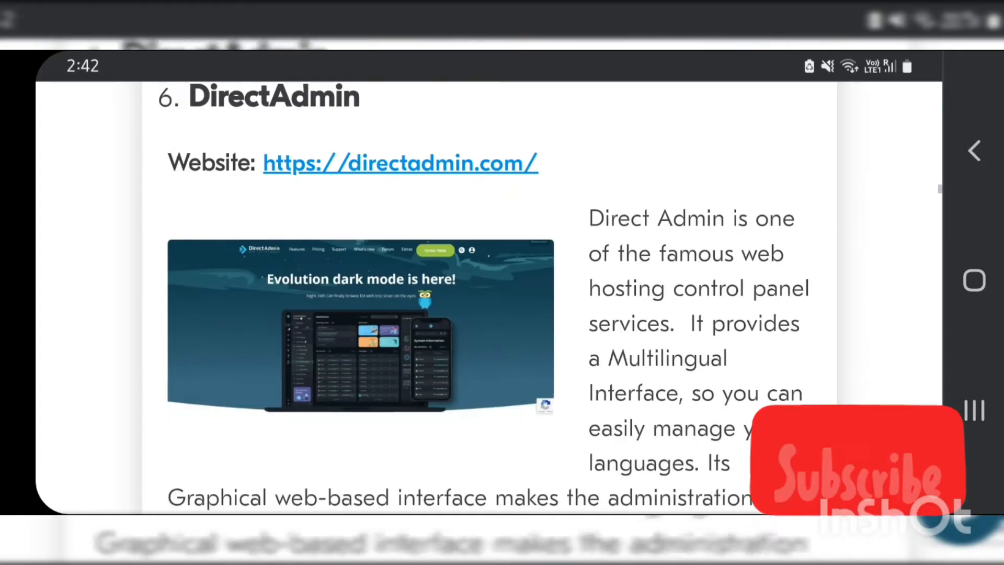
pyautogui.scroll(-3)
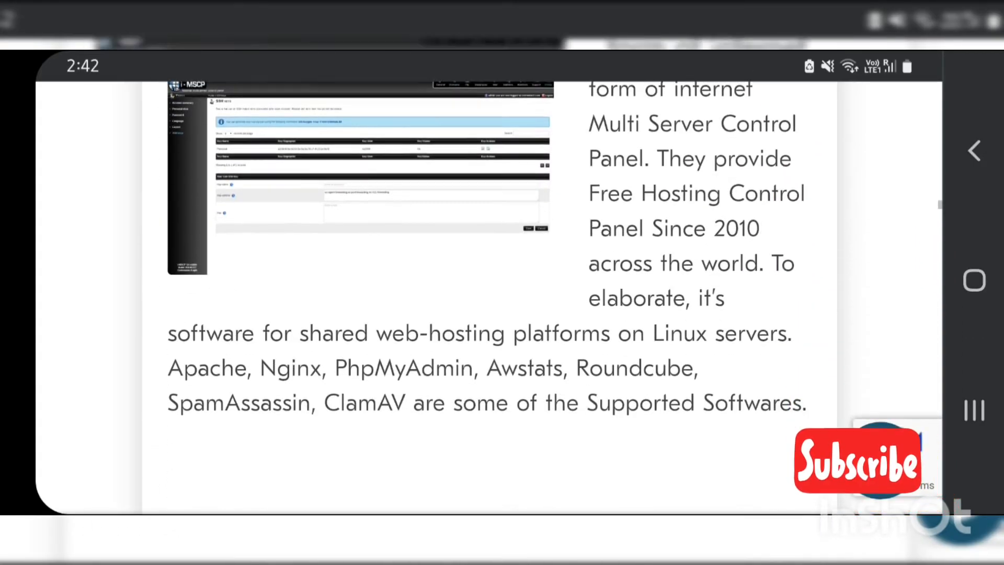
pyautogui.scroll(-3)
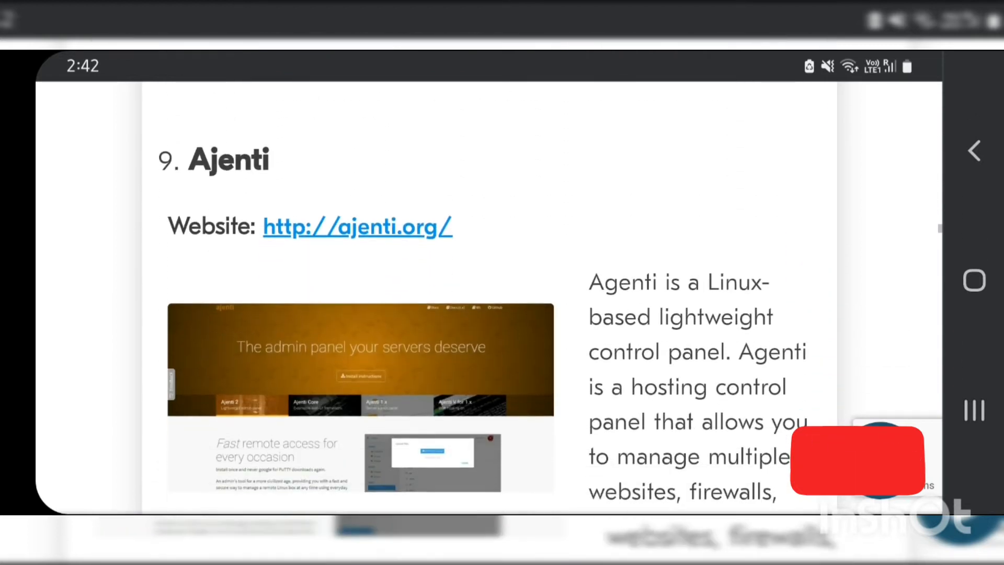
pyautogui.scroll(-3)
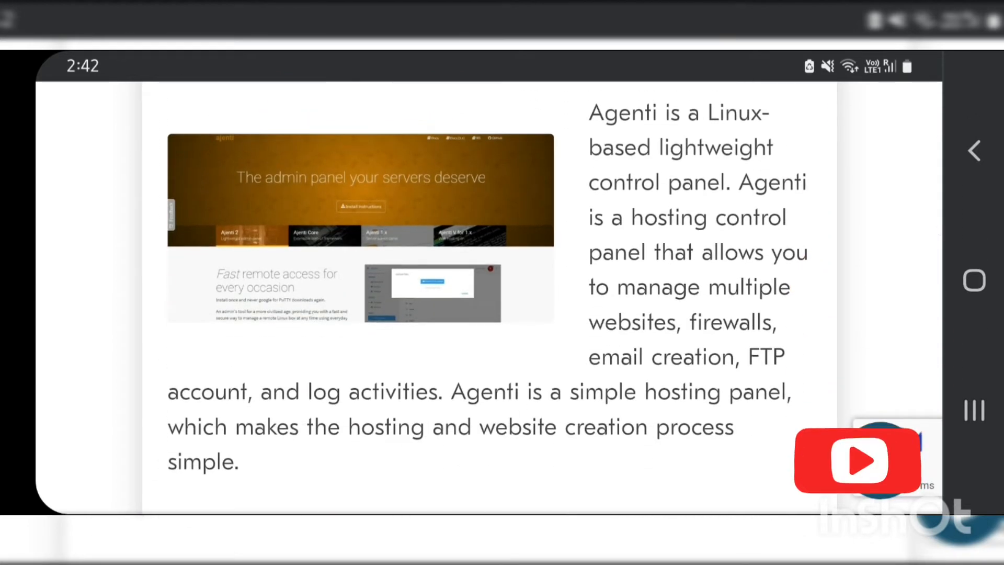
pyautogui.scroll(-3)
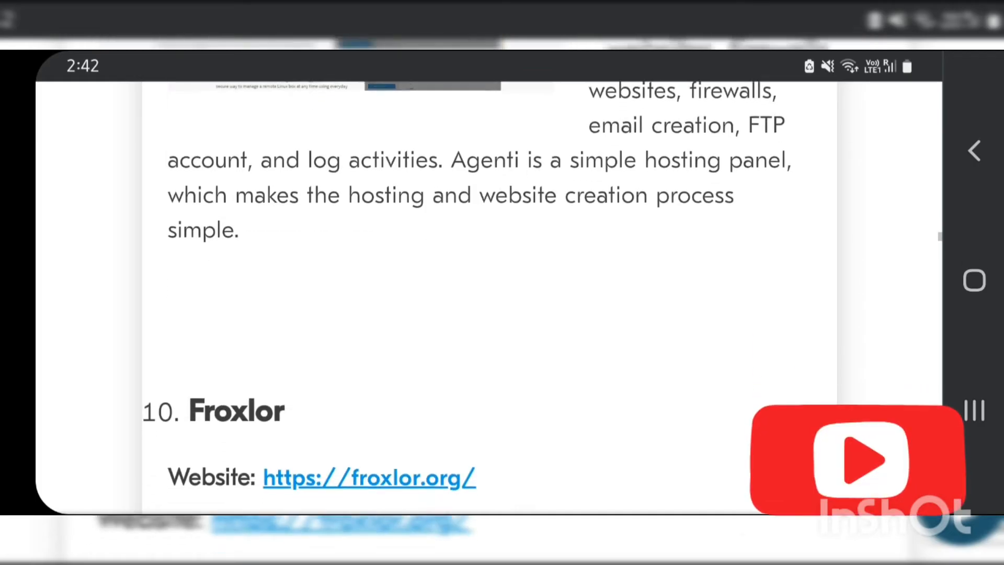
pyautogui.scroll(-3)
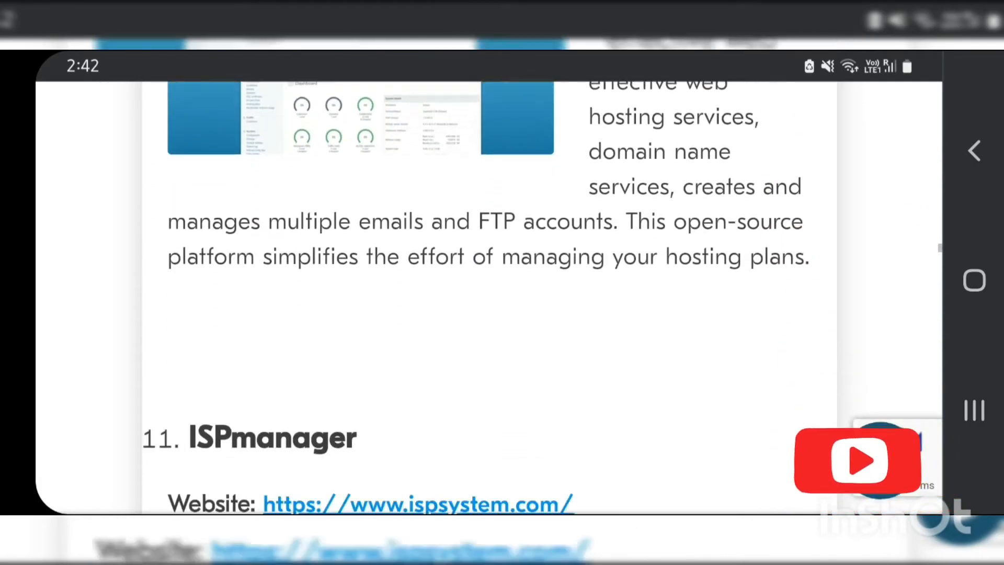
pyautogui.scroll(-3)
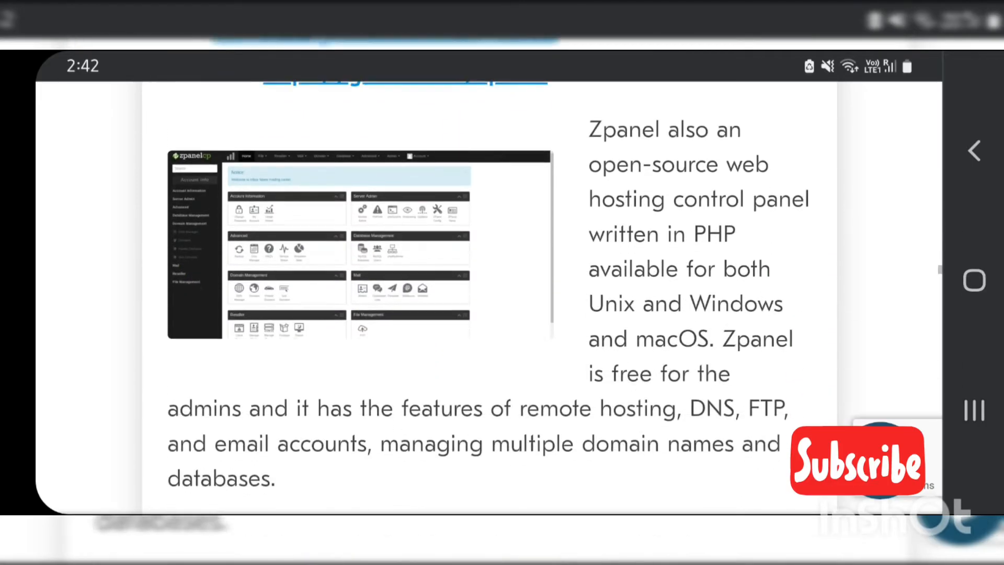
pyautogui.scroll(-3)
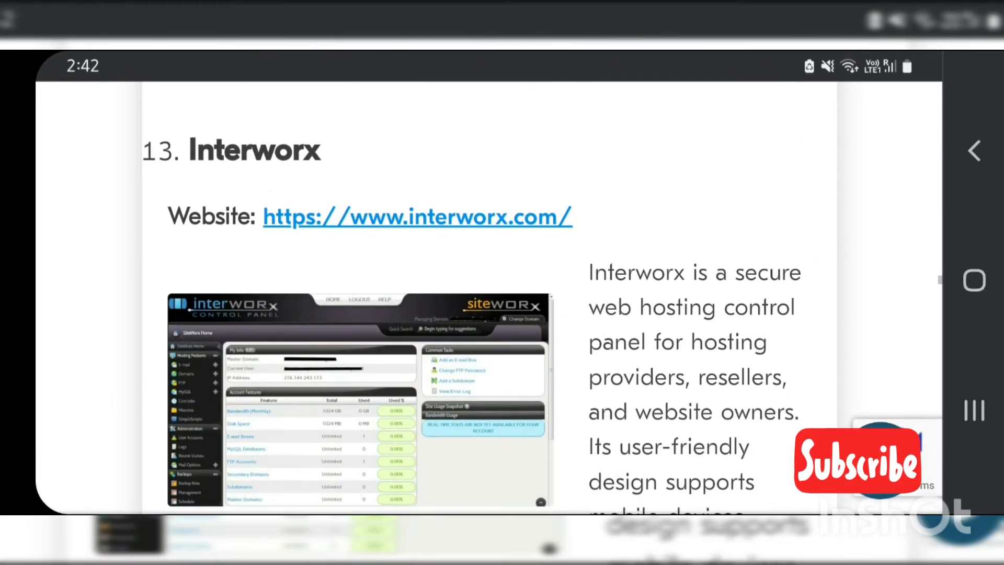
pyautogui.scroll(-3)
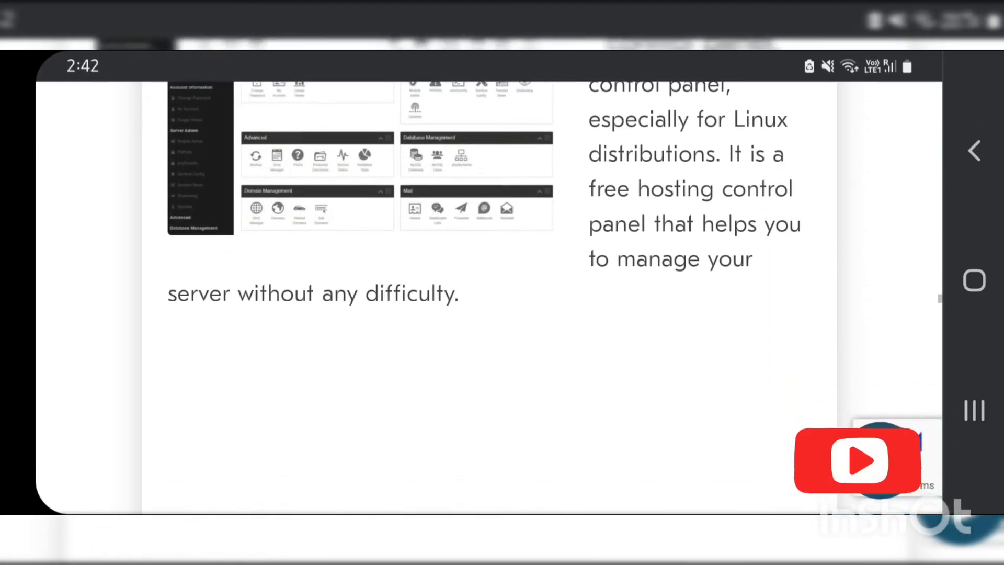
pyautogui.scroll(-3)
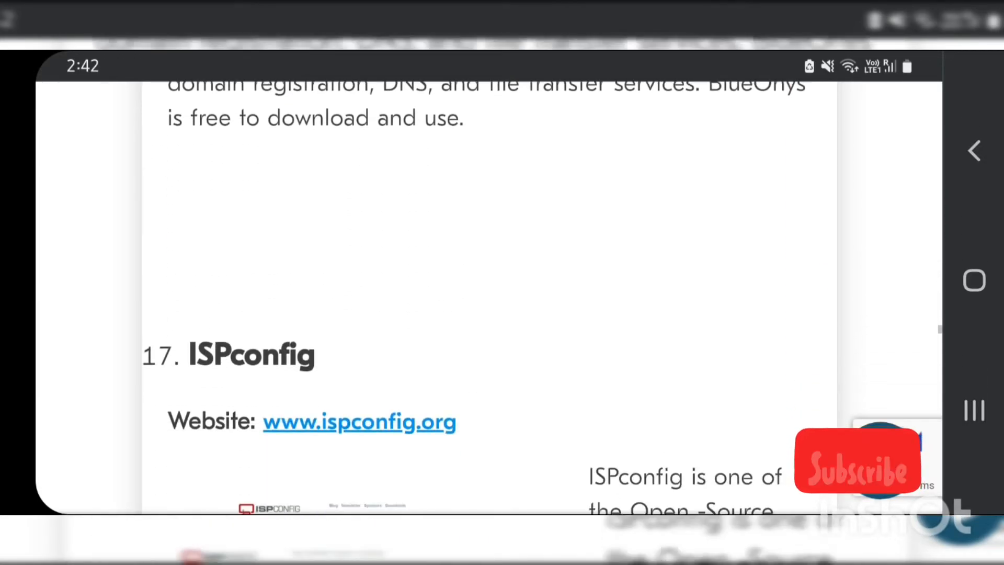
pyautogui.scroll(-3)
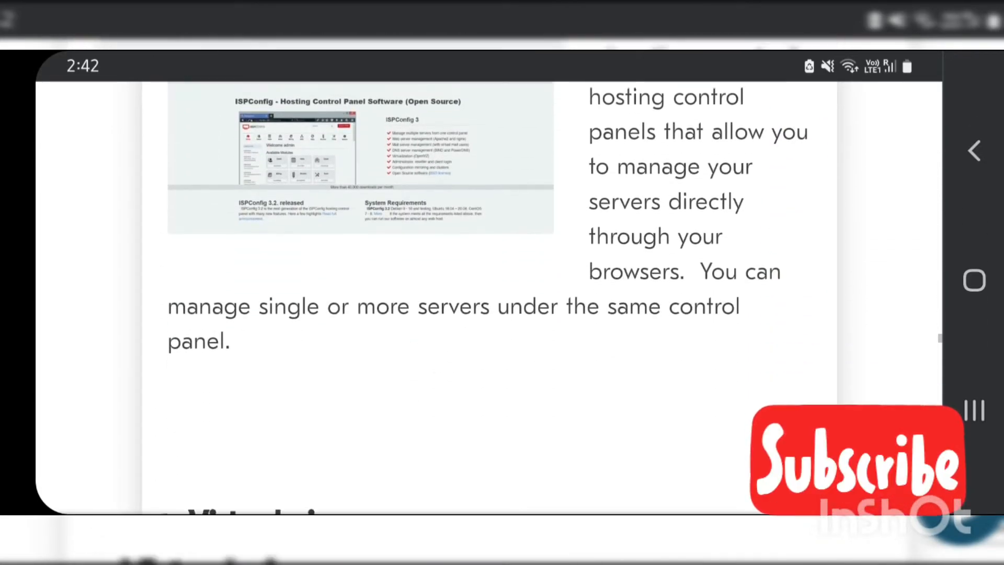
pyautogui.scroll(-3)
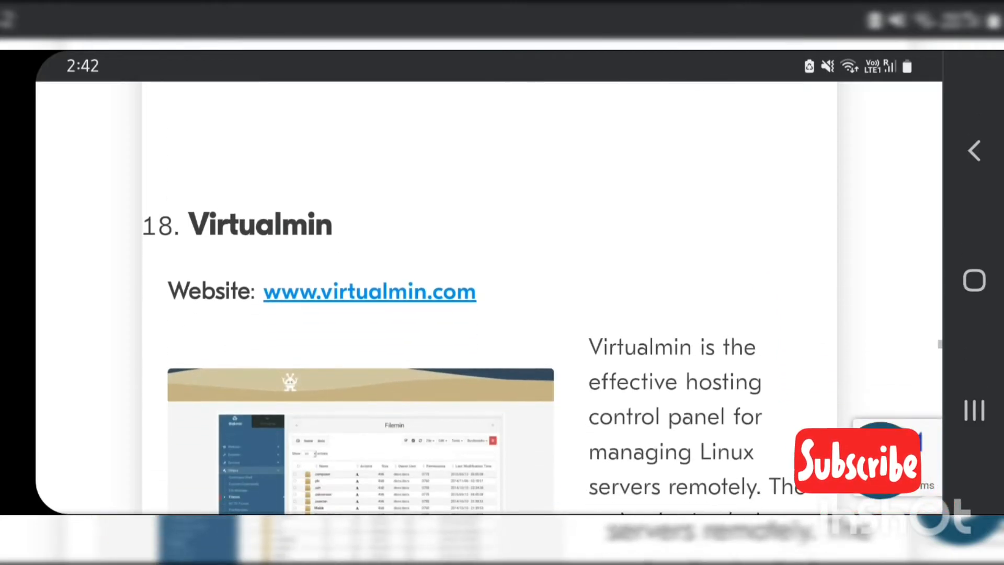
pyautogui.scroll(-3)
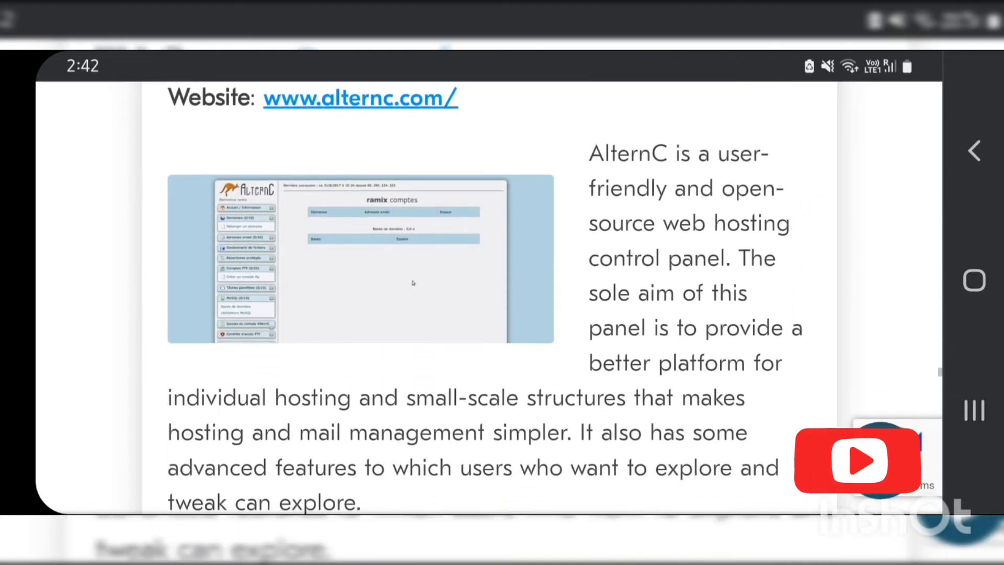
pyautogui.scroll(-3)
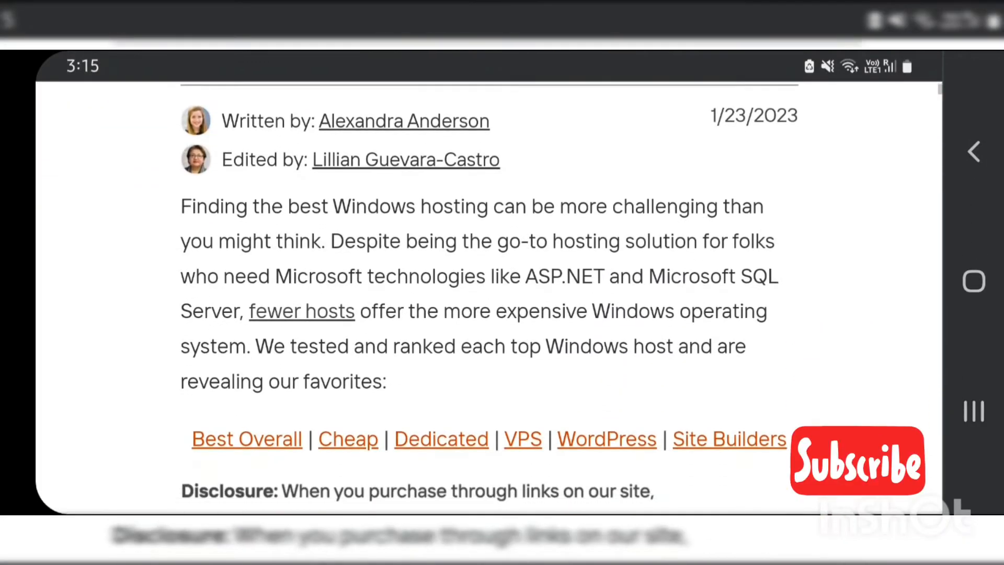
# Step: Scroll past HostGator's #1 entry and expert review to InterServer.net, ranked second at 4.7
pyautogui.scroll(-3)
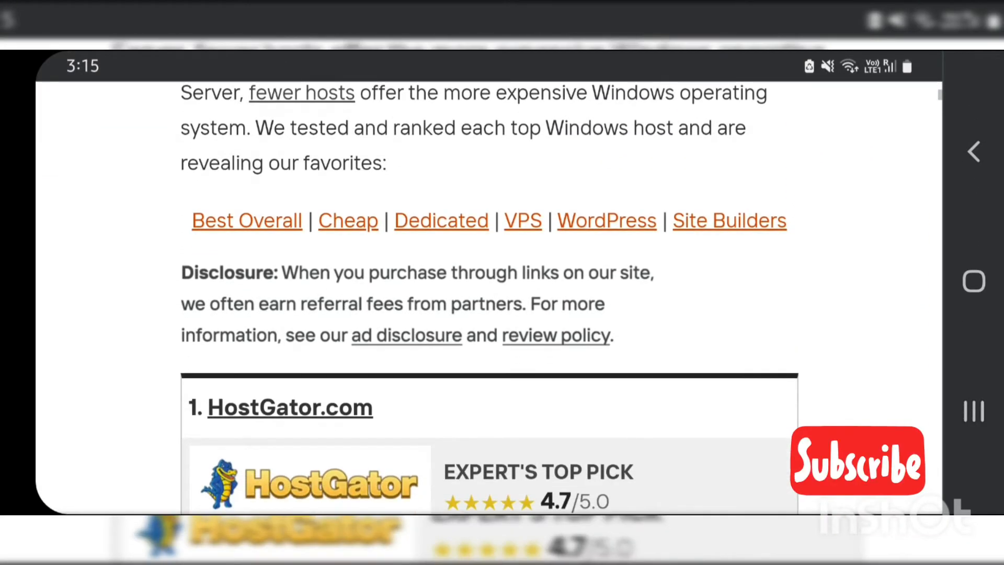
pyautogui.scroll(-3)
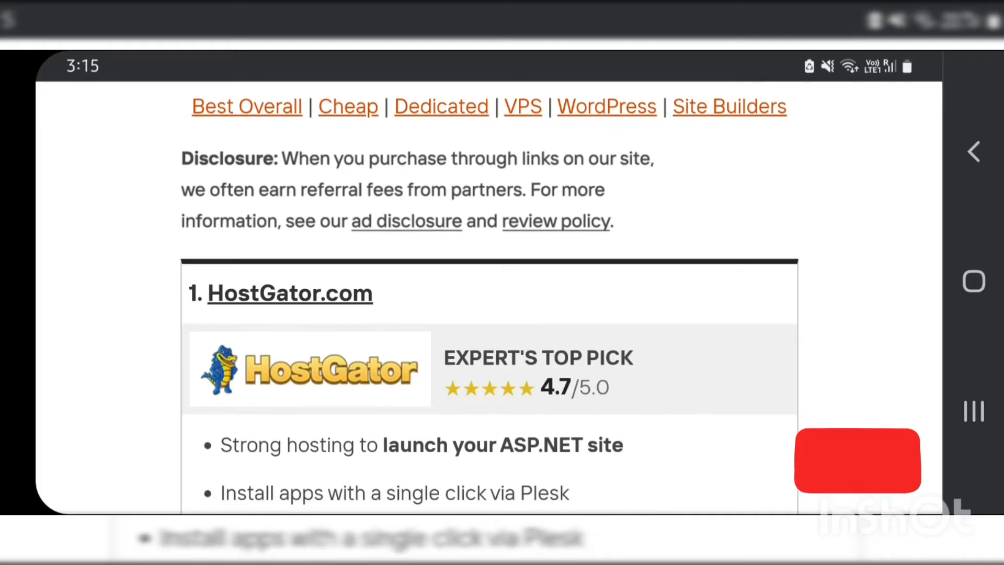
pyautogui.scroll(-3)
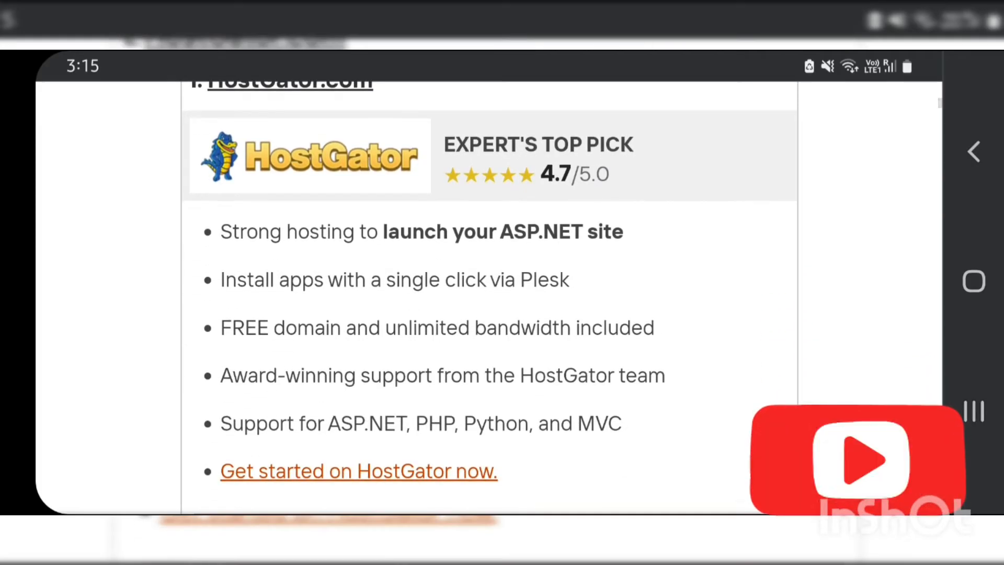
pyautogui.scroll(-3)
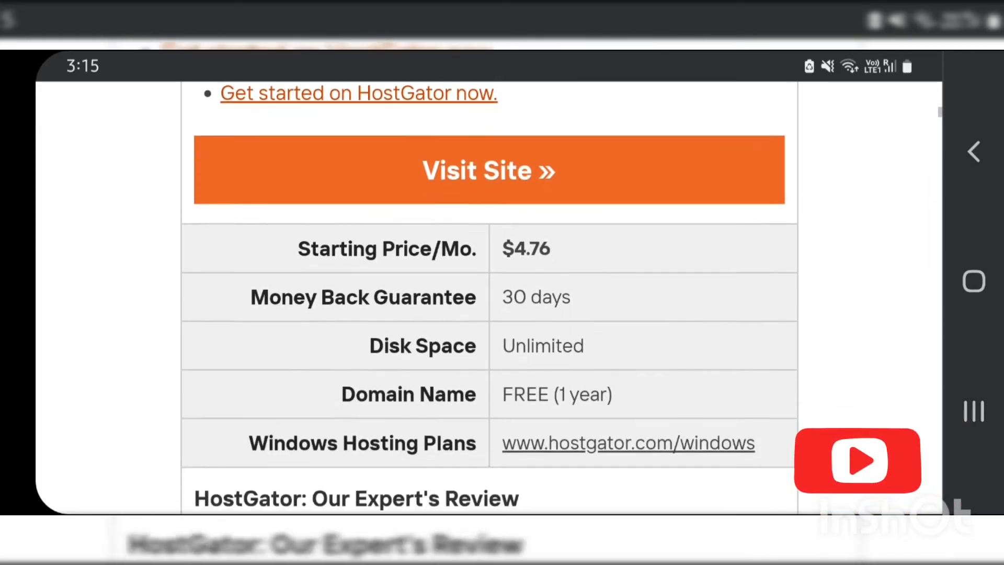
pyautogui.scroll(-3)
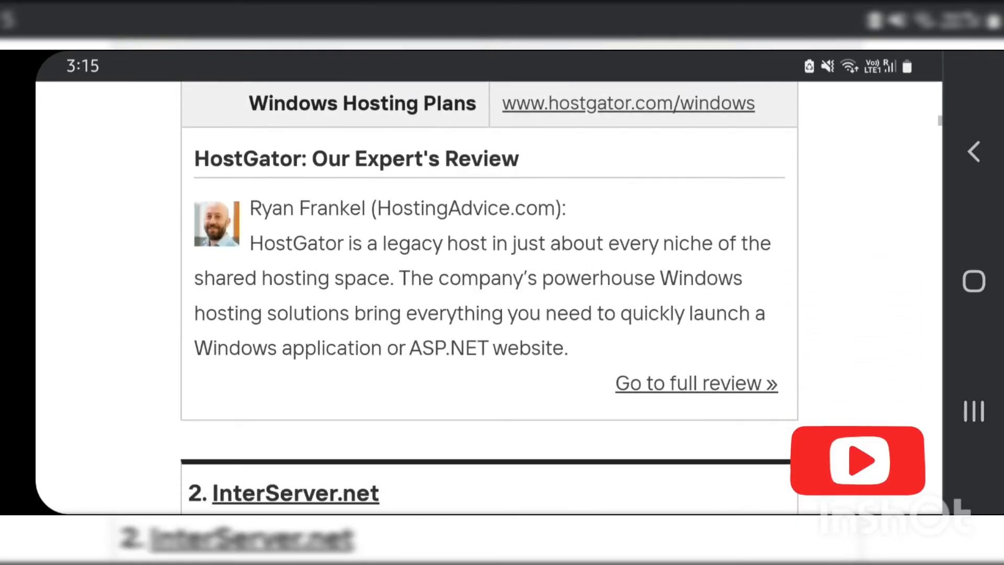
pyautogui.scroll(-3)
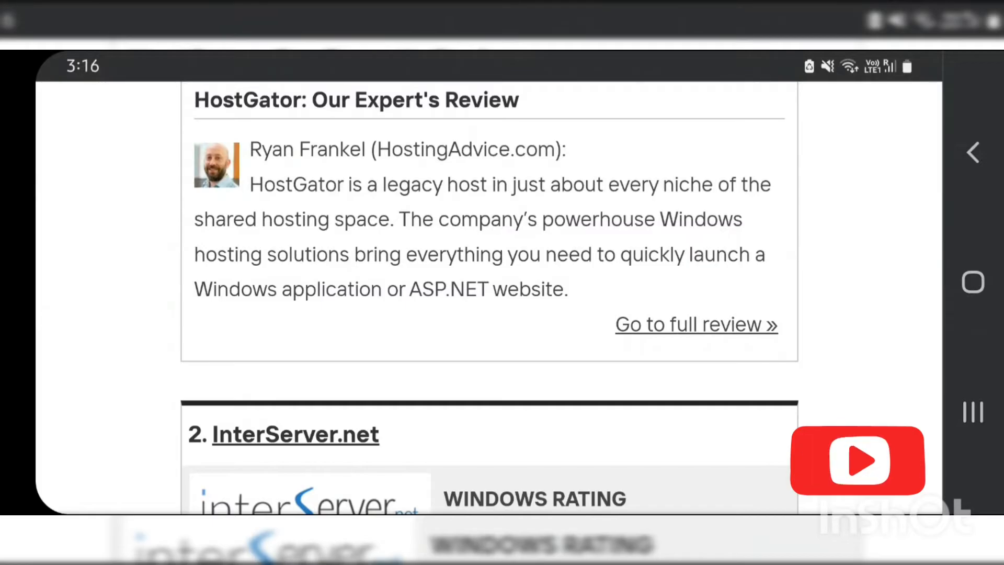
pyautogui.scroll(-3)
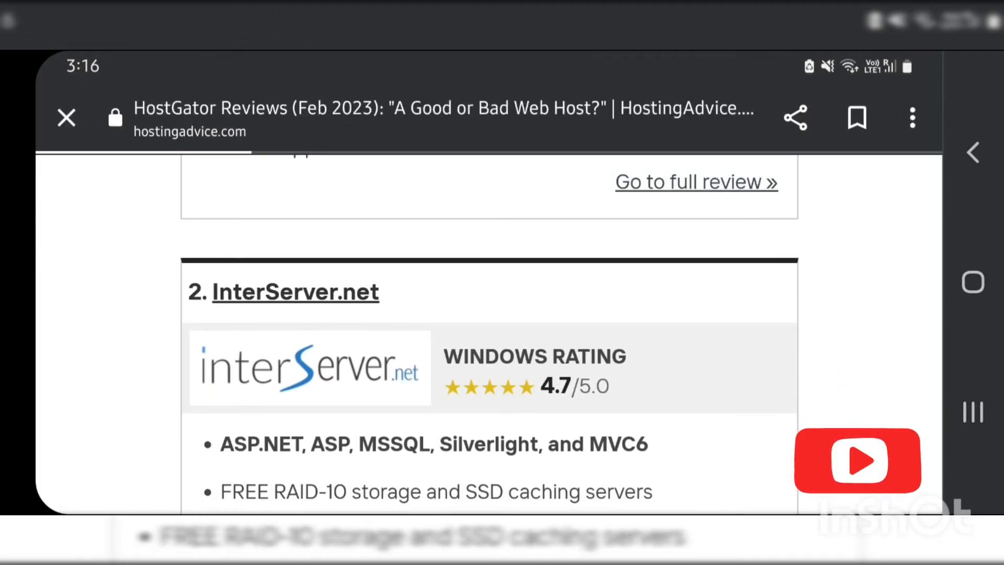
# Step: Scroll the HostGator review through WordPress Hosting (4.8) into the Website Builder (4.9) feature list
pyautogui.scroll(3)
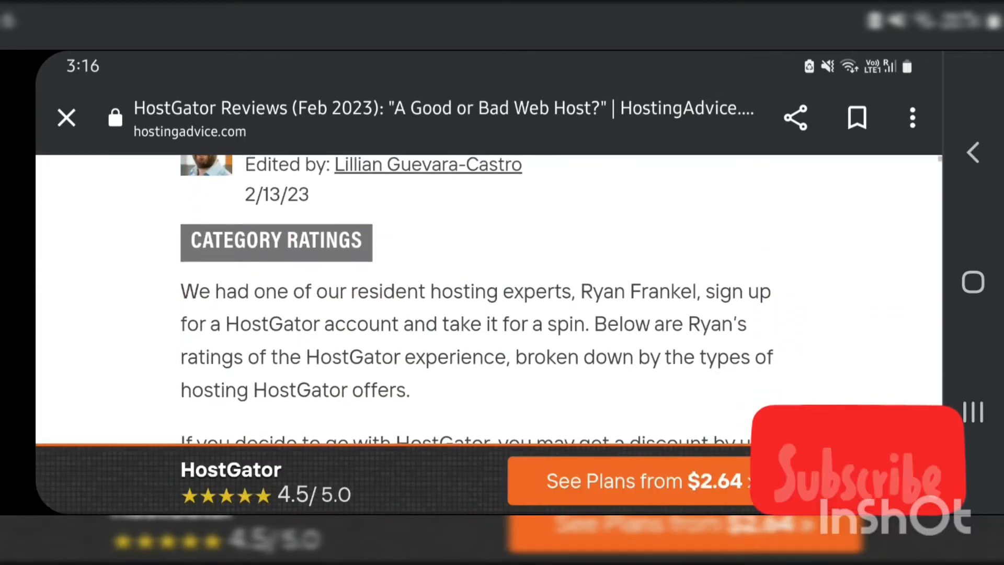
pyautogui.scroll(-3)
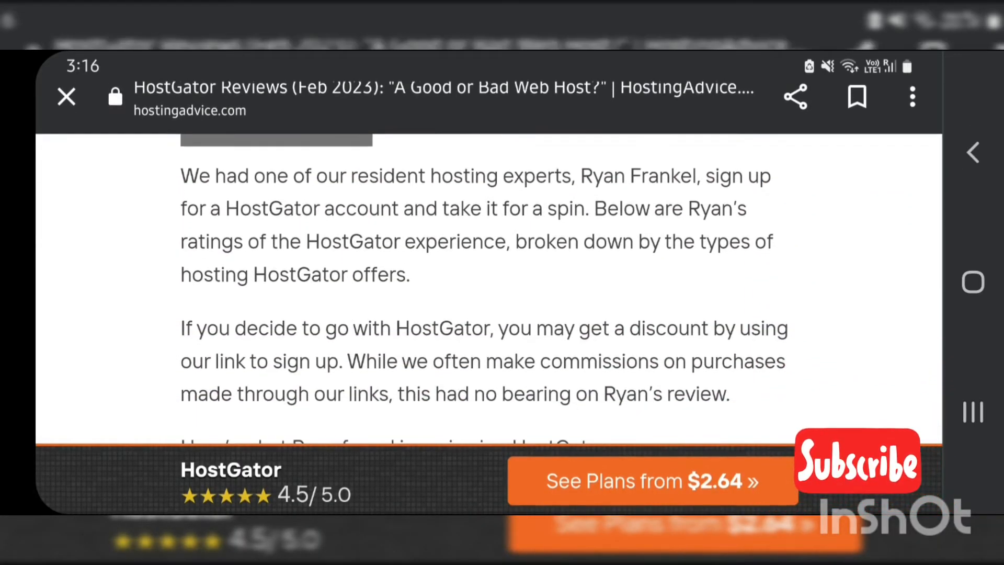
pyautogui.scroll(-3)
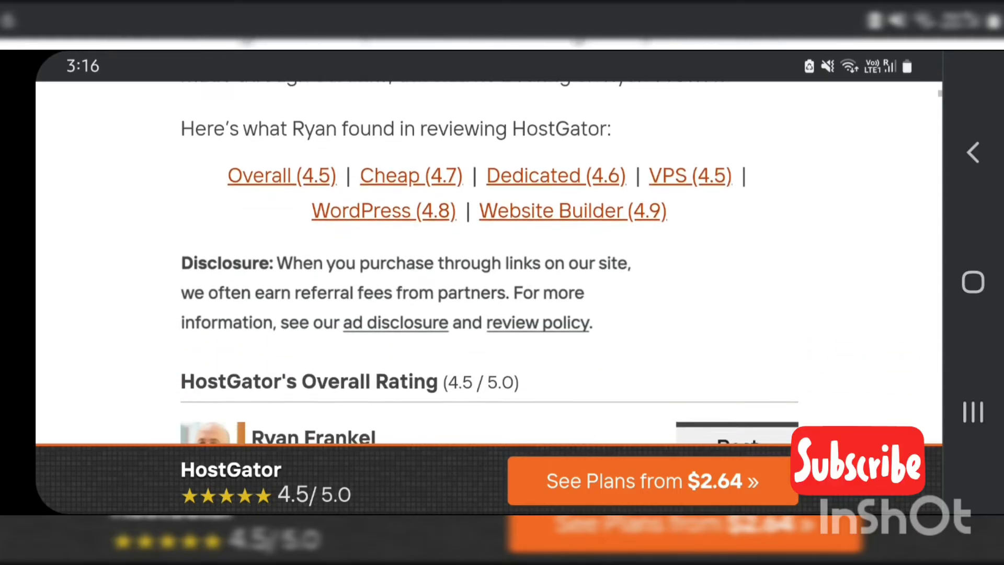
pyautogui.scroll(-3)
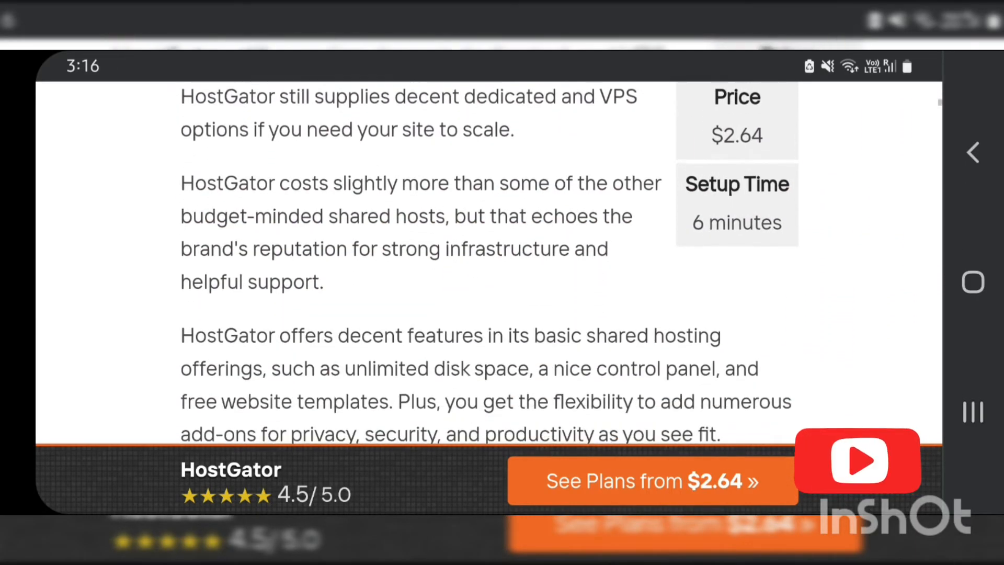
pyautogui.scroll(-3)
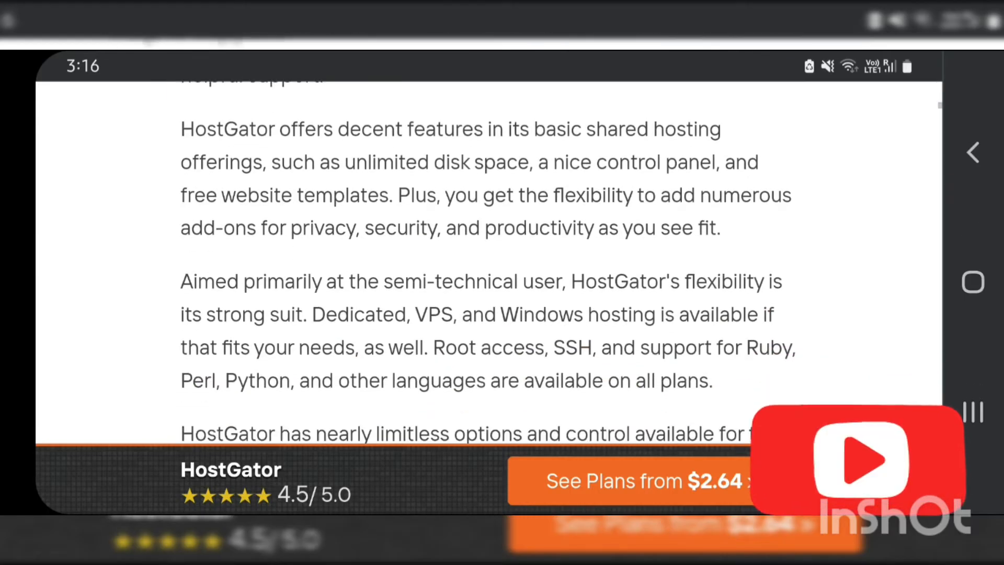
pyautogui.scroll(-3)
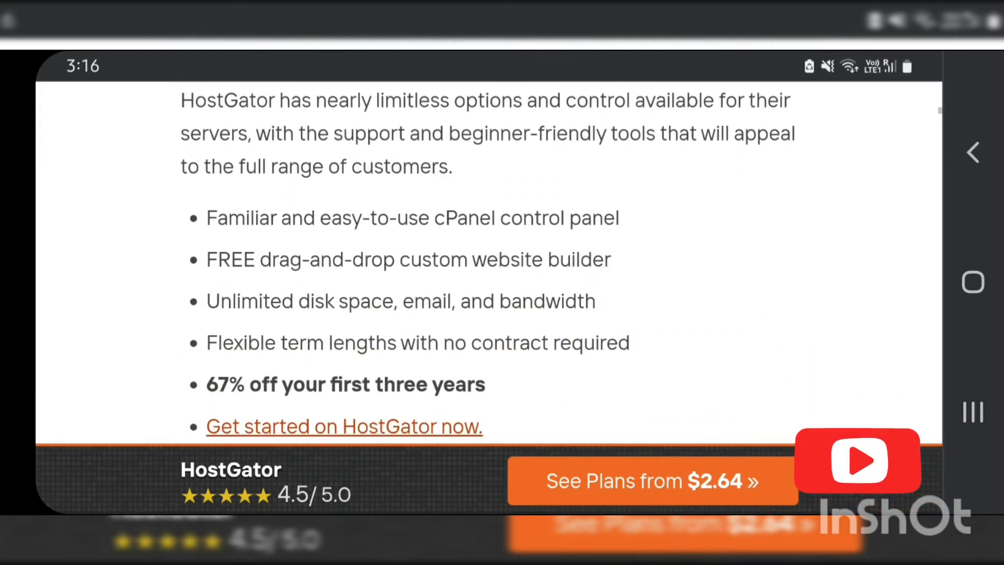
pyautogui.scroll(-3)
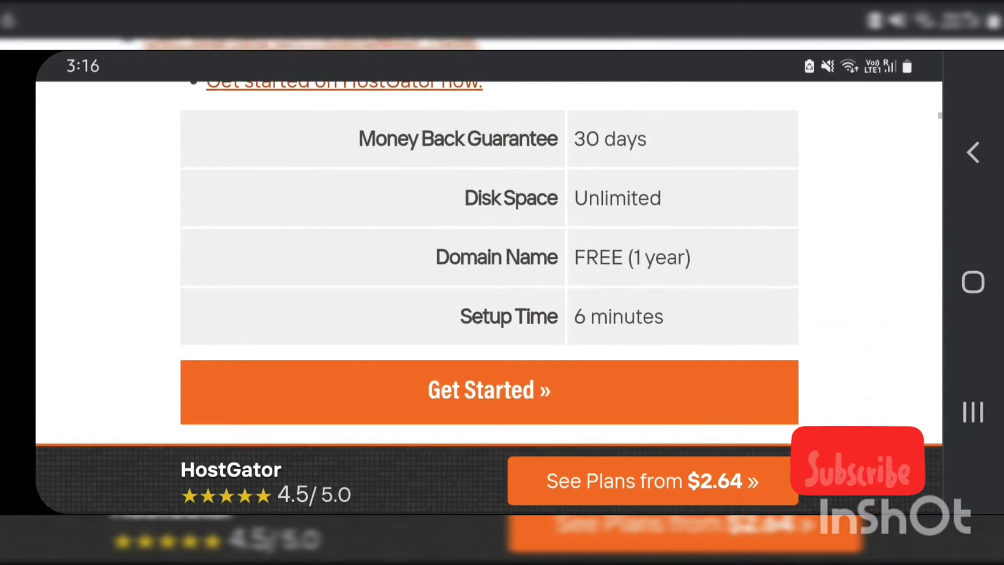
pyautogui.scroll(-3)
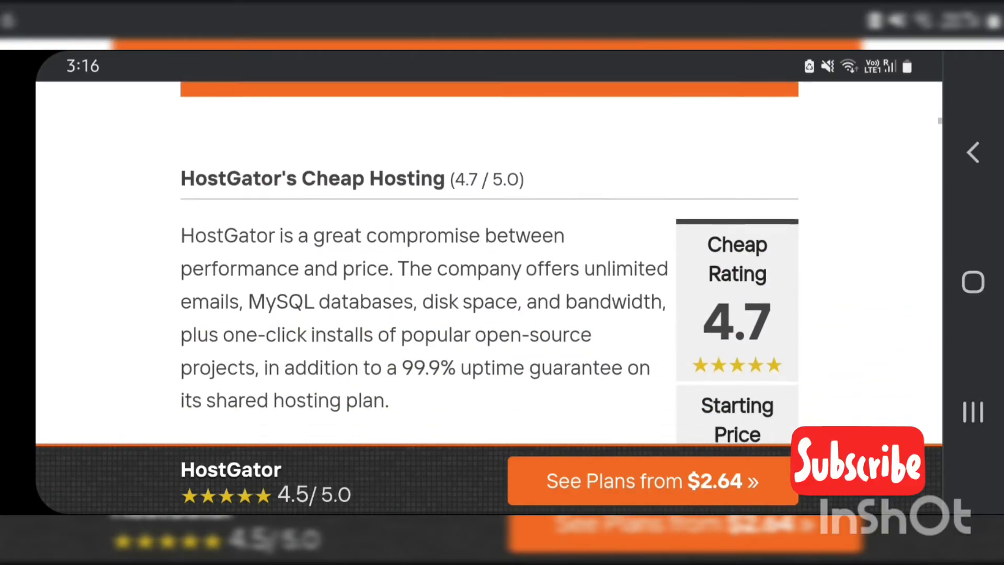
pyautogui.scroll(-3)
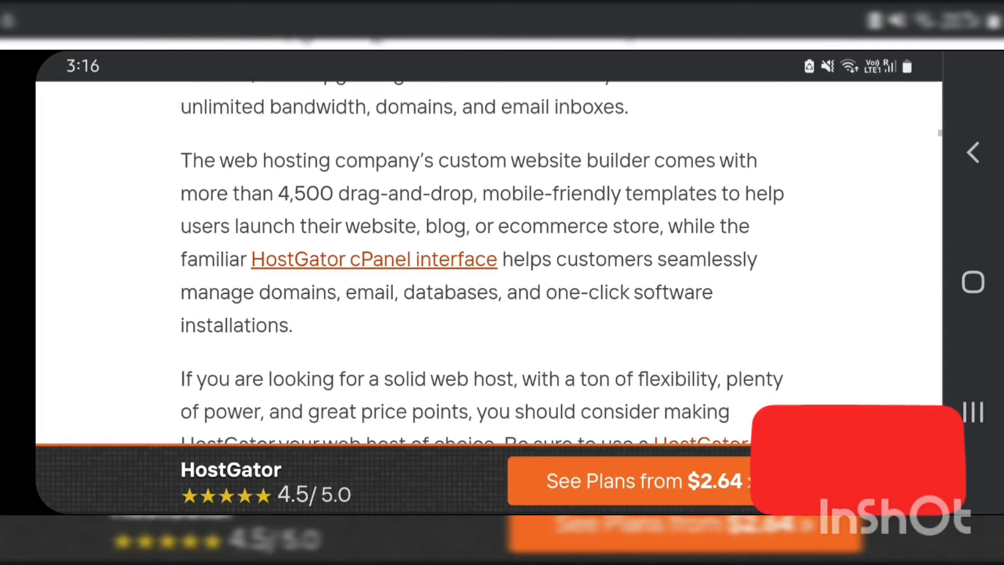
pyautogui.scroll(-3)
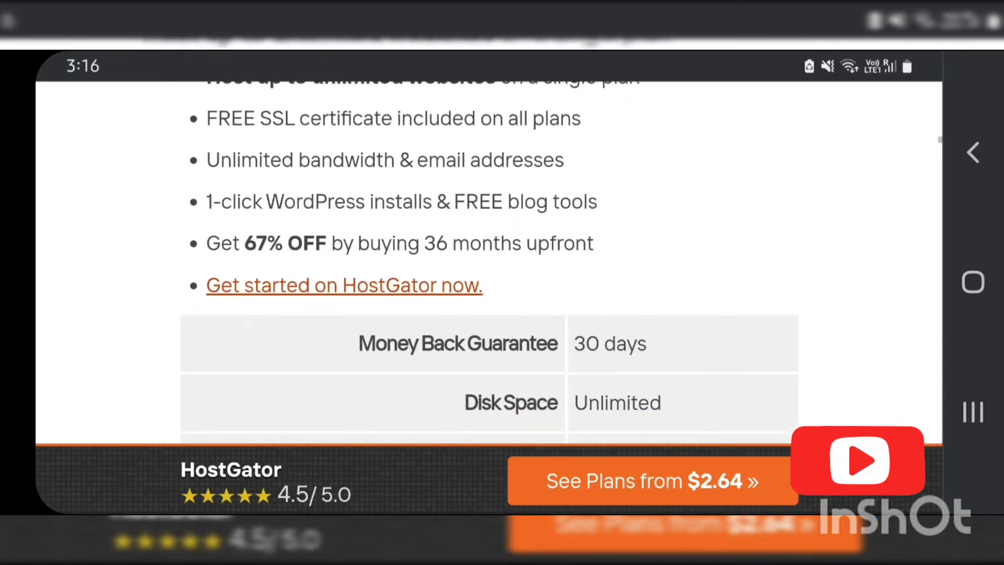
pyautogui.scroll(-3)
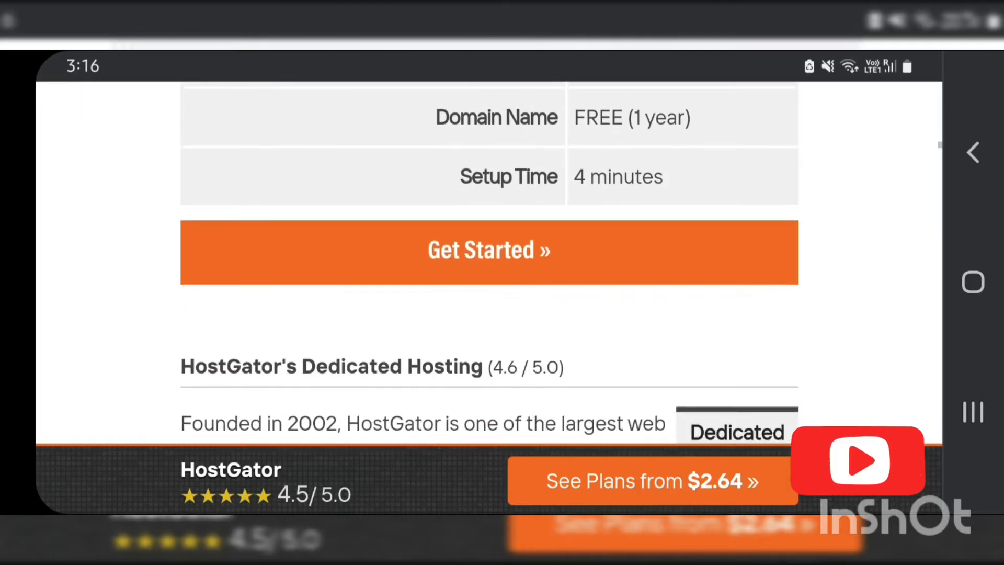
pyautogui.scroll(-3)
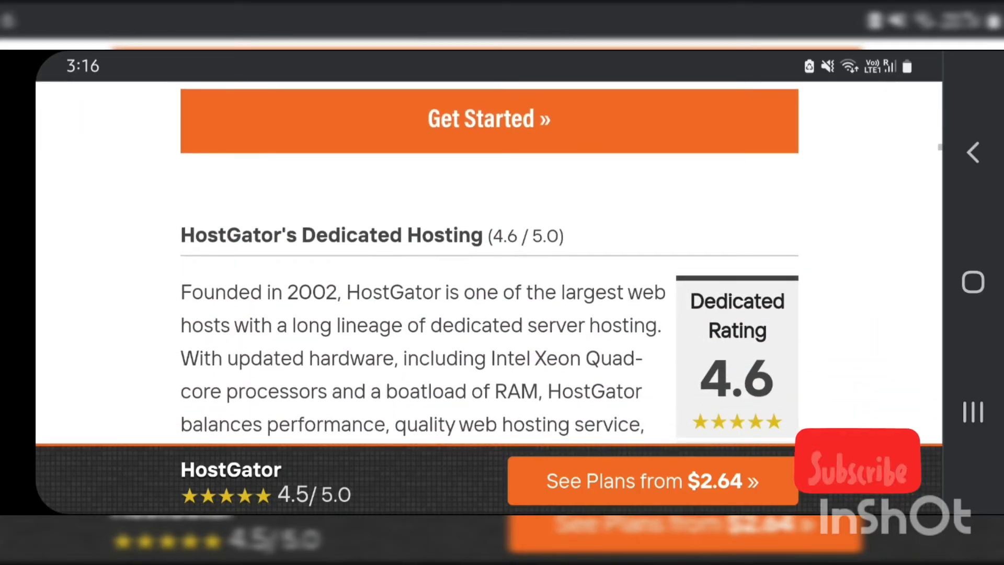
pyautogui.scroll(-3)
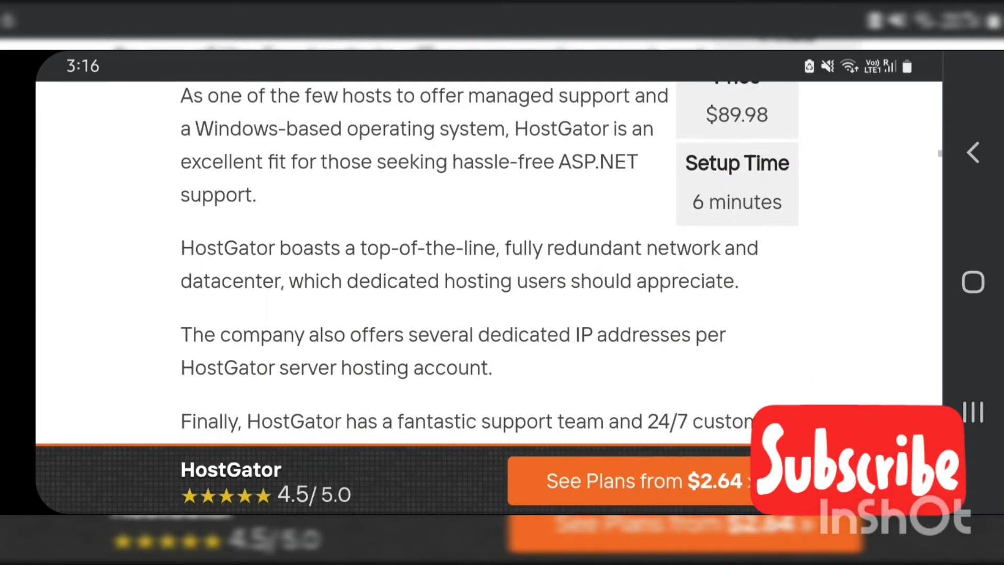
pyautogui.scroll(-3)
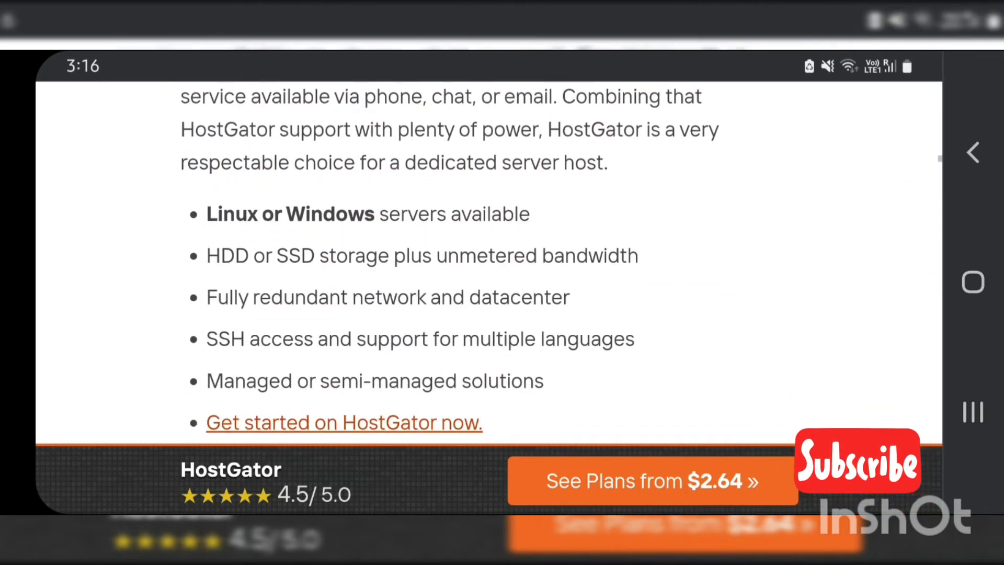
pyautogui.scroll(-3)
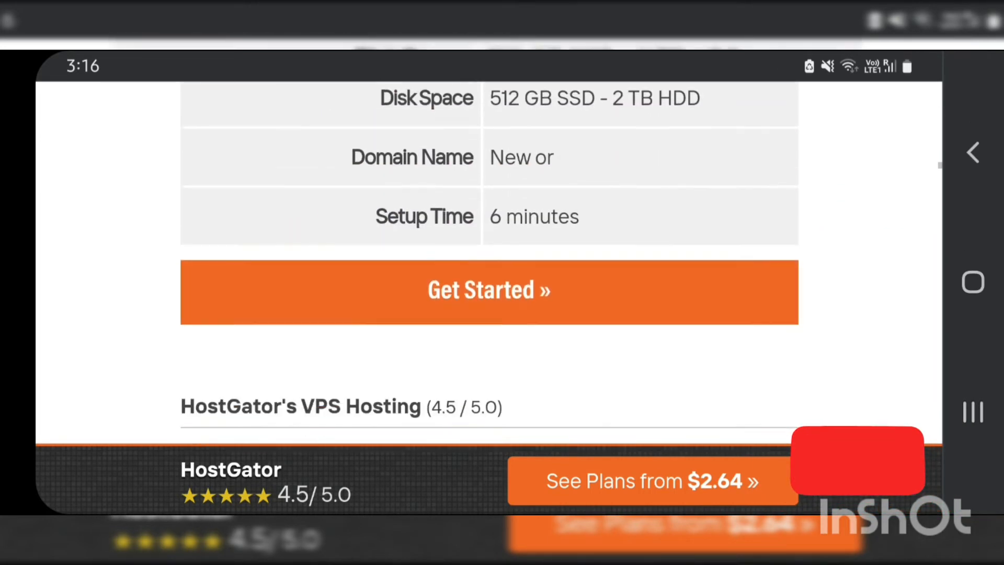
pyautogui.scroll(-3)
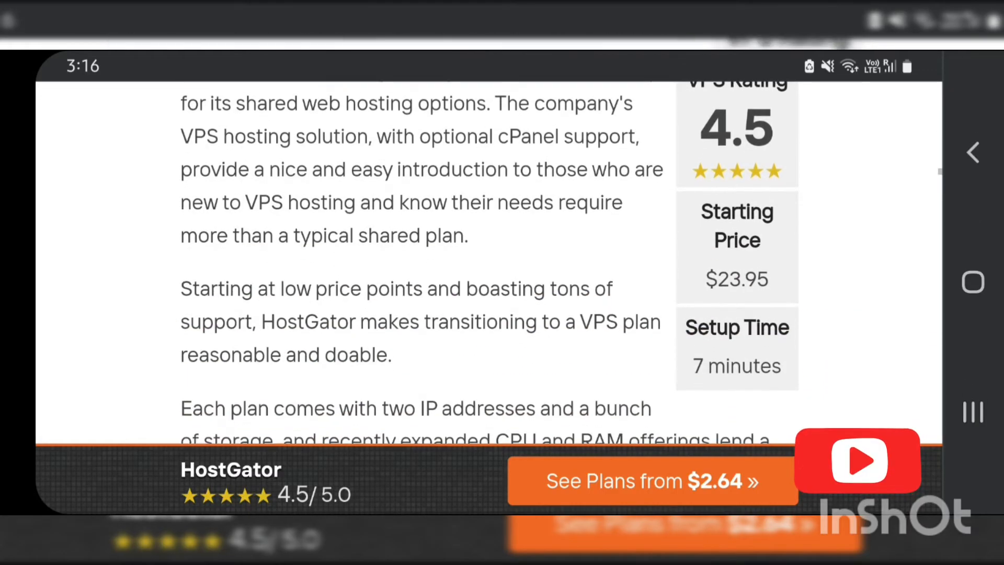
pyautogui.scroll(-3)
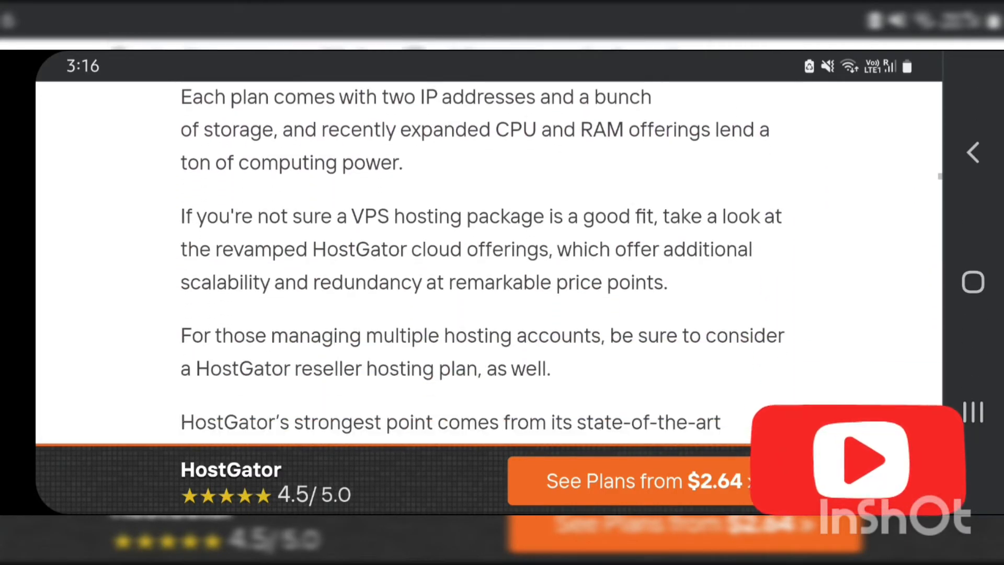
pyautogui.scroll(-3)
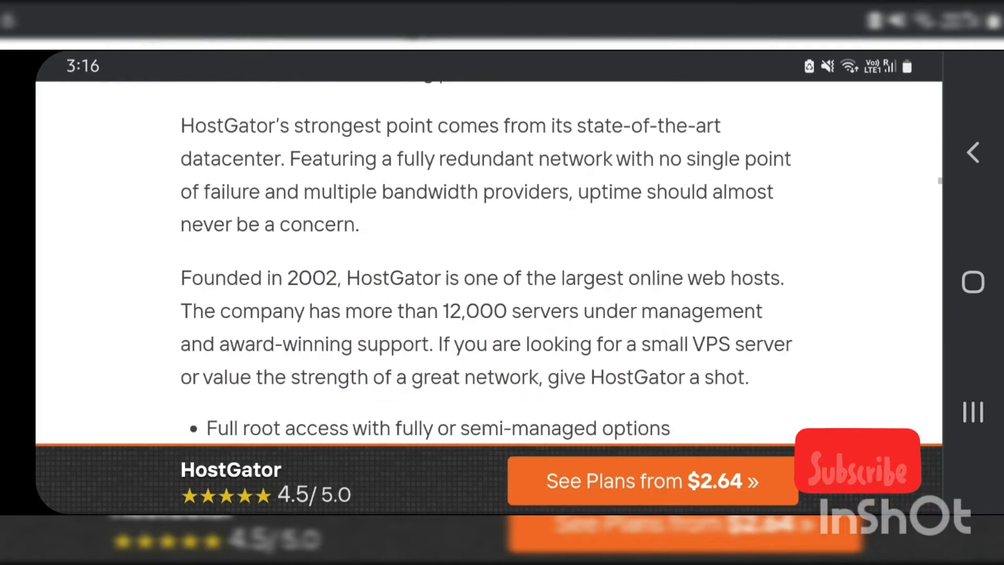
pyautogui.scroll(-3)
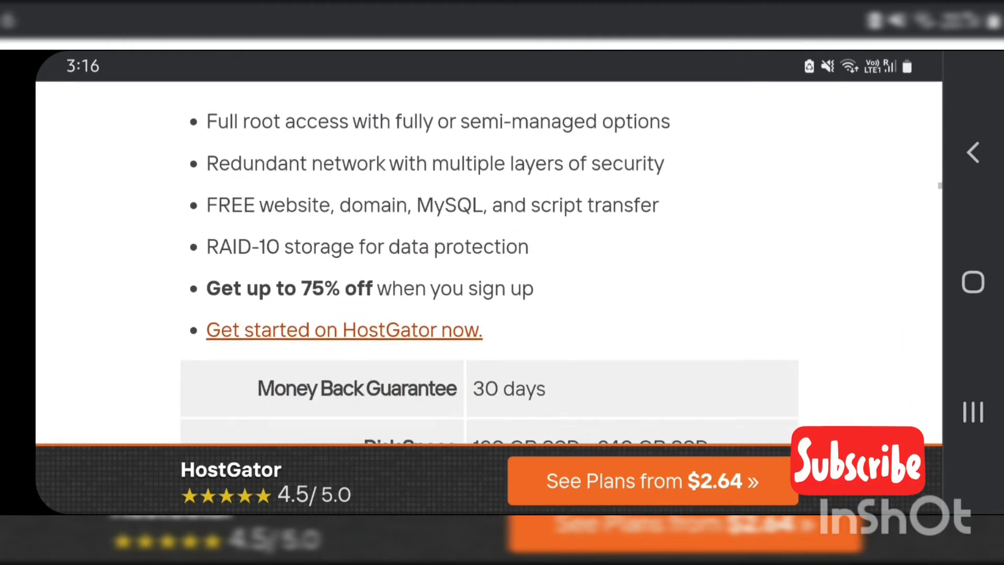
pyautogui.scroll(-3)
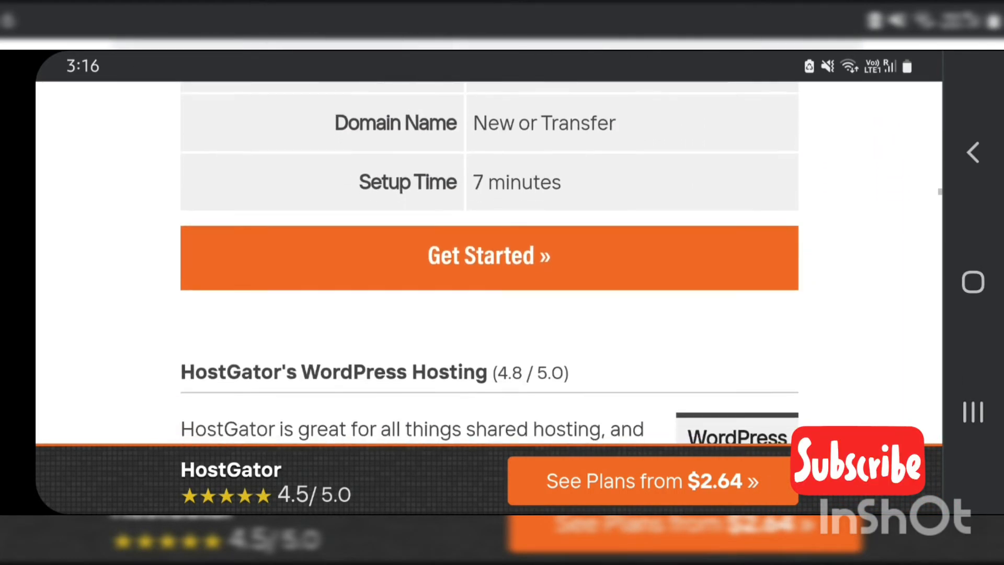
pyautogui.scroll(-3)
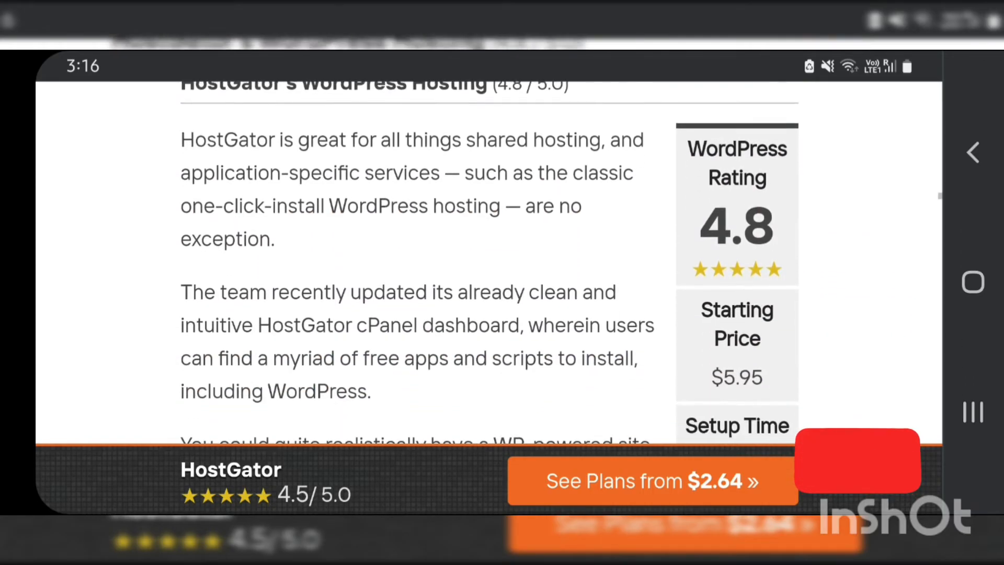
pyautogui.scroll(-3)
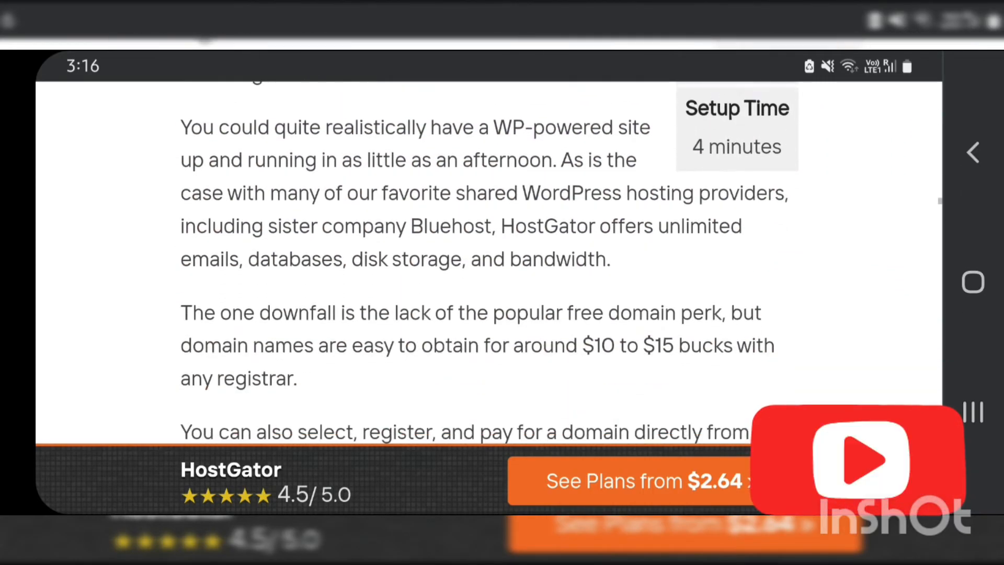
pyautogui.scroll(-3)
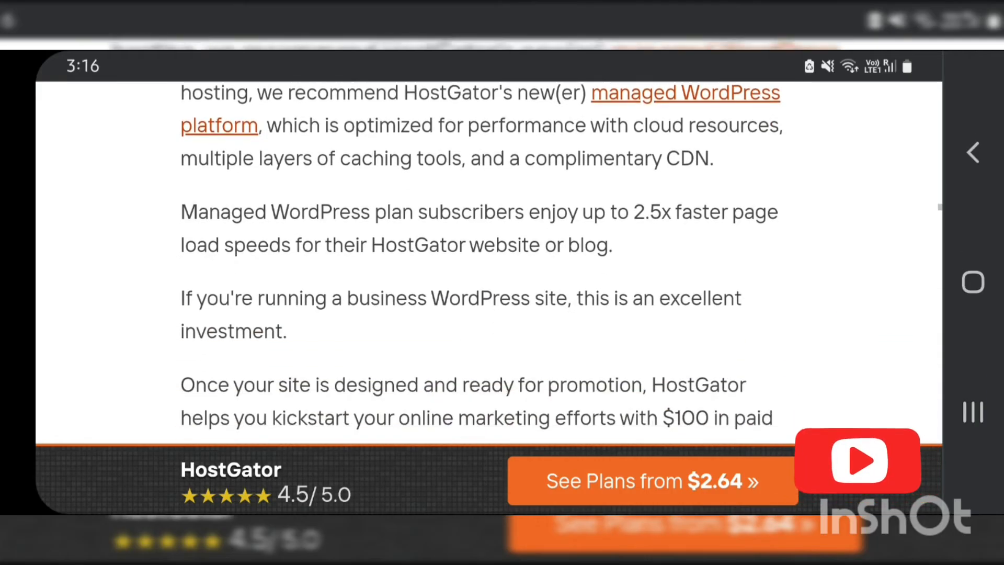
pyautogui.scroll(-3)
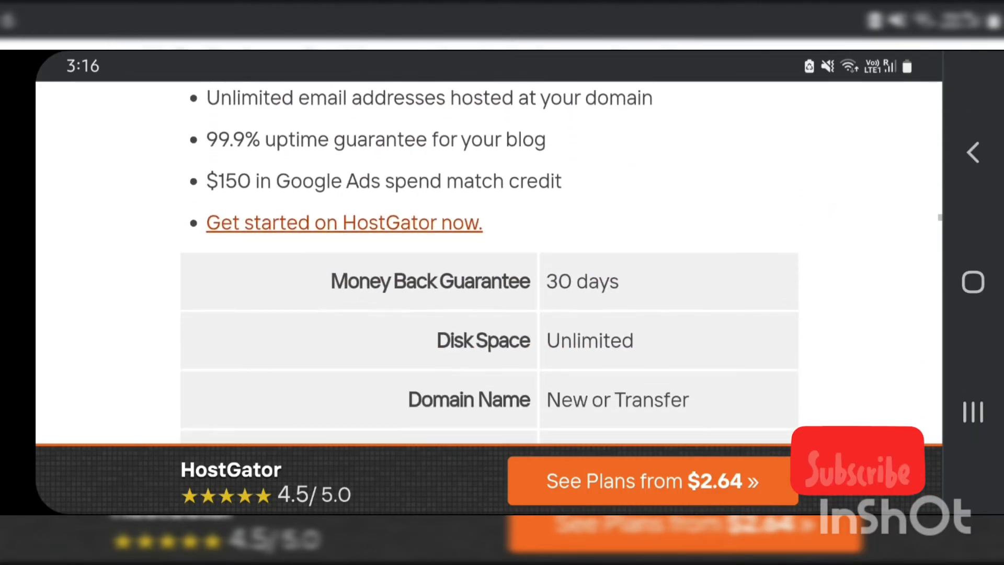
pyautogui.scroll(-3)
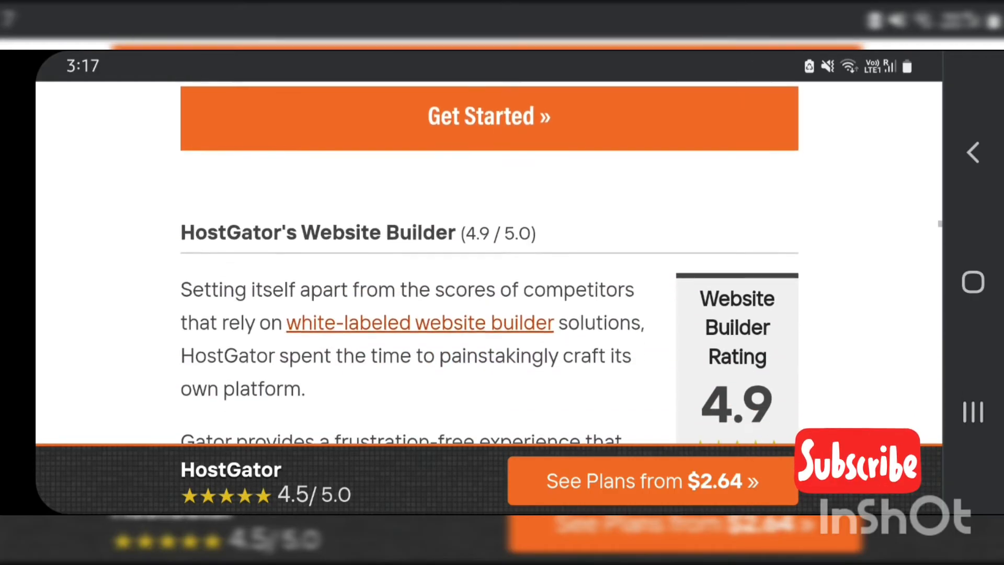
pyautogui.scroll(-3)
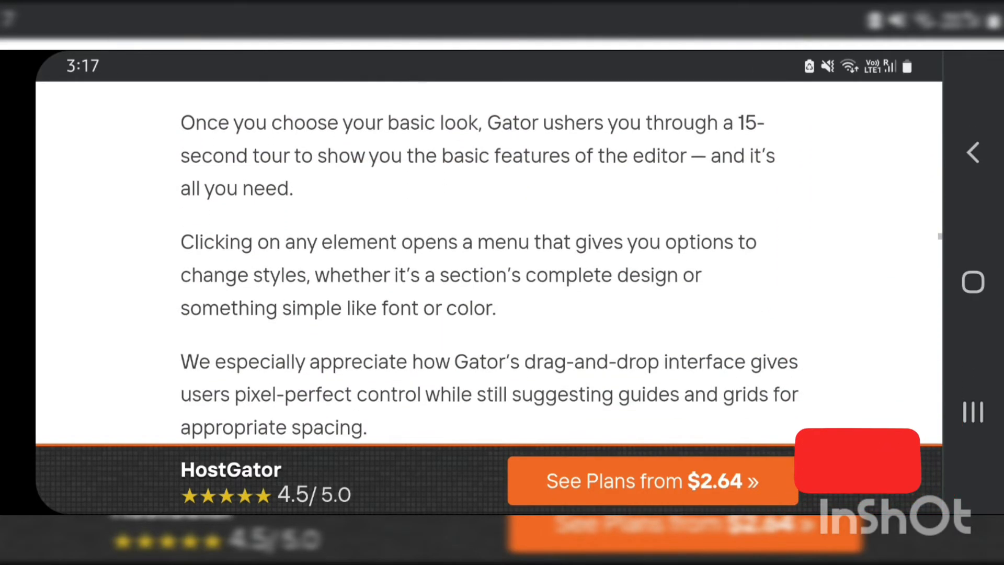
pyautogui.scroll(-3)
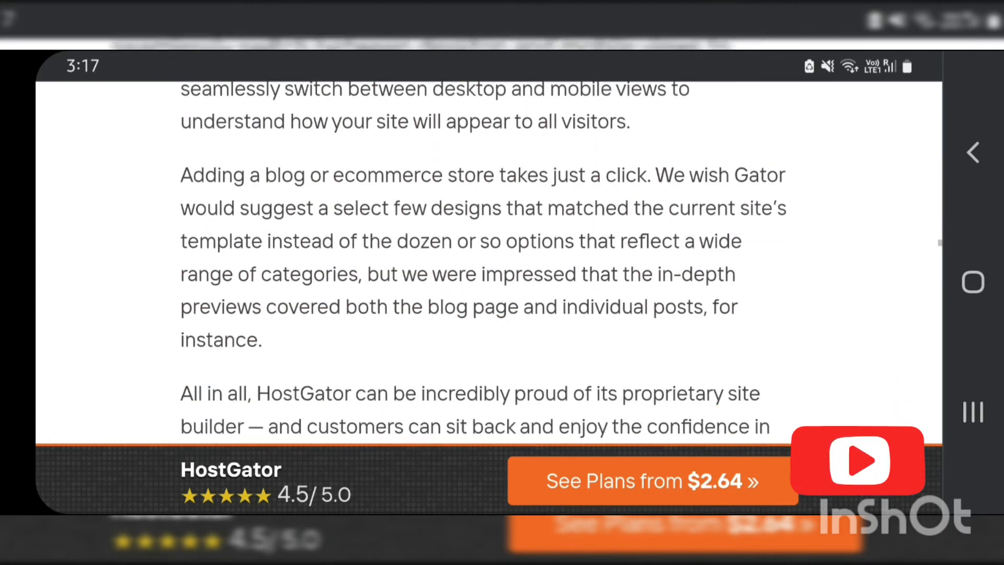
pyautogui.scroll(-3)
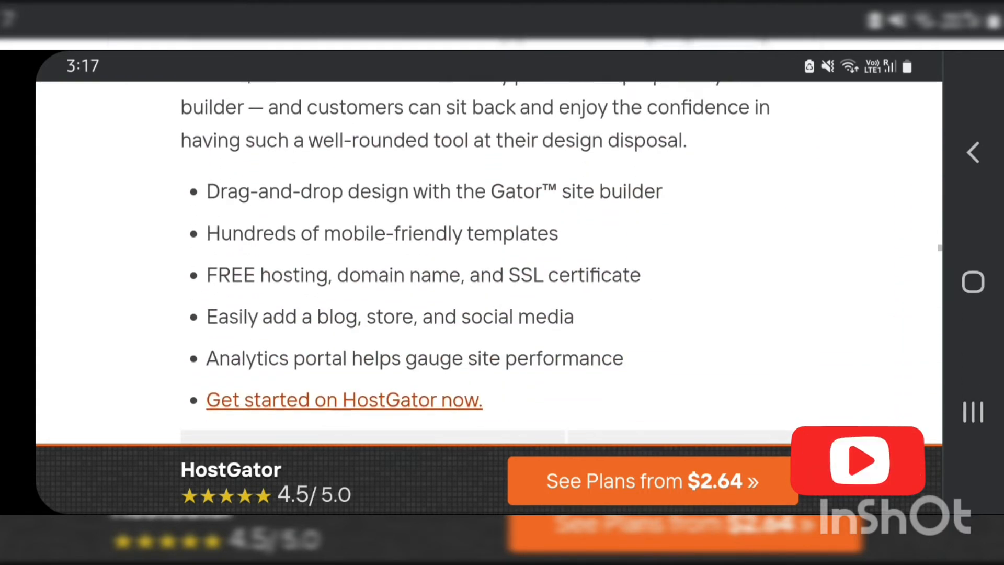
# Step: Scroll through HostGator's Features, Ease of Use, Pricing and Reliability sections
pyautogui.scroll(-3)
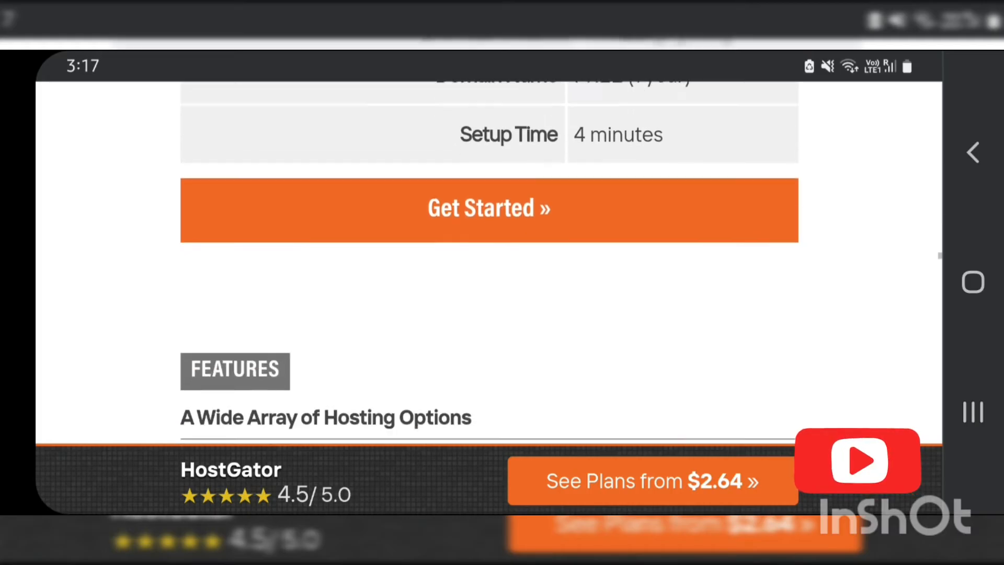
pyautogui.scroll(-3)
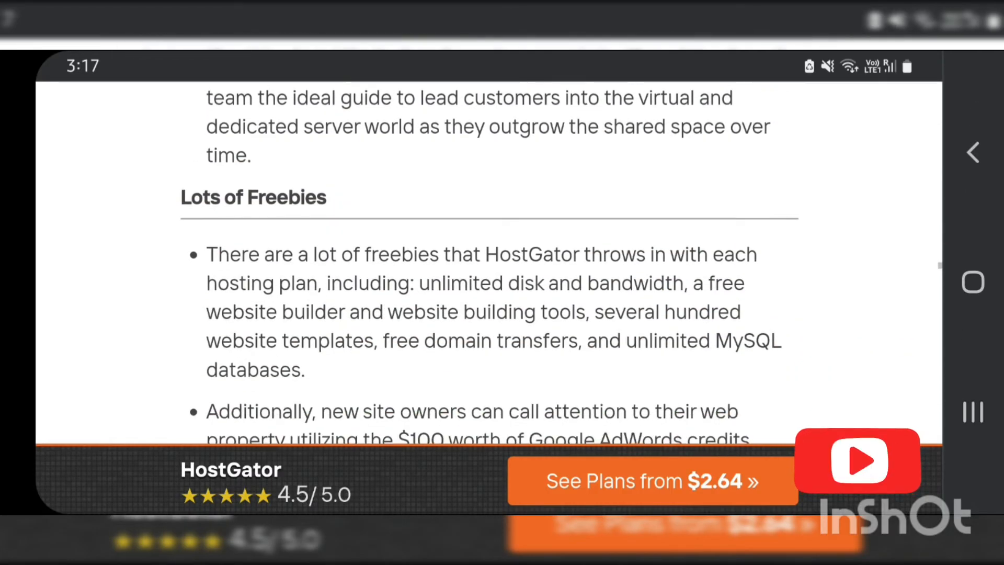
pyautogui.scroll(-3)
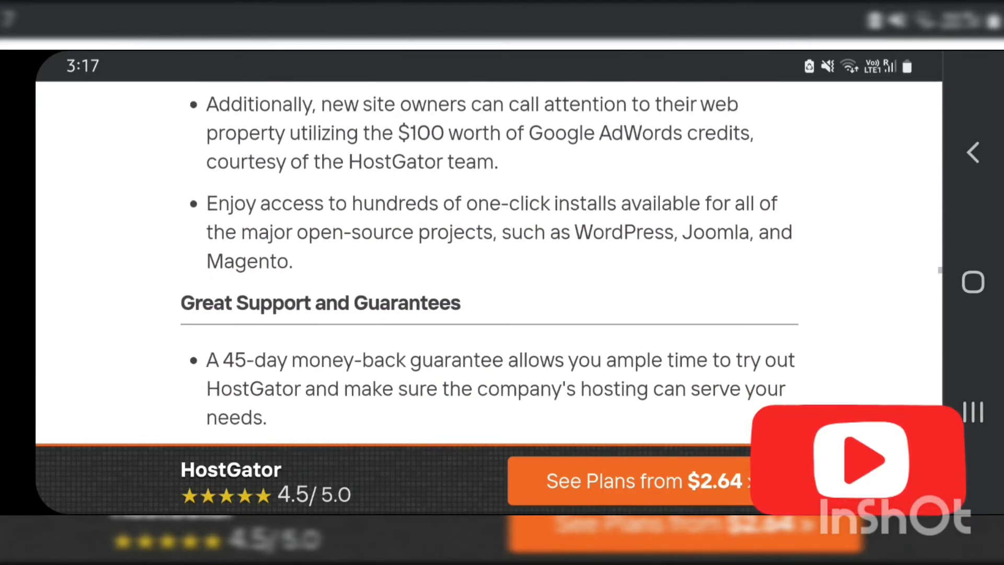
pyautogui.scroll(-3)
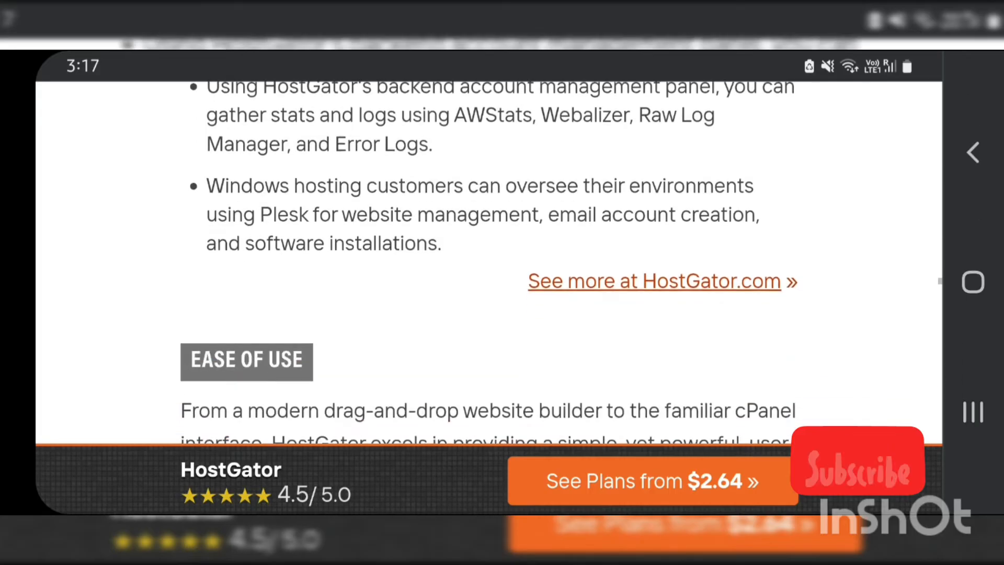
pyautogui.scroll(-3)
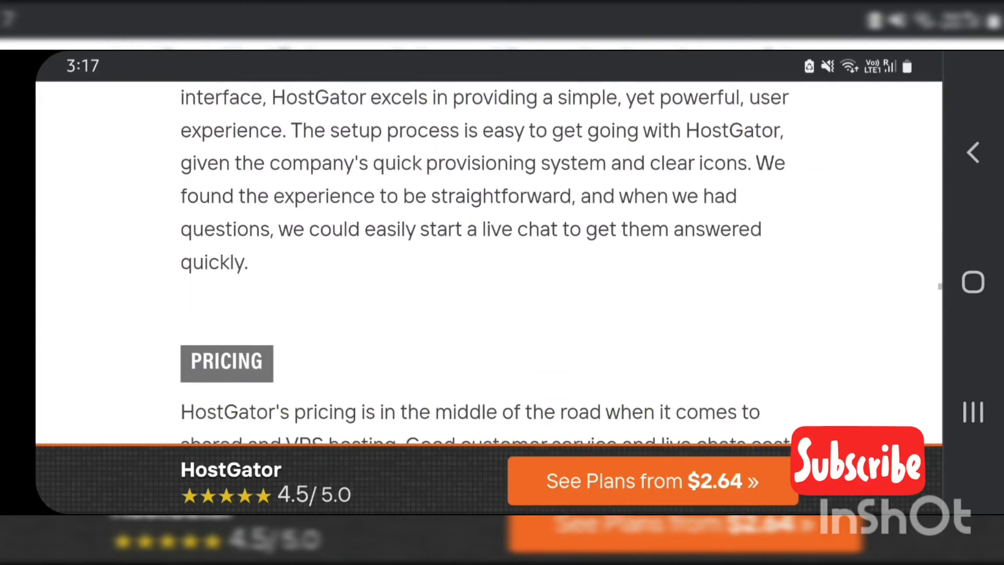
pyautogui.scroll(-3)
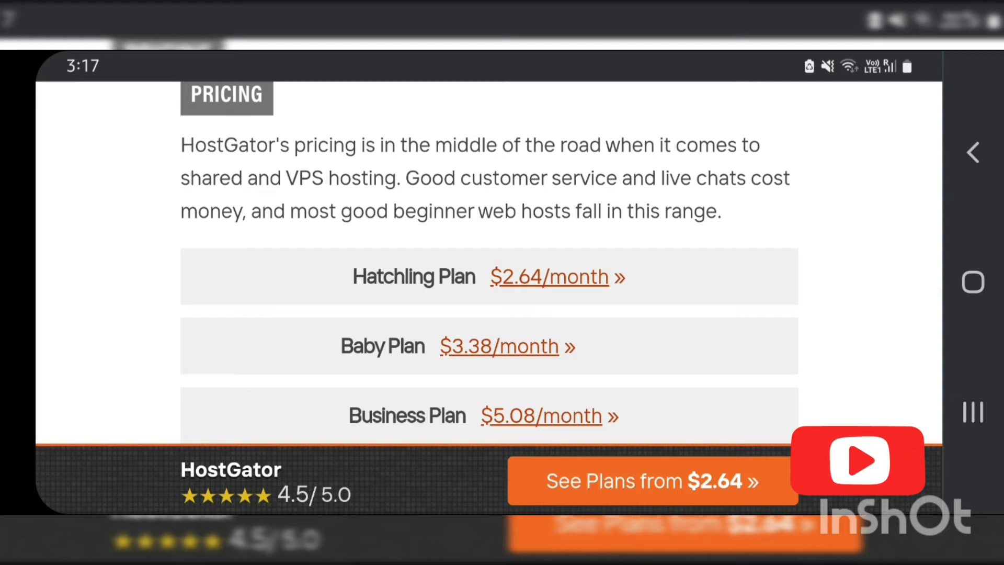
# Step: Scroll past HostGator's matchups against Shopify, FatCow, InterServer, GoDaddy, Liquid Web, TMDHosting and GreenGeeks
pyautogui.scroll(-3)
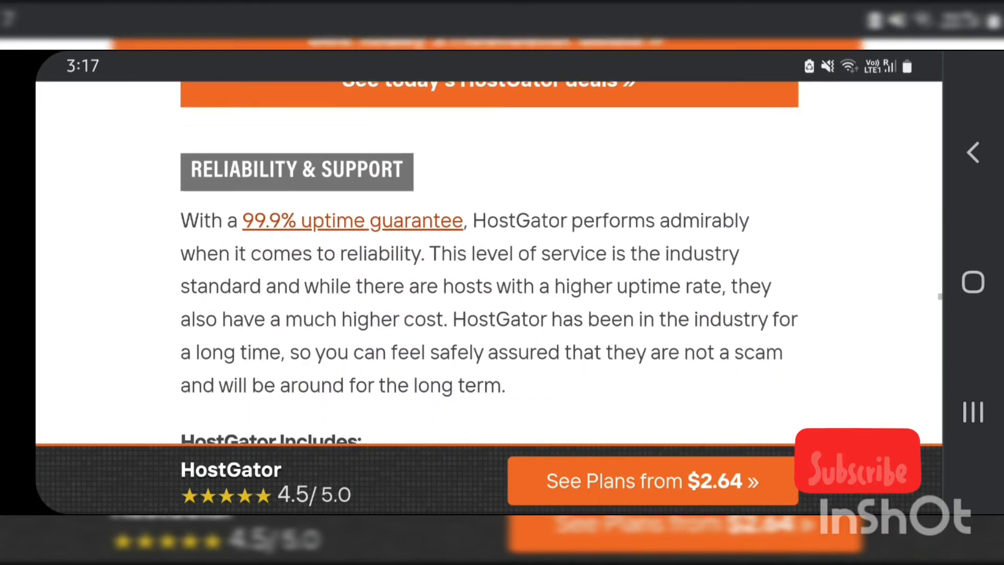
pyautogui.scroll(-3)
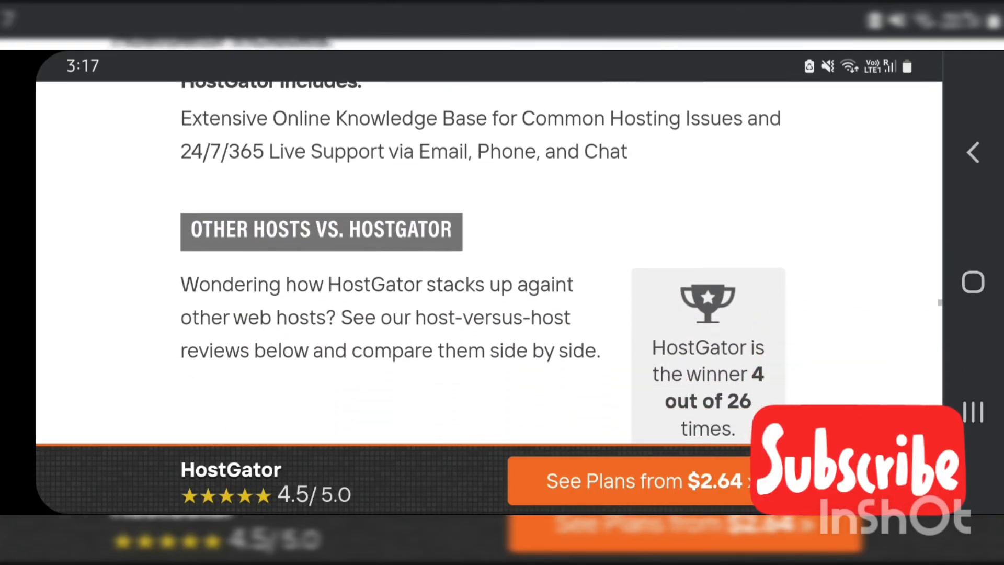
pyautogui.scroll(-3)
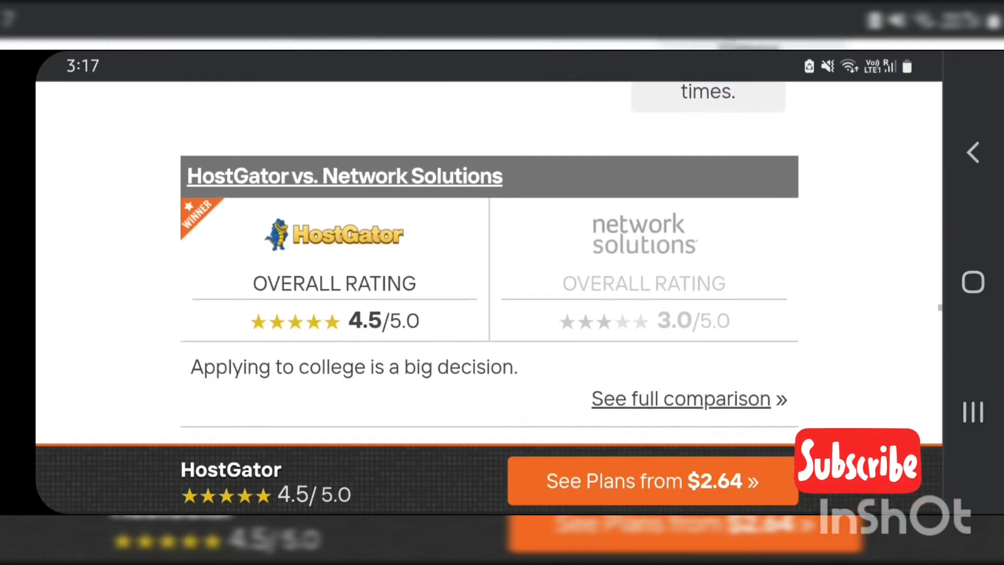
pyautogui.scroll(-3)
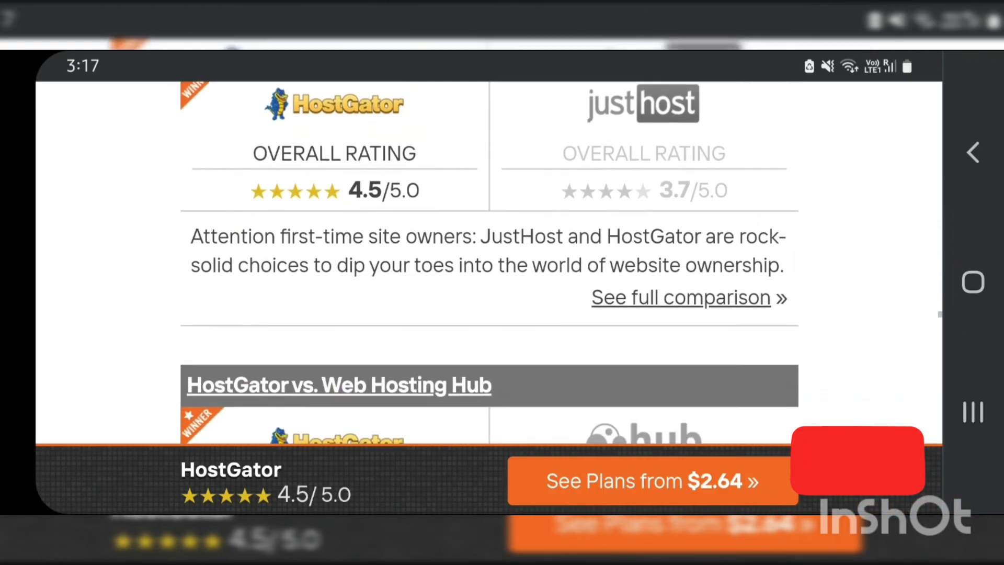
pyautogui.scroll(-3)
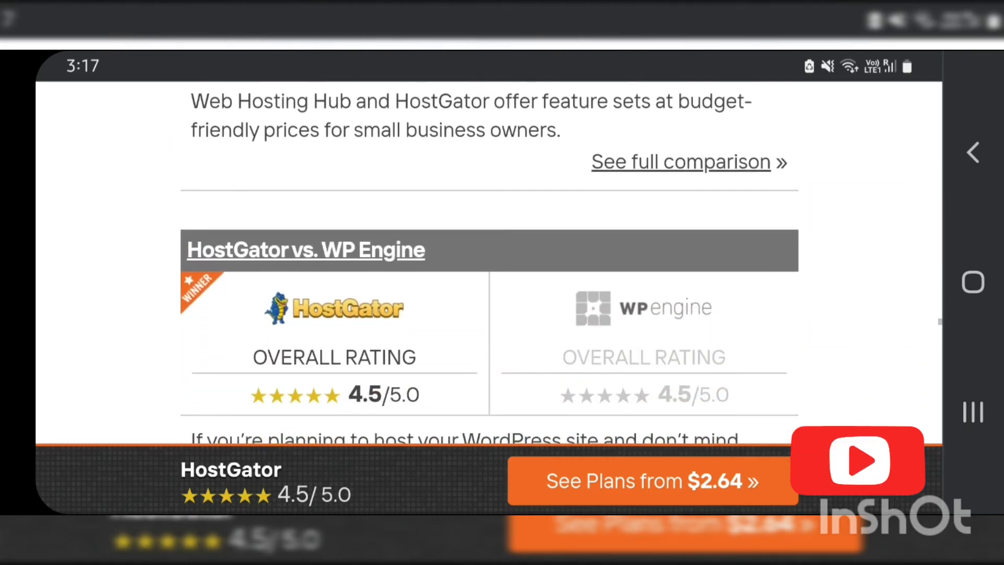
pyautogui.scroll(-3)
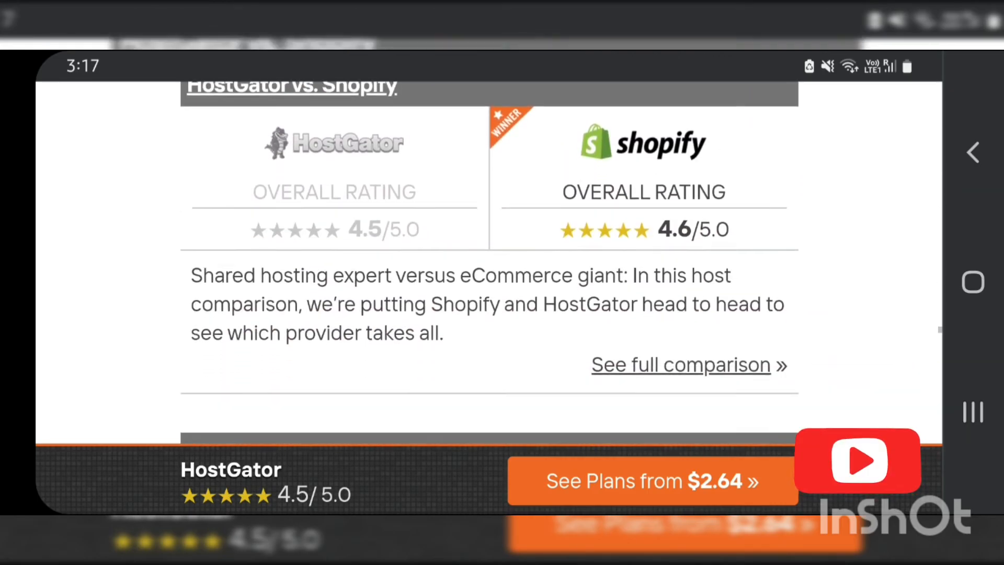
pyautogui.scroll(-3)
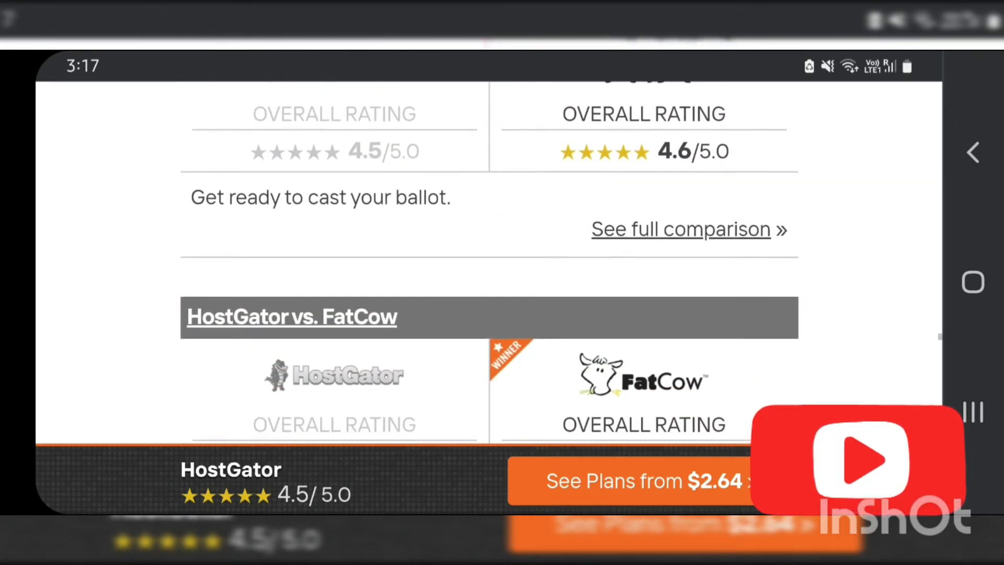
pyautogui.scroll(-3)
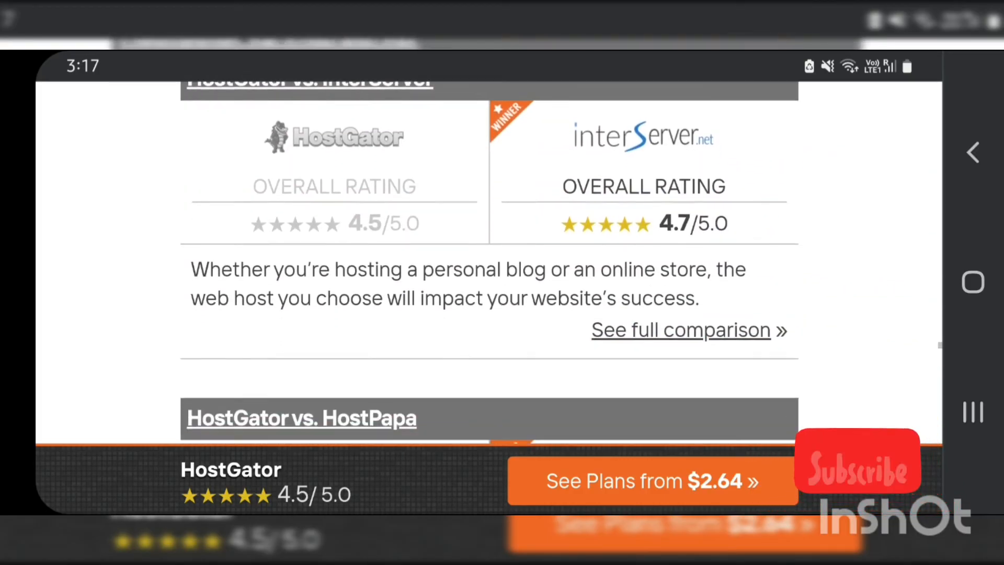
pyautogui.scroll(-3)
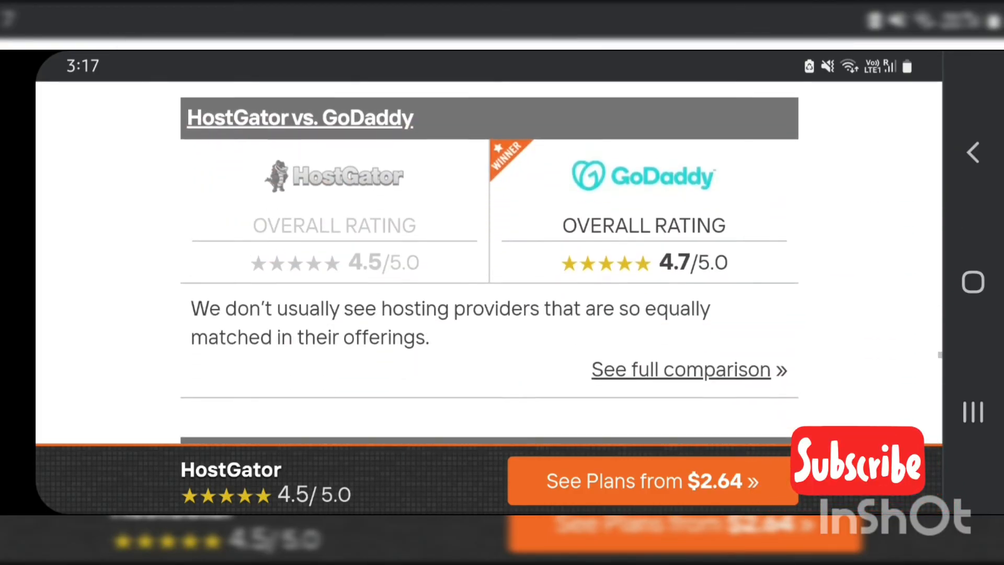
pyautogui.scroll(-3)
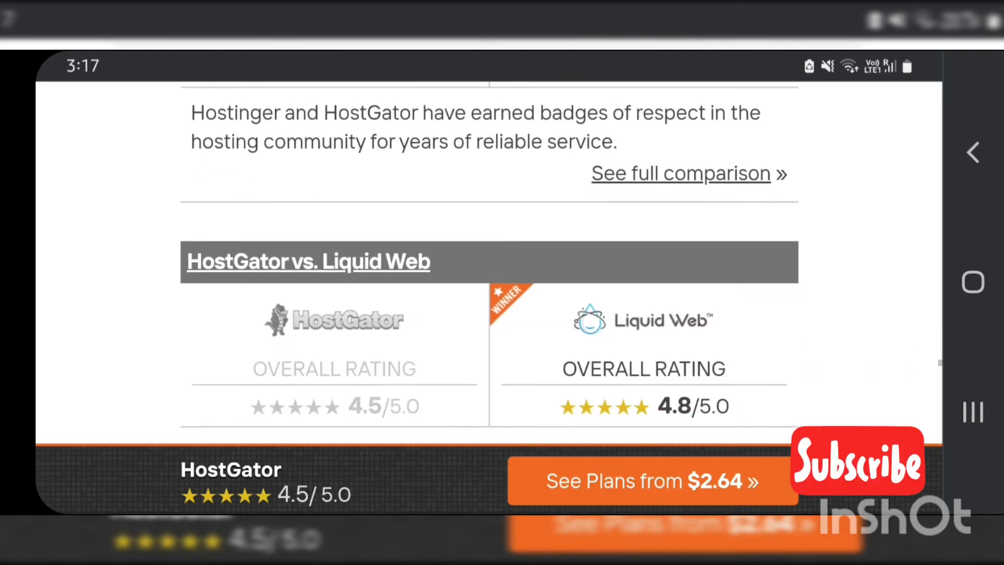
pyautogui.scroll(-3)
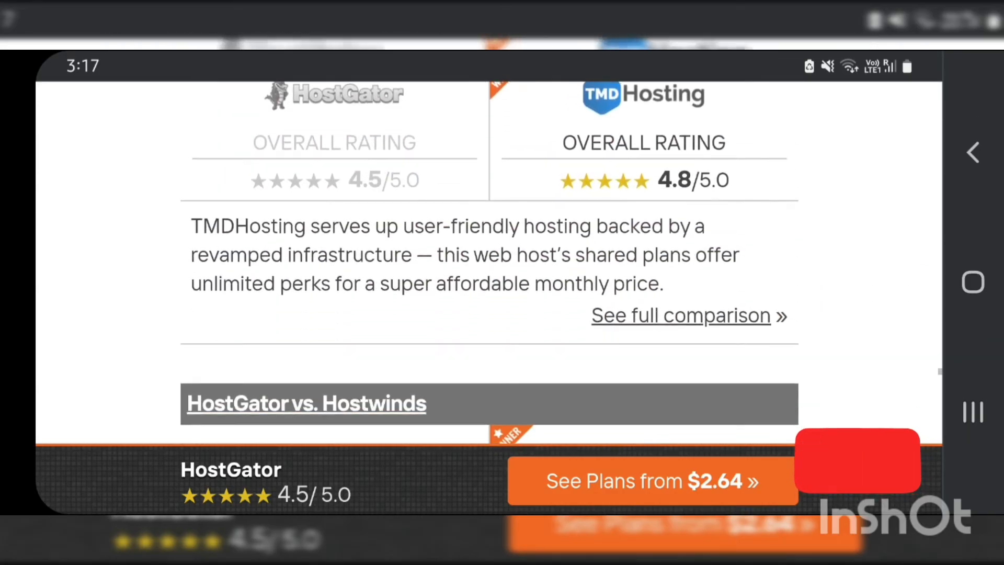
pyautogui.scroll(-3)
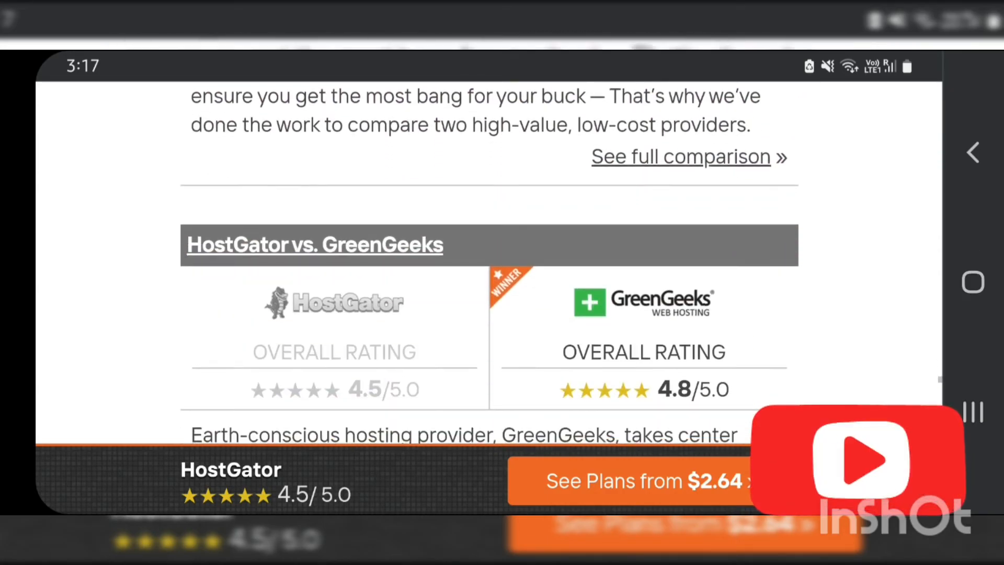
pyautogui.scroll(-3)
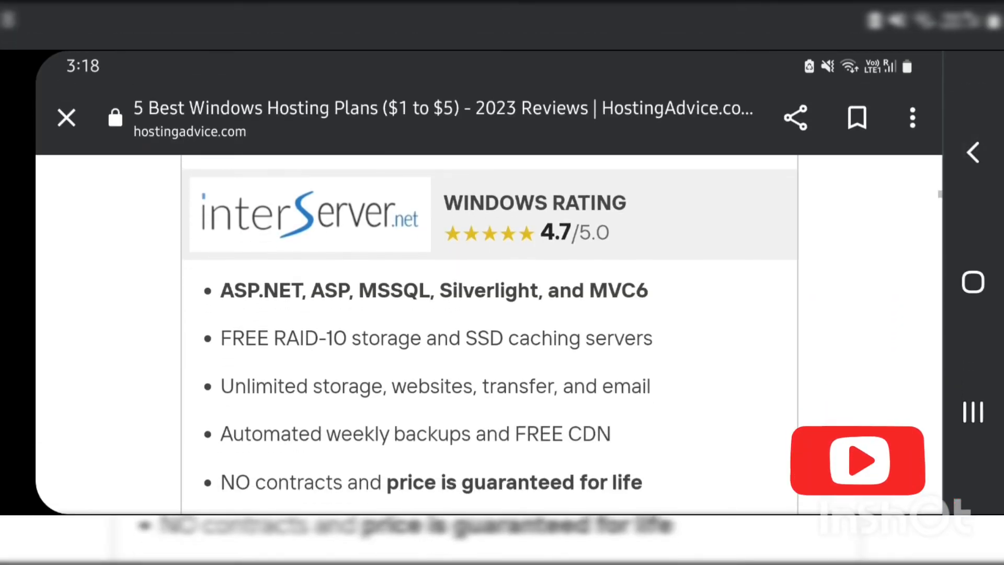
# Step: Scroll through the GoDaddy, AccuWebHosting and ResellerClub Windows hosting reviews
pyautogui.scroll(-3)
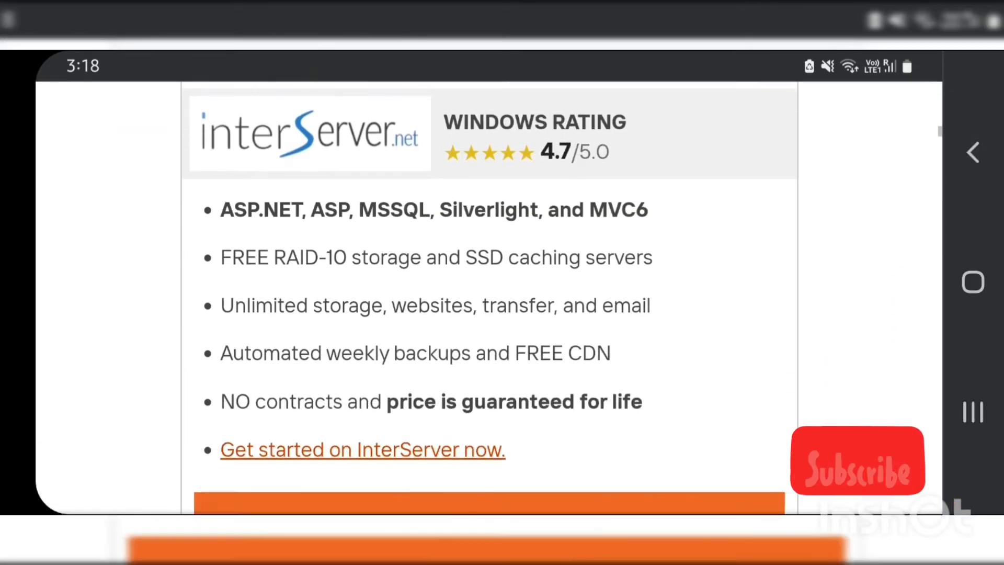
pyautogui.scroll(-3)
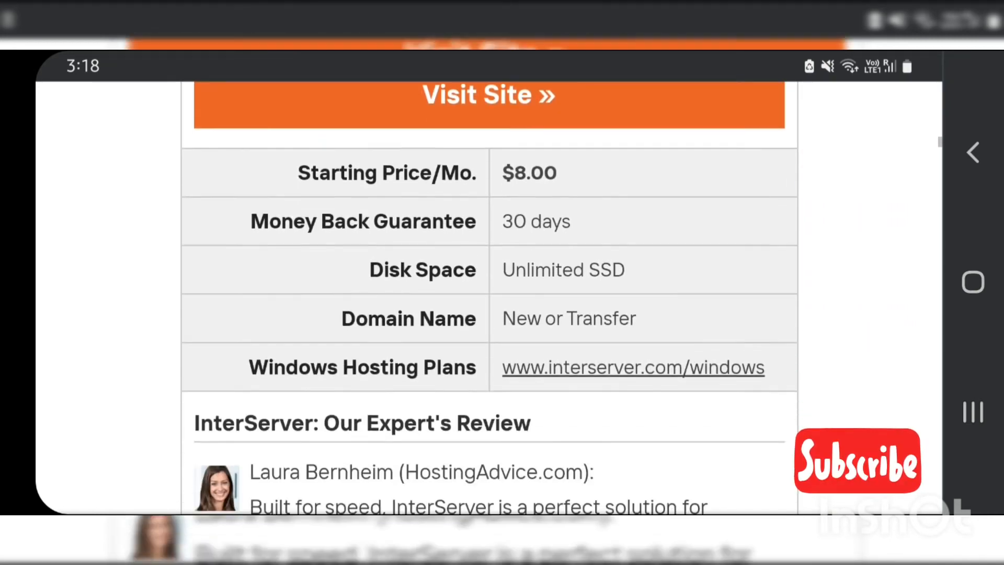
pyautogui.scroll(-3)
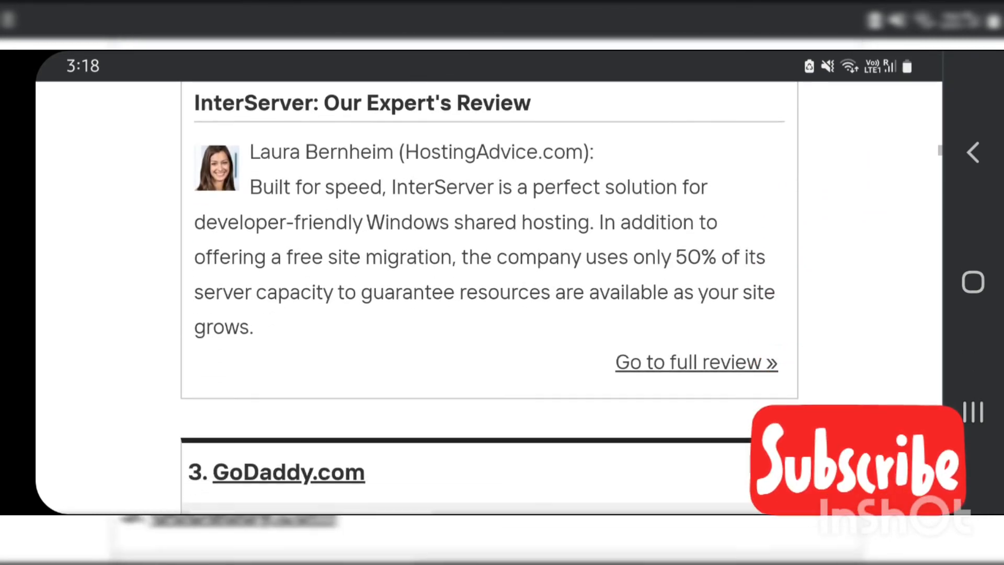
pyautogui.scroll(-3)
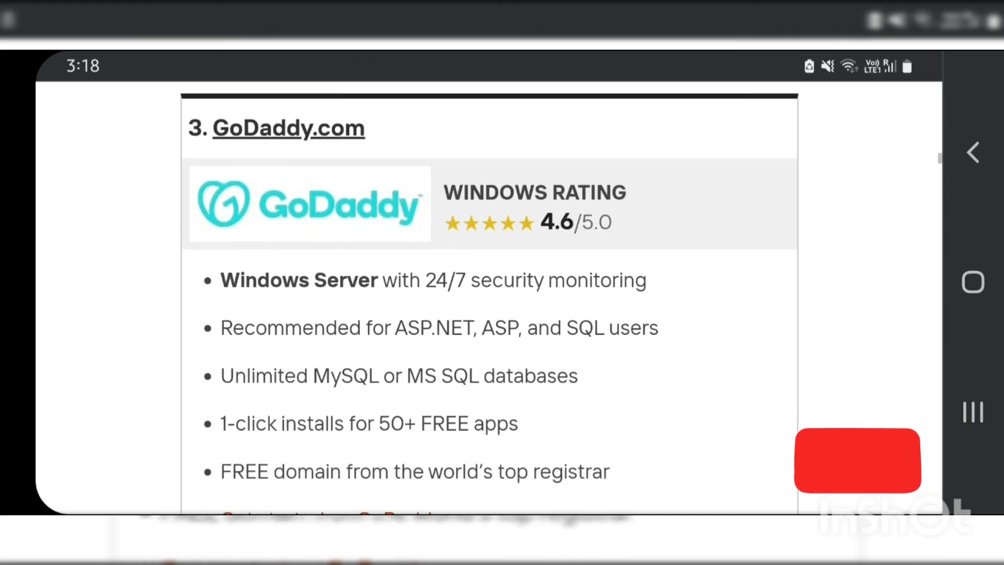
pyautogui.scroll(-3)
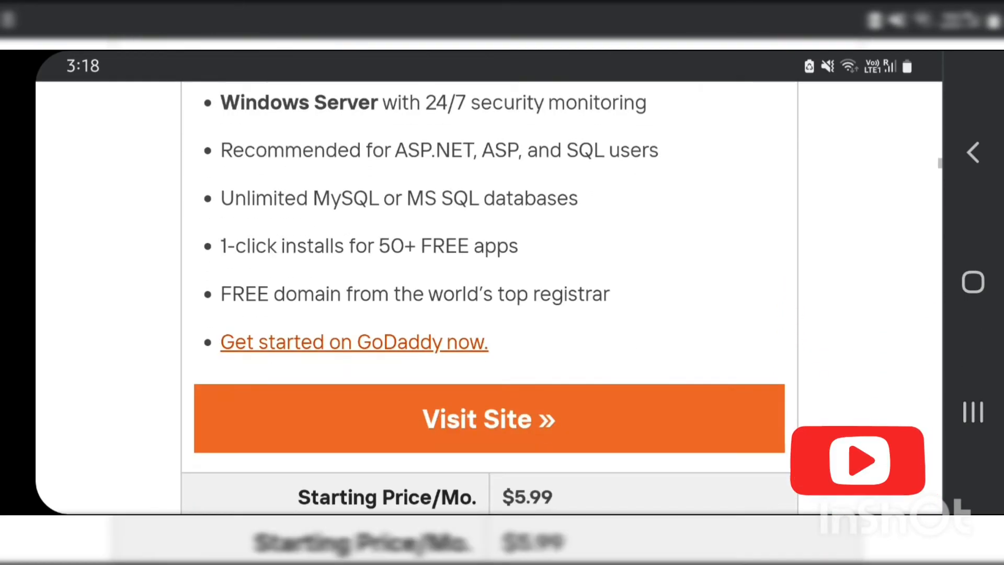
pyautogui.scroll(-3)
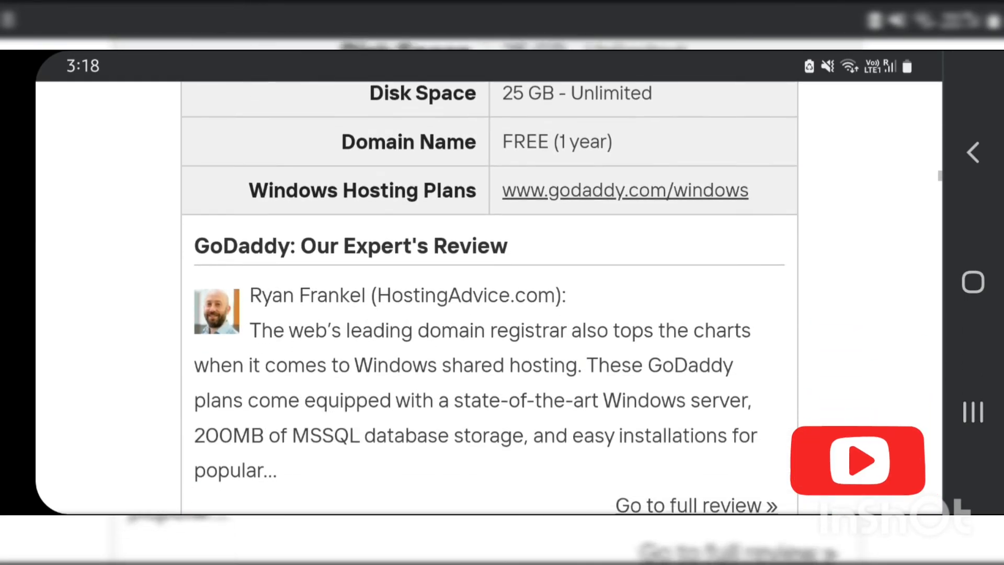
pyautogui.scroll(-3)
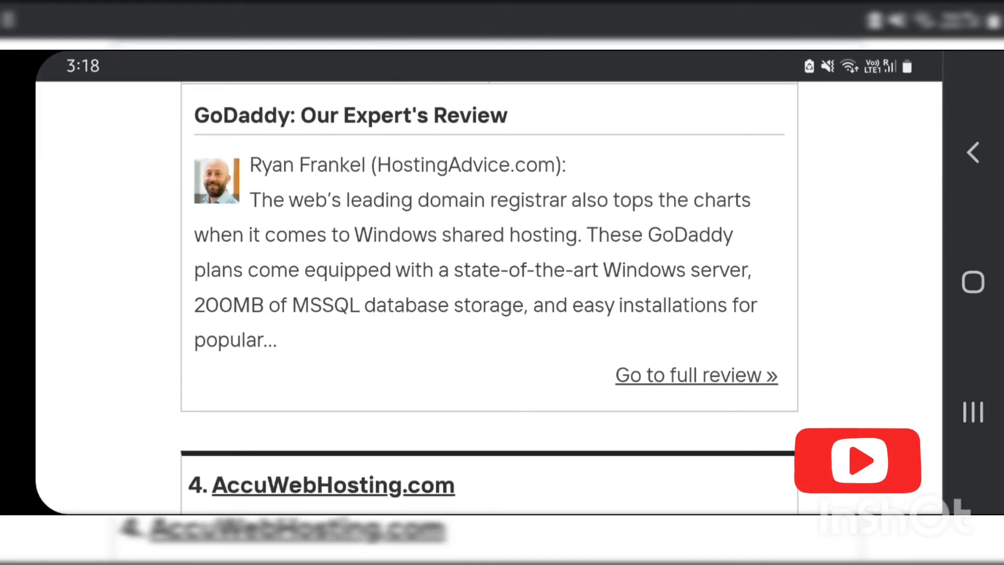
pyautogui.scroll(-3)
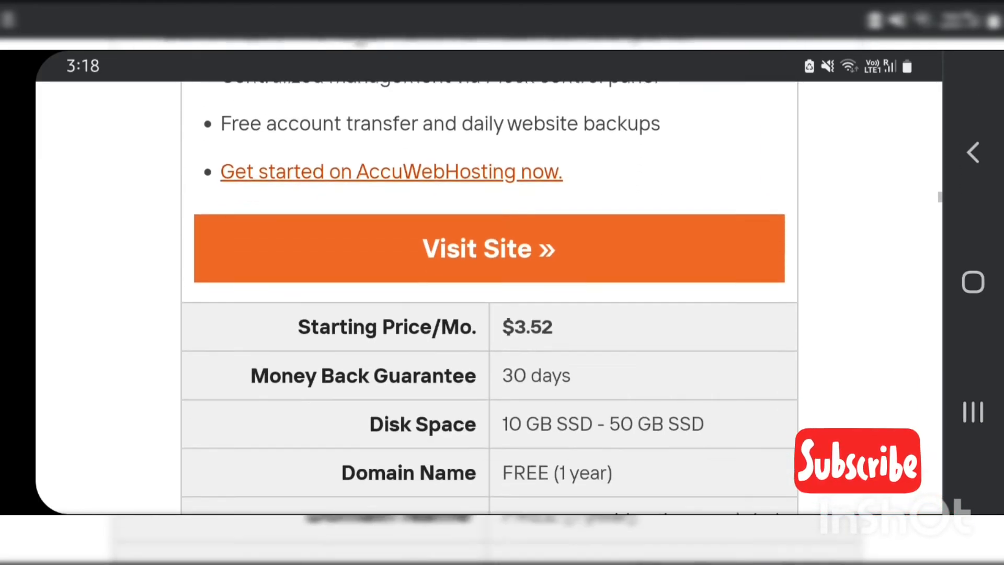
# Step: Scroll past the Windows hosting ranking table to the More Web Hosting Reviews links
pyautogui.scroll(-3)
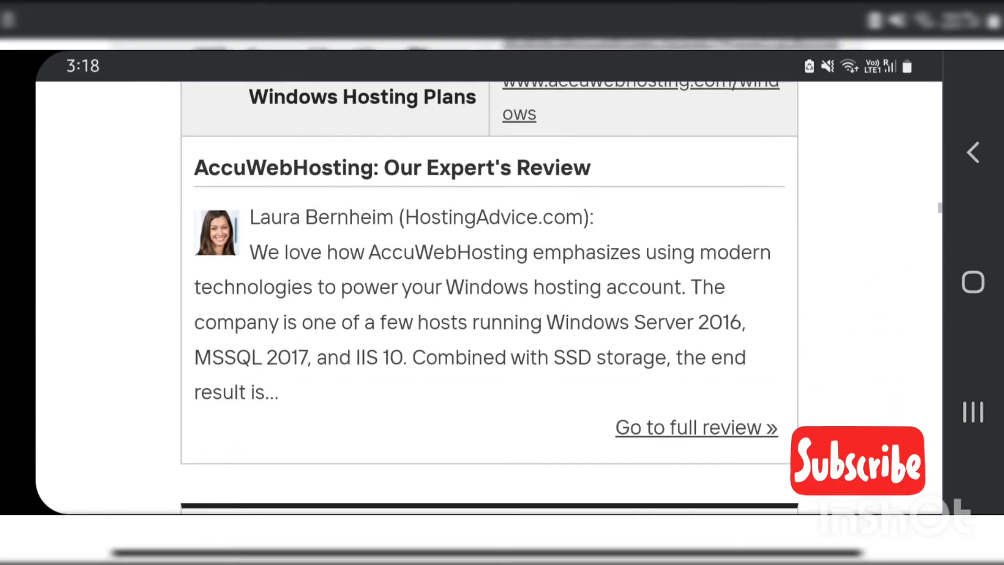
pyautogui.scroll(-3)
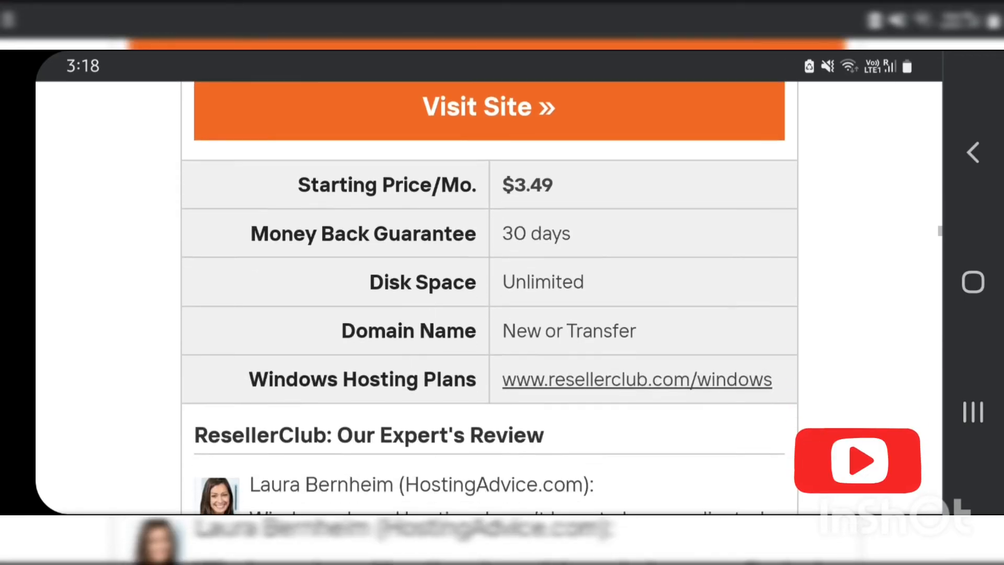
pyautogui.scroll(-3)
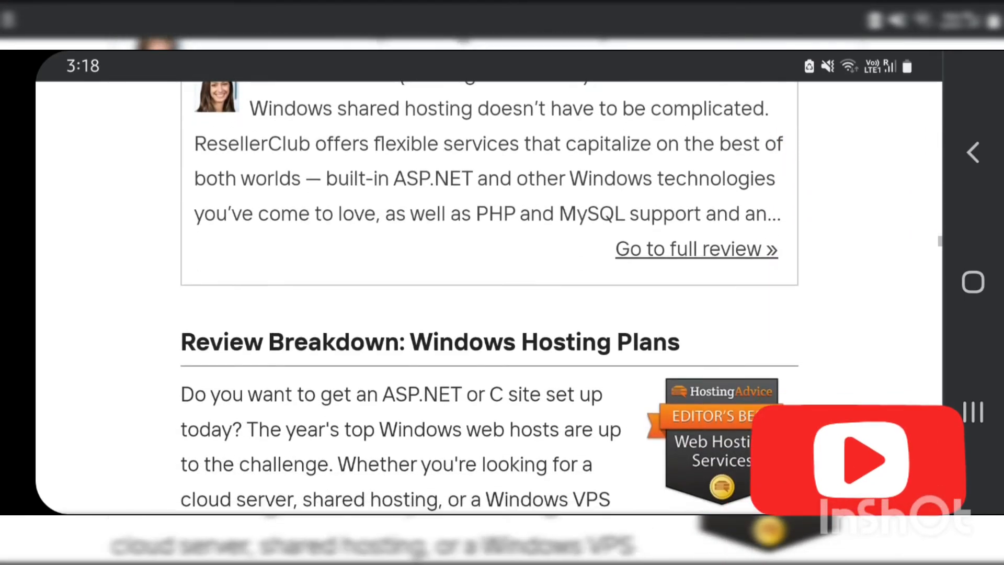
pyautogui.scroll(-3)
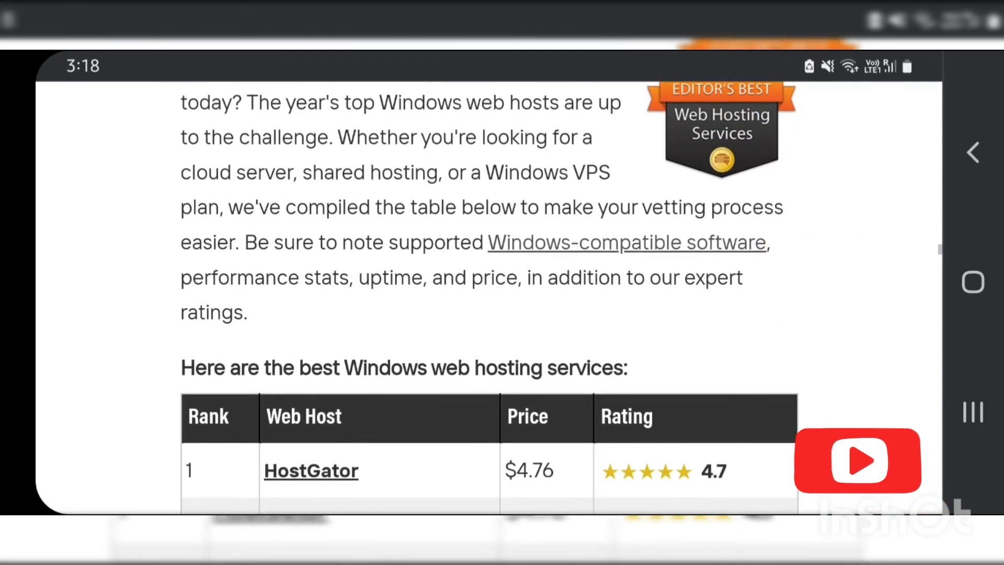
pyautogui.scroll(-3)
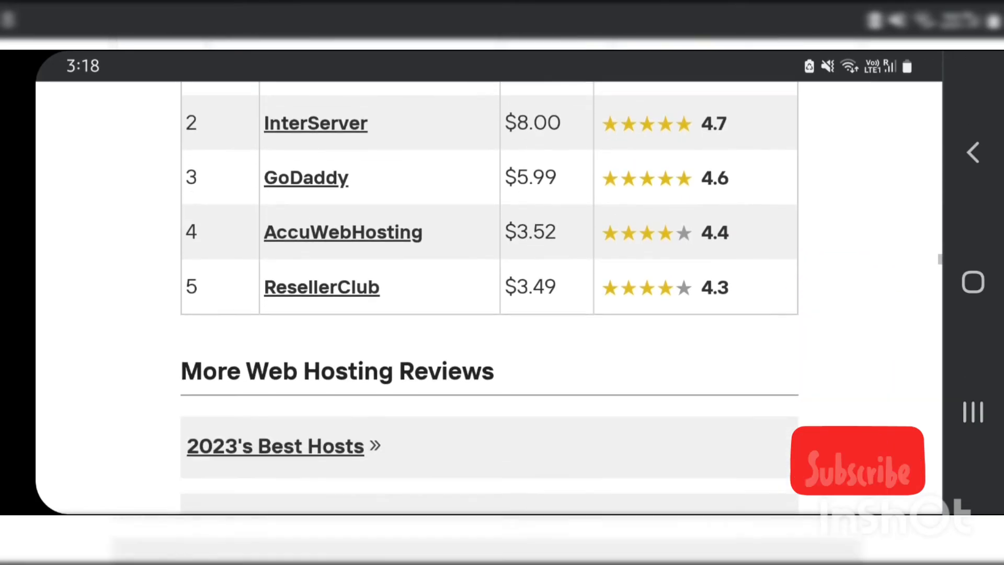
pyautogui.scroll(-3)
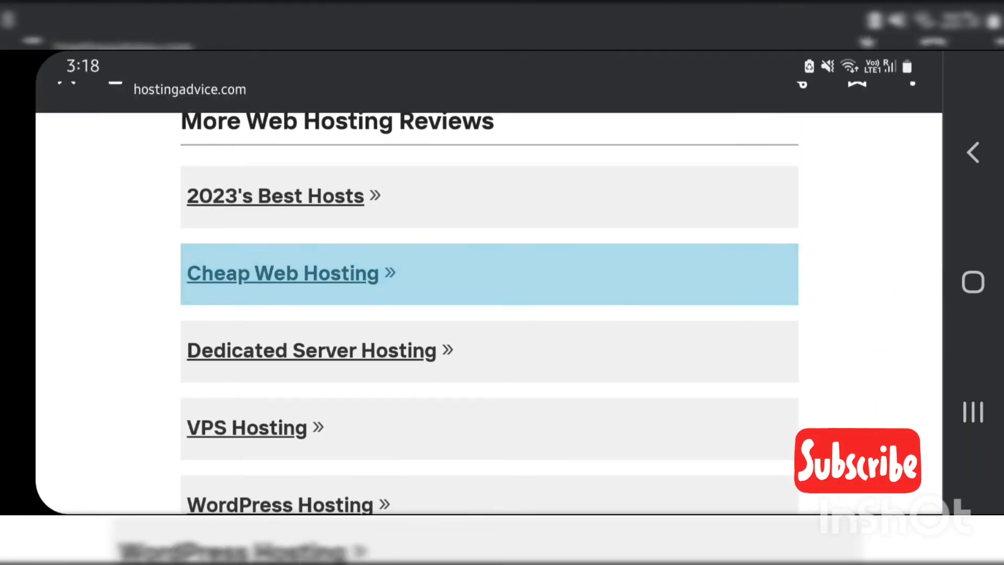
# Step: Open the Best Cheap Web Hosting of 2023 article and read its first review cards from Bluehost
pyautogui.click(282, 273)
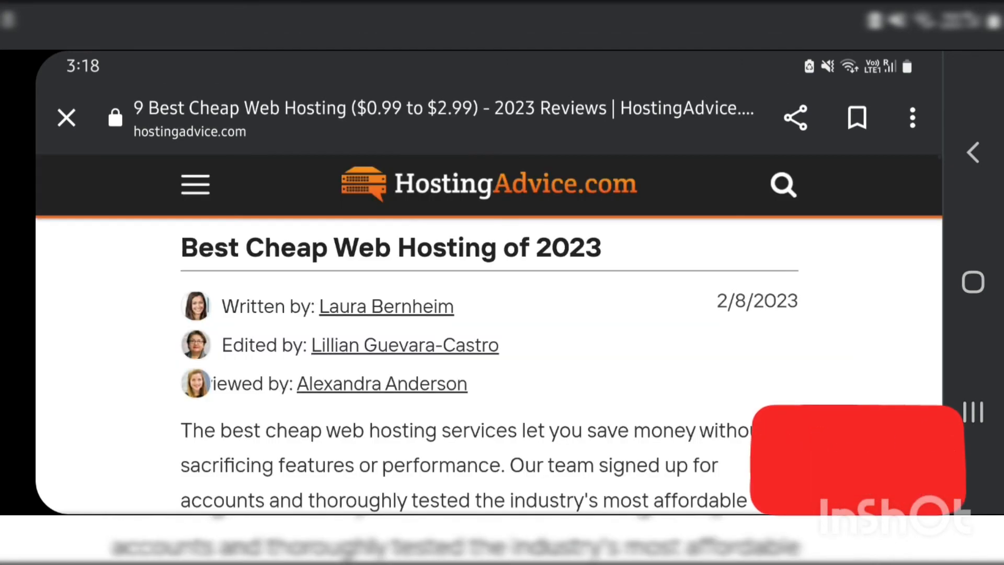
pyautogui.scroll(-3)
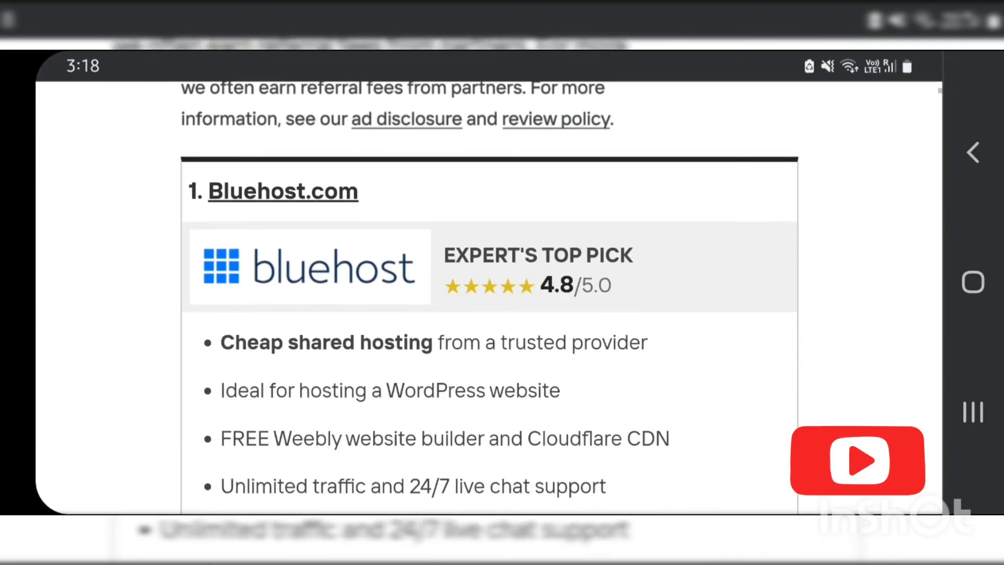
pyautogui.scroll(-3)
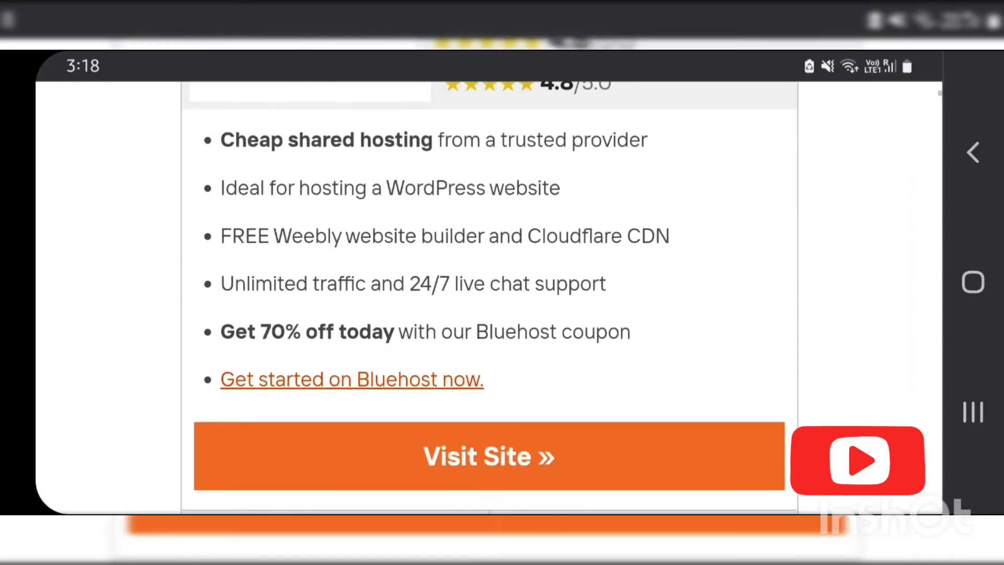
pyautogui.scroll(-3)
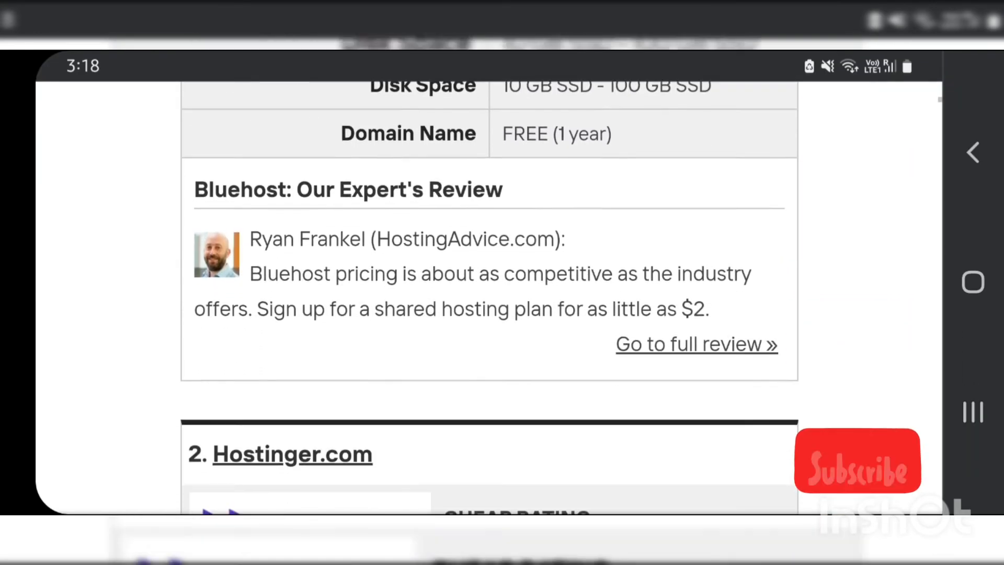
pyautogui.scroll(-3)
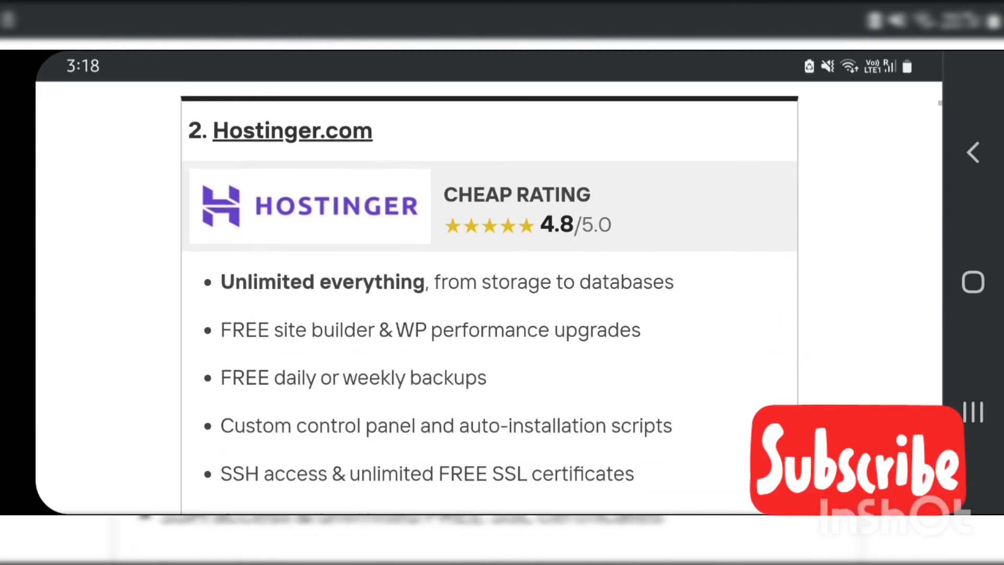
pyautogui.scroll(-3)
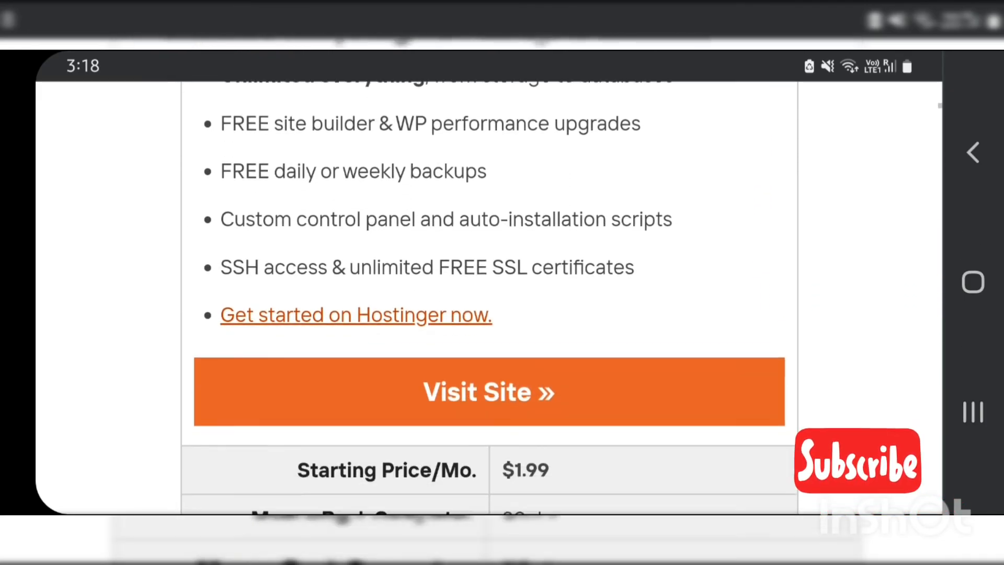
pyautogui.scroll(-3)
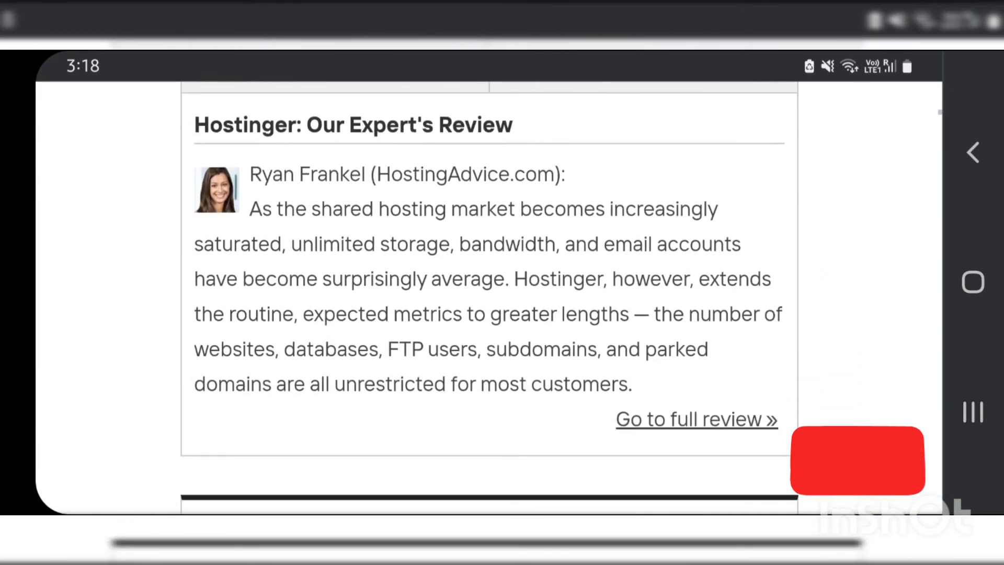
pyautogui.scroll(-3)
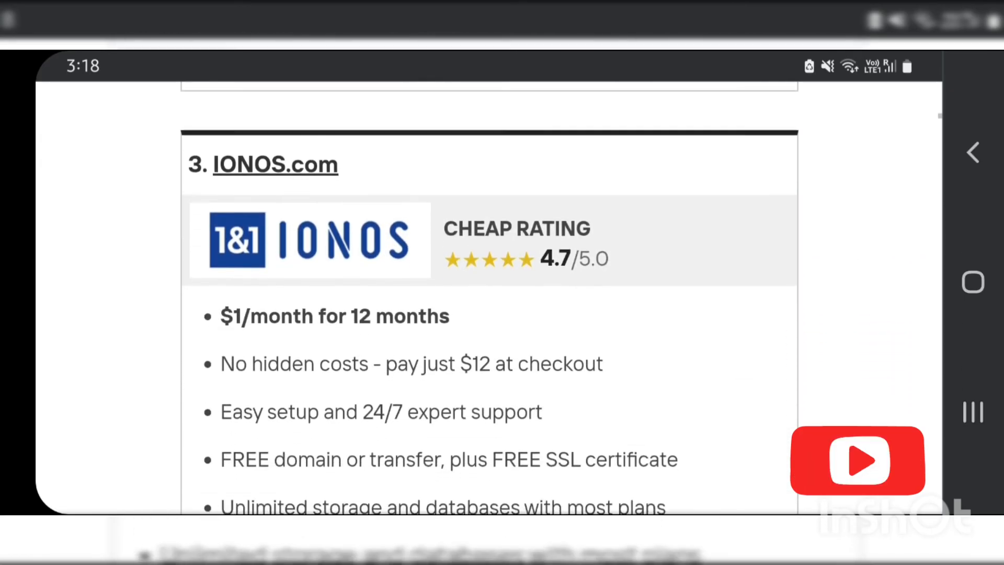
pyautogui.scroll(-3)
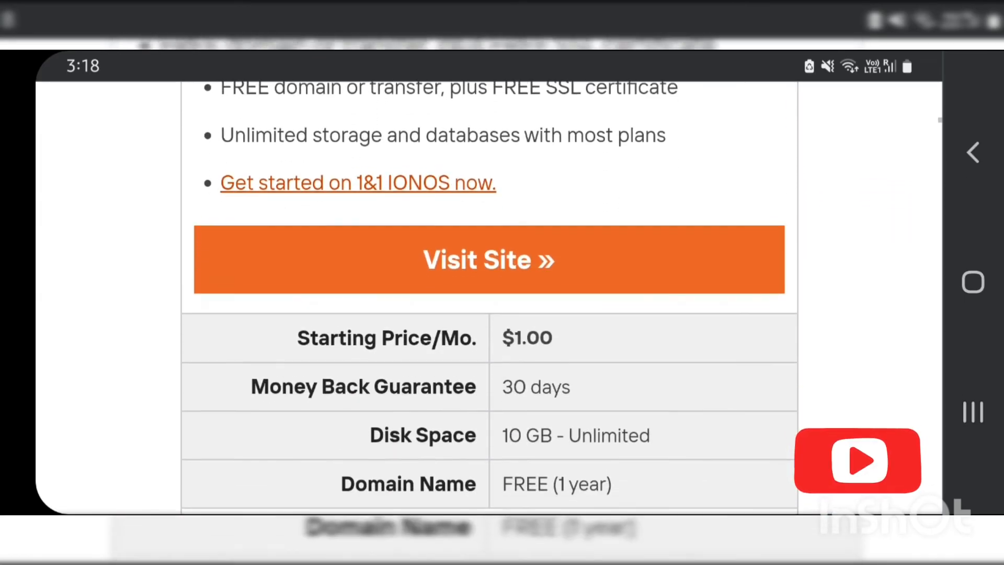
pyautogui.scroll(-3)
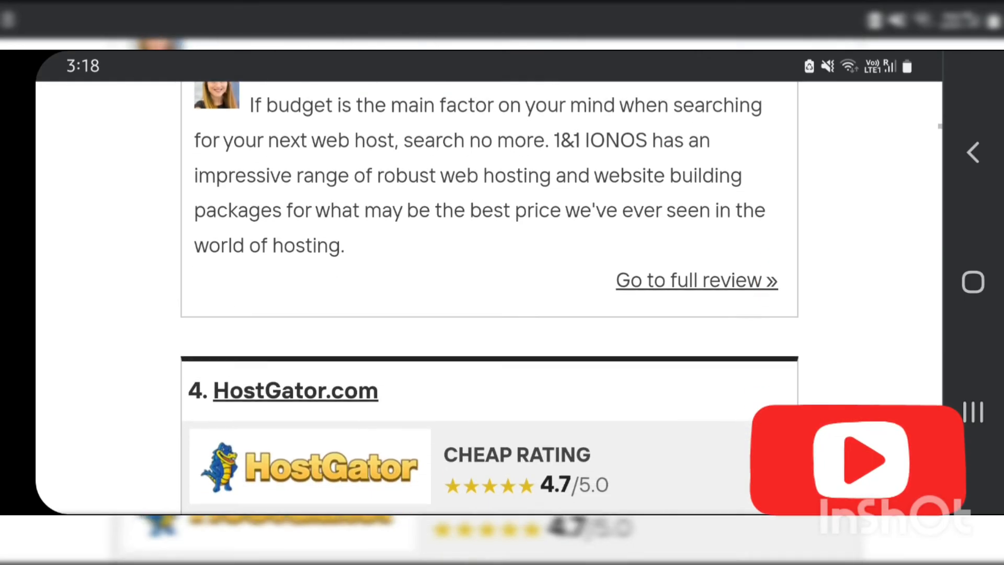
# Step: Scroll past the InMotion, SiteGround and Hostwinds reviews to the Review Breakdown introduction
pyautogui.scroll(-3)
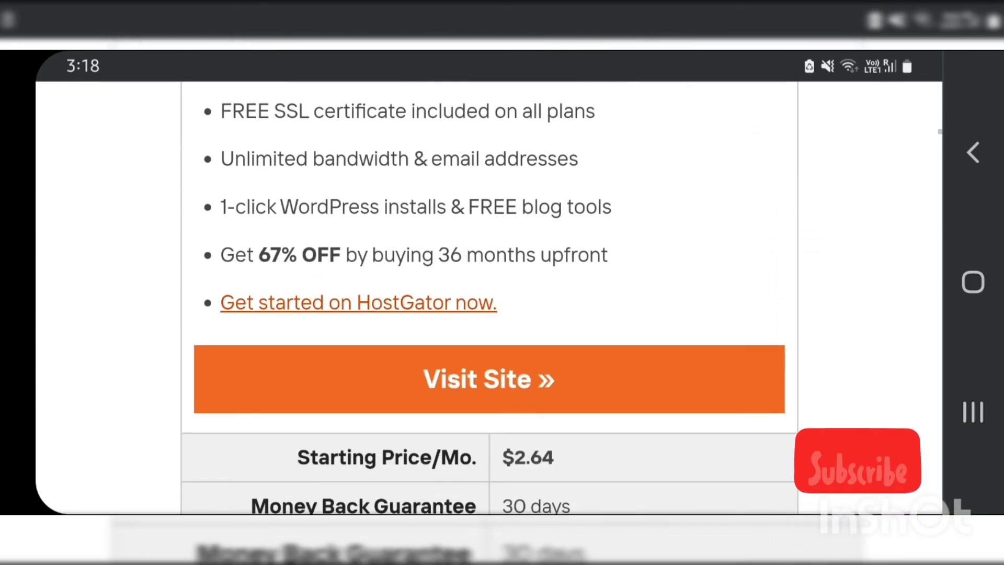
pyautogui.scroll(-3)
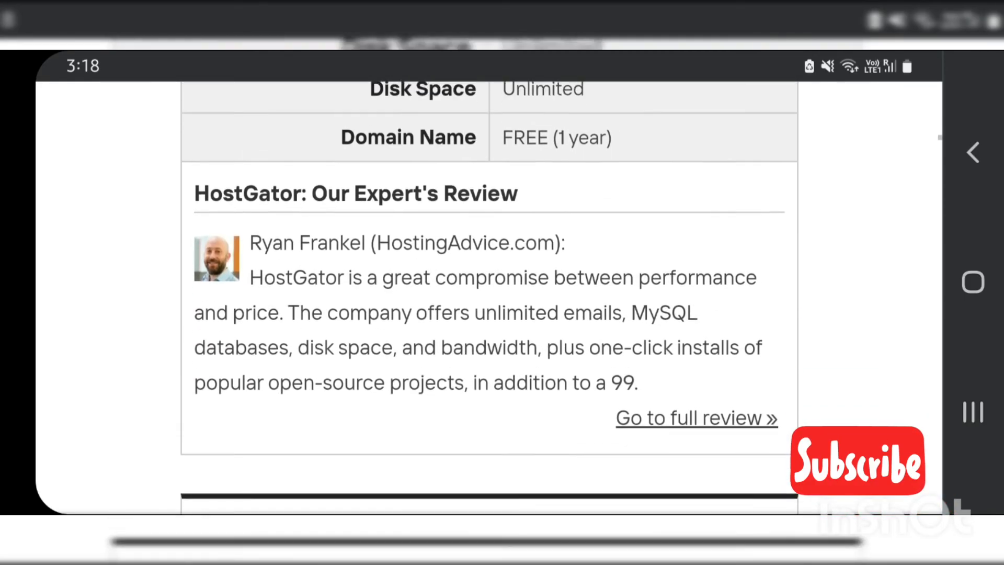
pyautogui.scroll(-3)
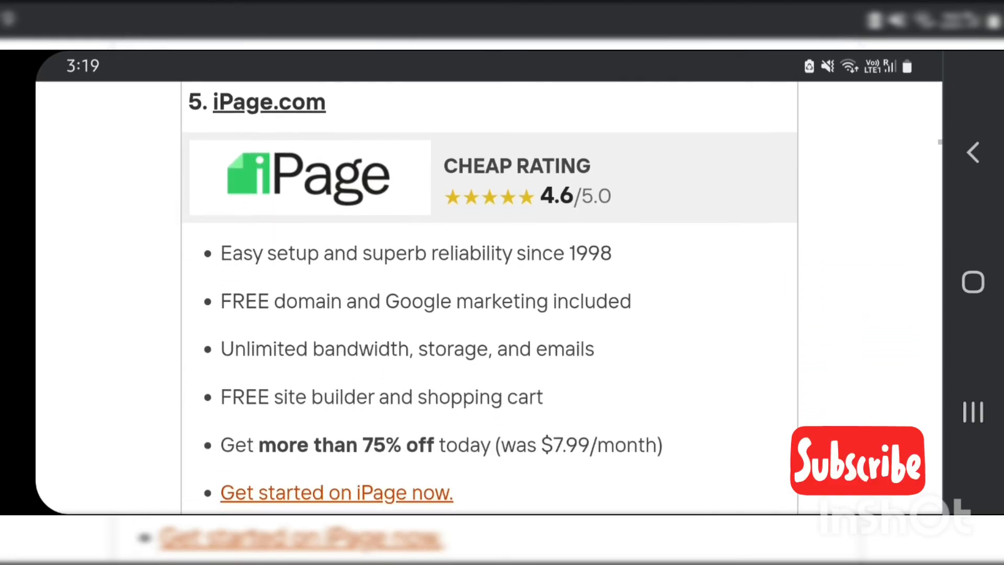
pyautogui.scroll(-3)
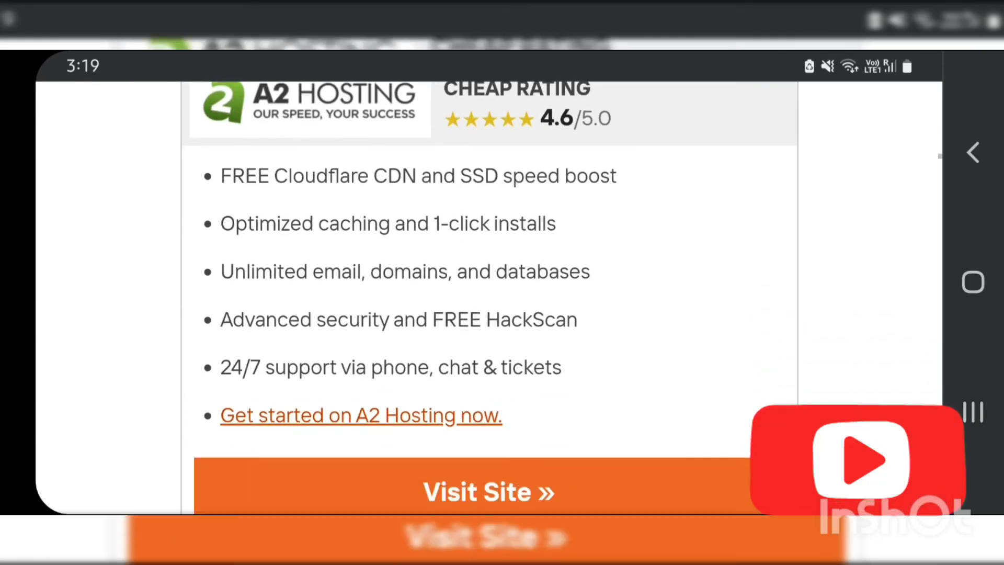
pyautogui.scroll(-3)
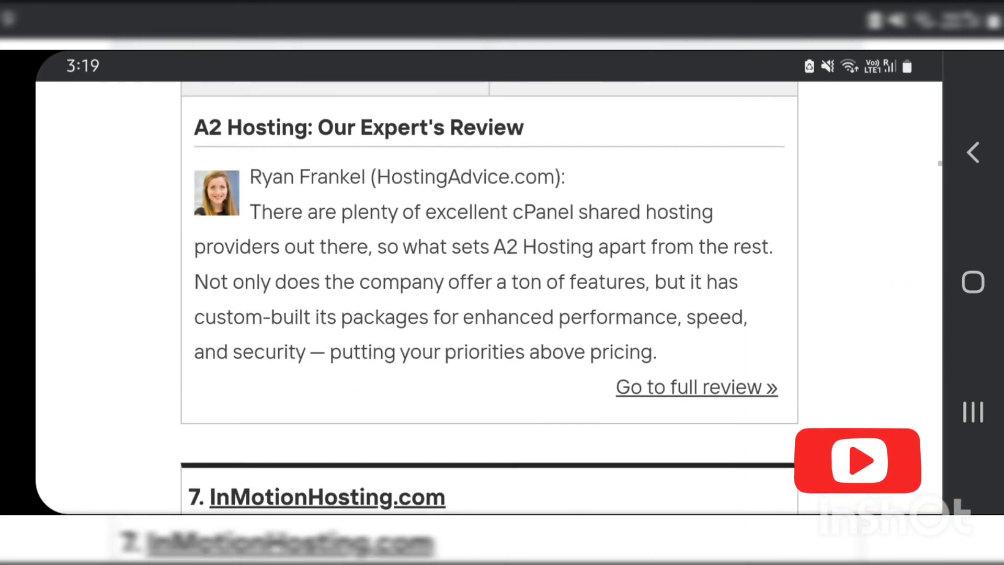
pyautogui.scroll(-3)
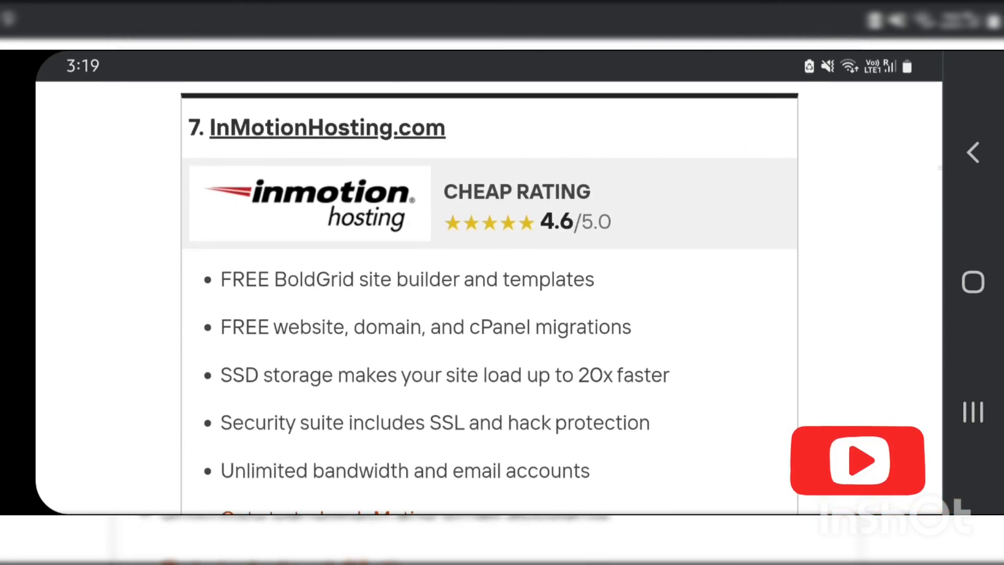
pyautogui.scroll(-3)
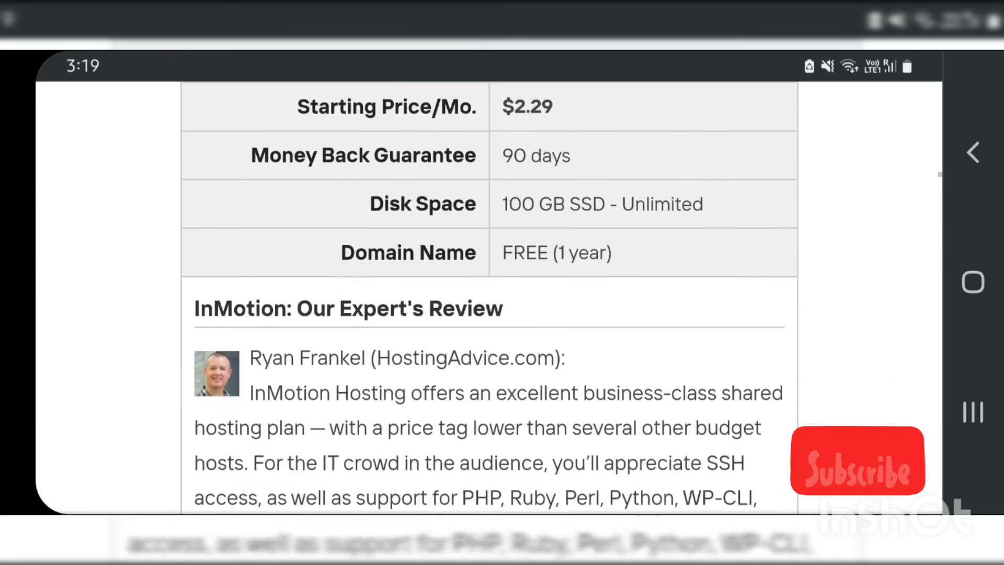
pyautogui.scroll(-3)
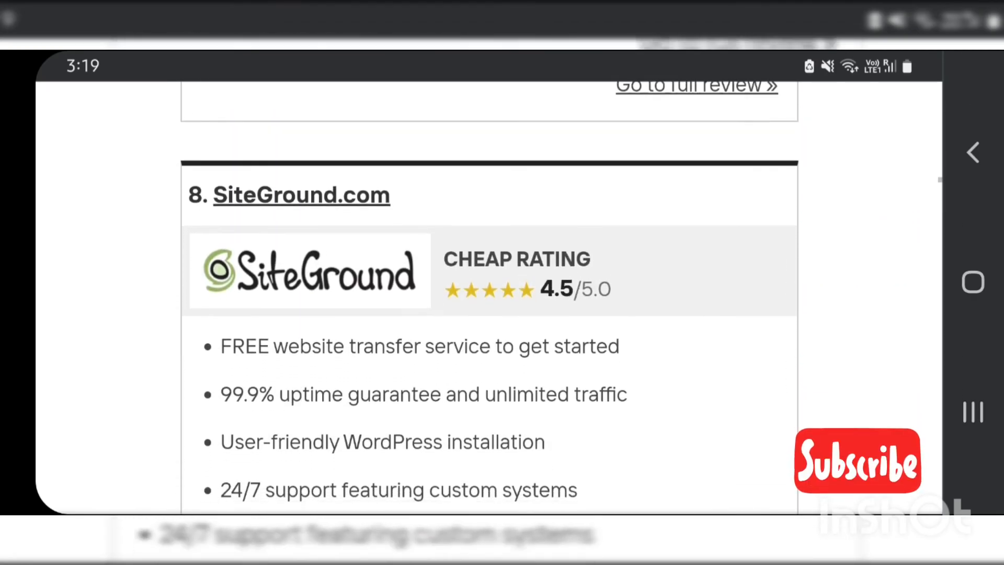
pyautogui.scroll(-3)
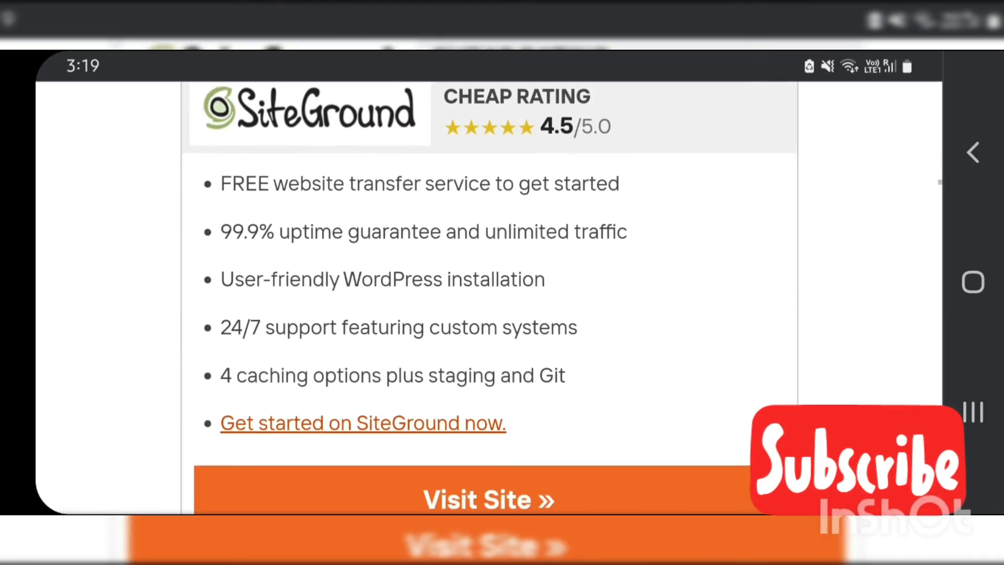
pyautogui.scroll(-3)
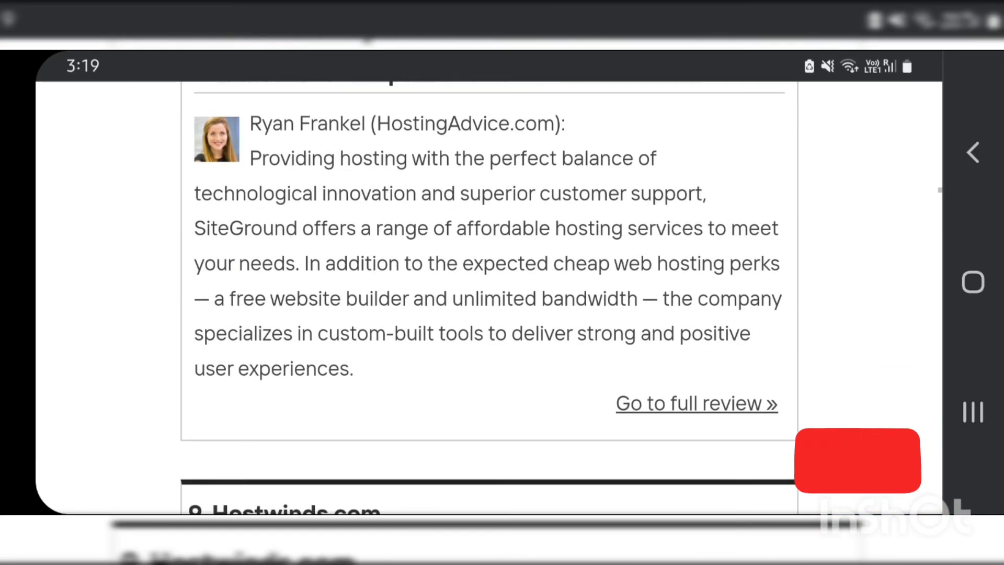
pyautogui.scroll(-3)
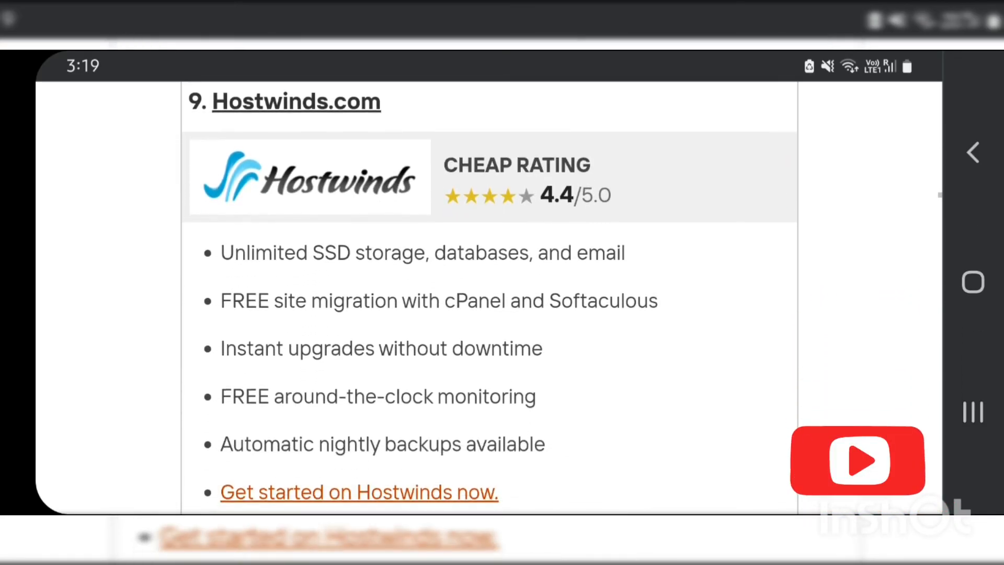
pyautogui.scroll(-3)
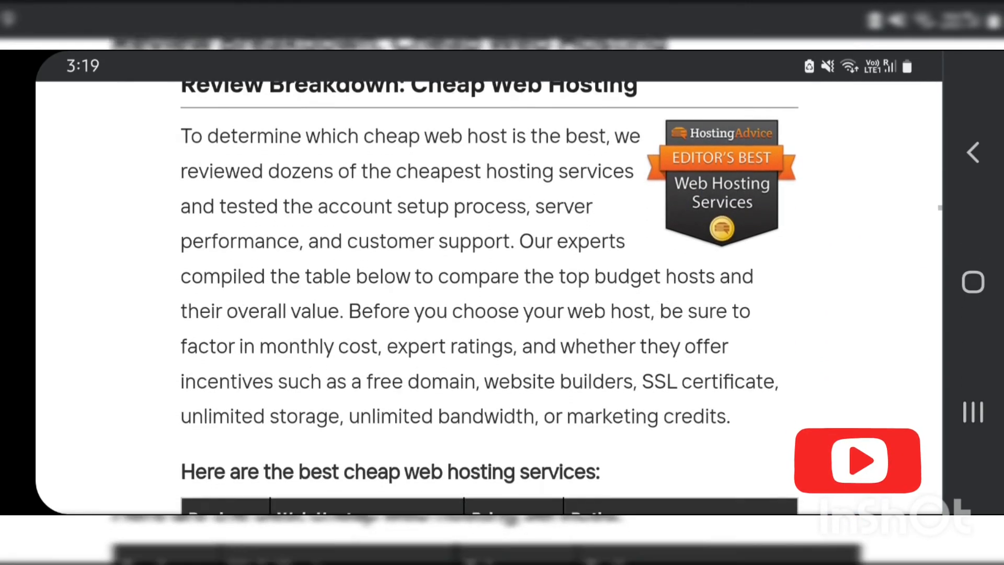
# Step: Scroll through the nine-host cheap hosting table down to Hostwinds at $5.24
pyautogui.scroll(-3)
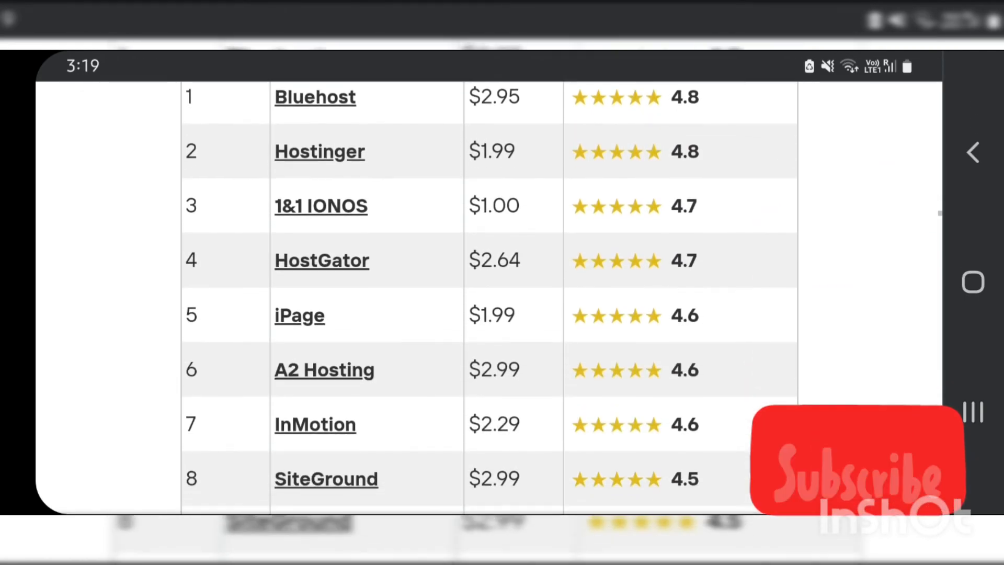
pyautogui.scroll(-3)
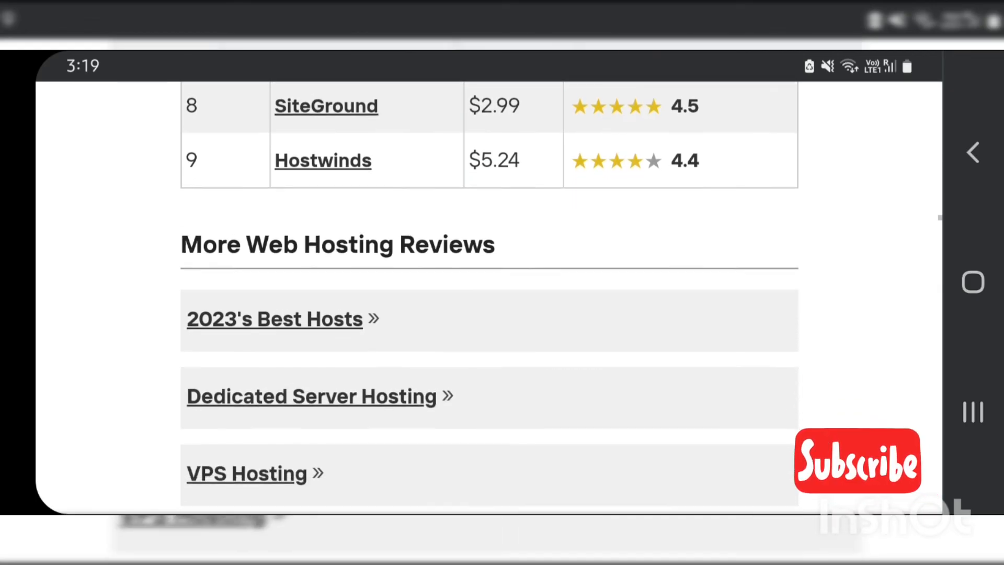